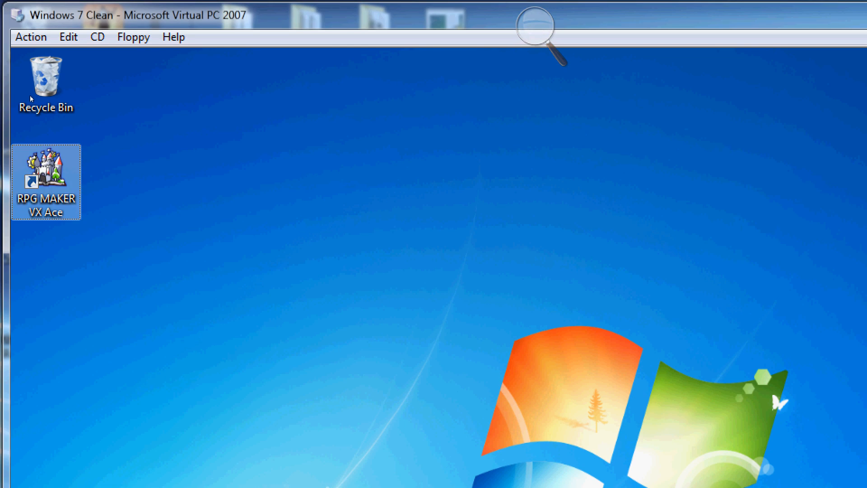
{"action": "mouse_move", "coordinate": [45, 182]}
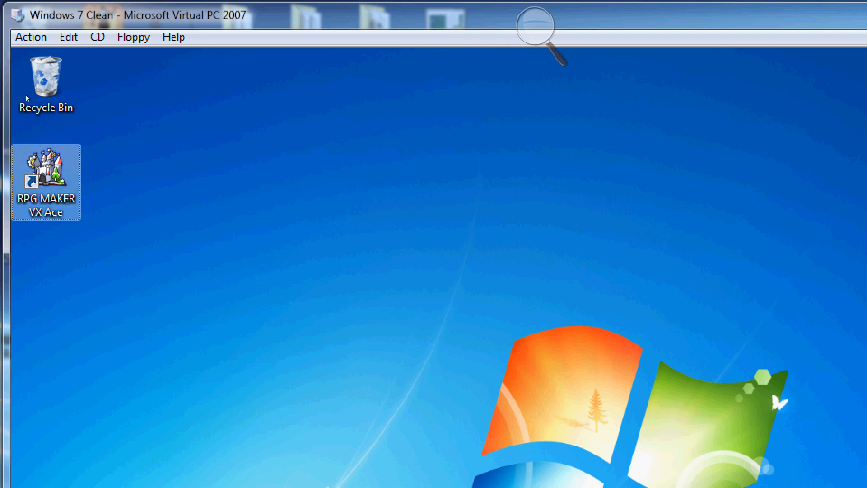
Launch RPG Maker VX Ace and continue running it in trial mode
{"action": "double_click", "coordinate": [46, 182]}
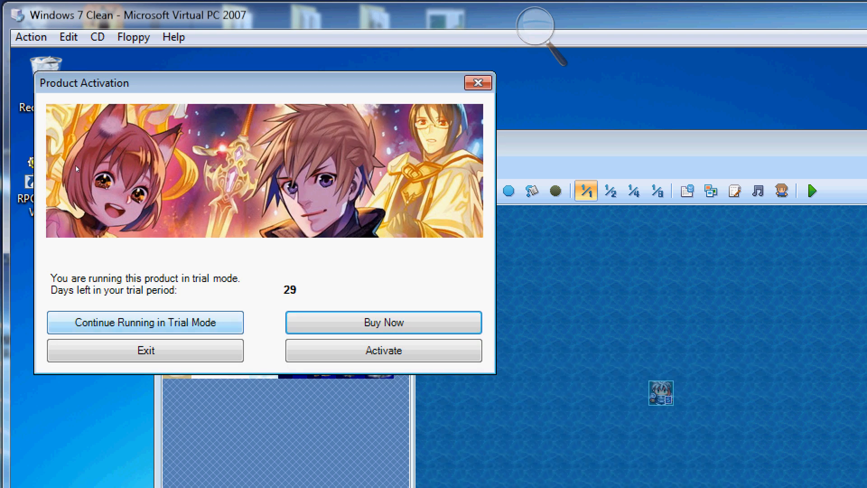
{"action": "left_click", "coordinate": [145, 323]}
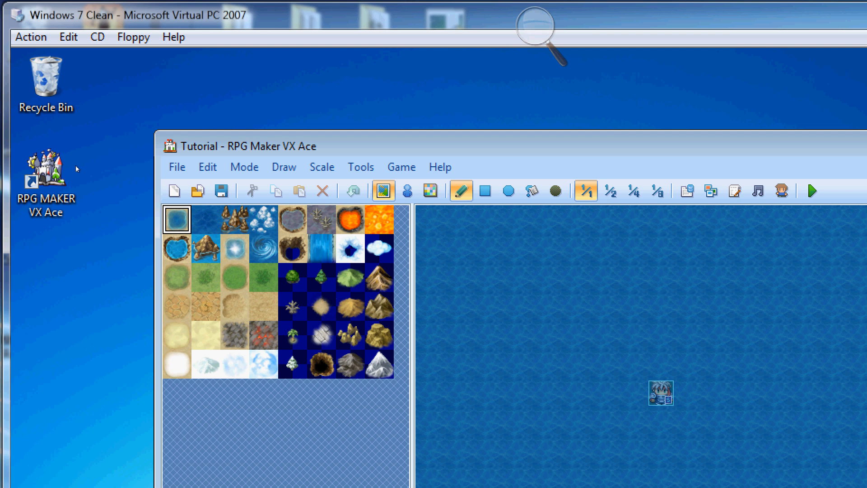
{"action": "mouse_move", "coordinate": [83, 167]}
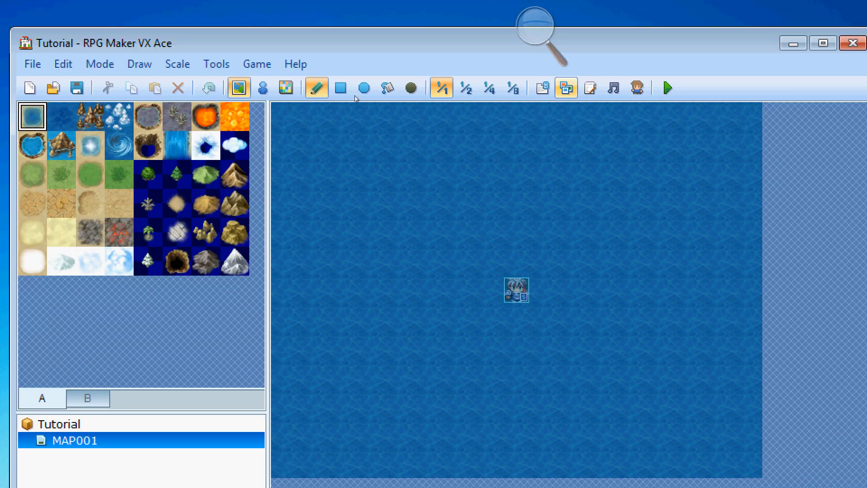
Bring up the Script Editor and select the Main script at the bottom of the list
{"action": "left_click", "coordinate": [591, 88]}
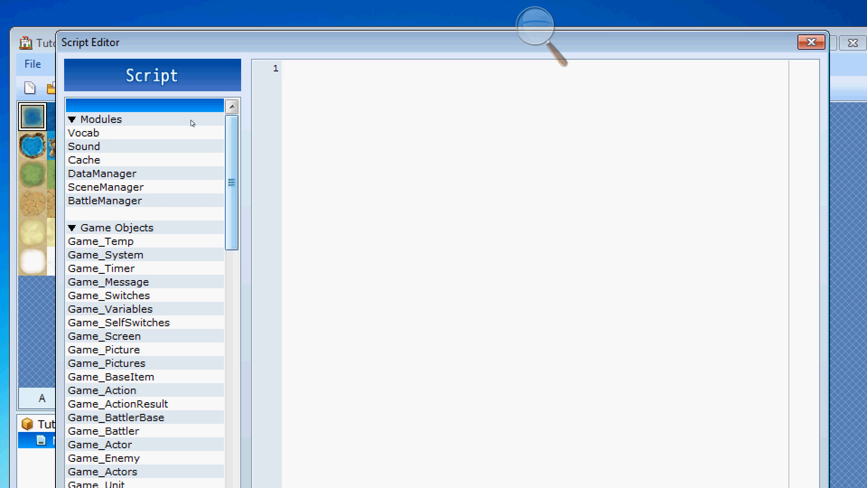
{"action": "scroll", "scroll_direction": "down", "scroll_amount": 3}
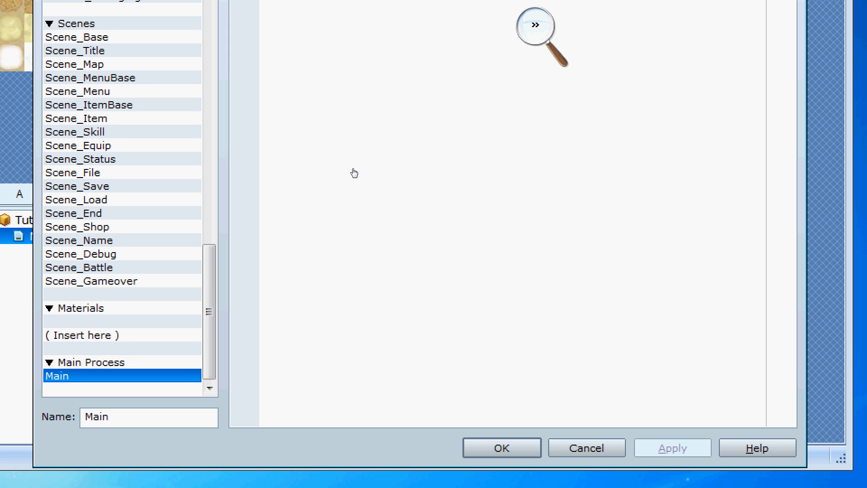
{"action": "left_click", "coordinate": [535, 37]}
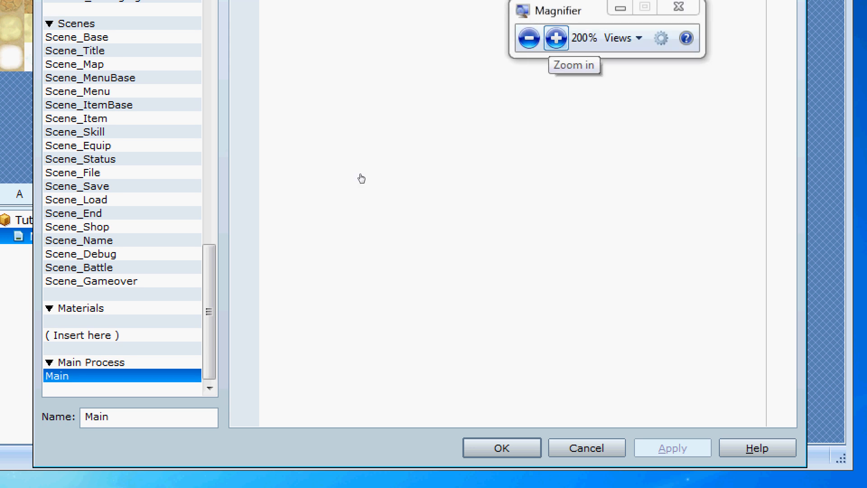
{"action": "left_click", "coordinate": [618, 38]}
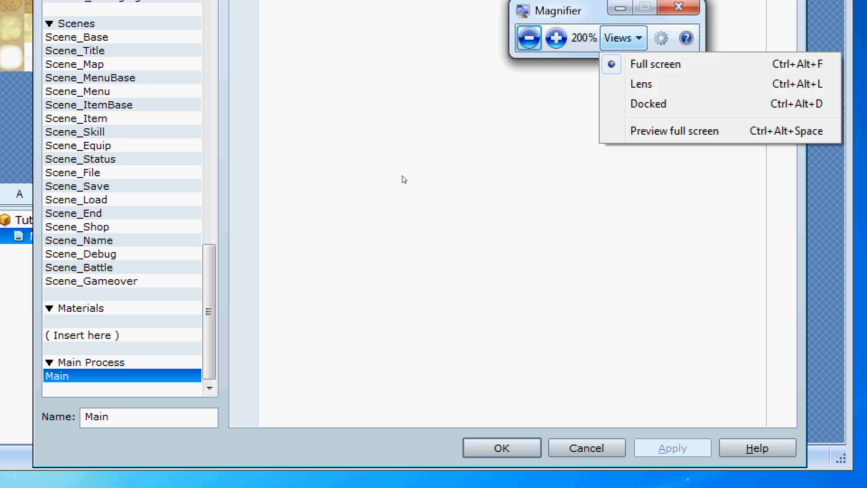
{"action": "mouse_move", "coordinate": [347, 175]}
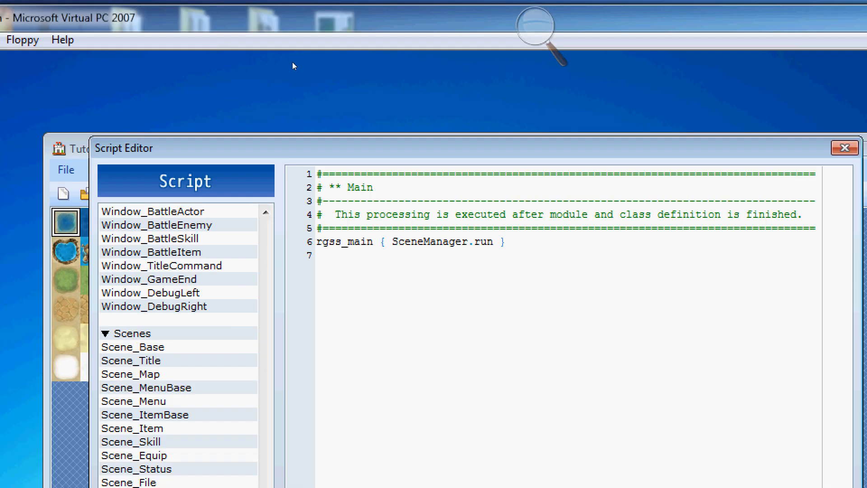
{"action": "mouse_move", "coordinate": [351, 137]}
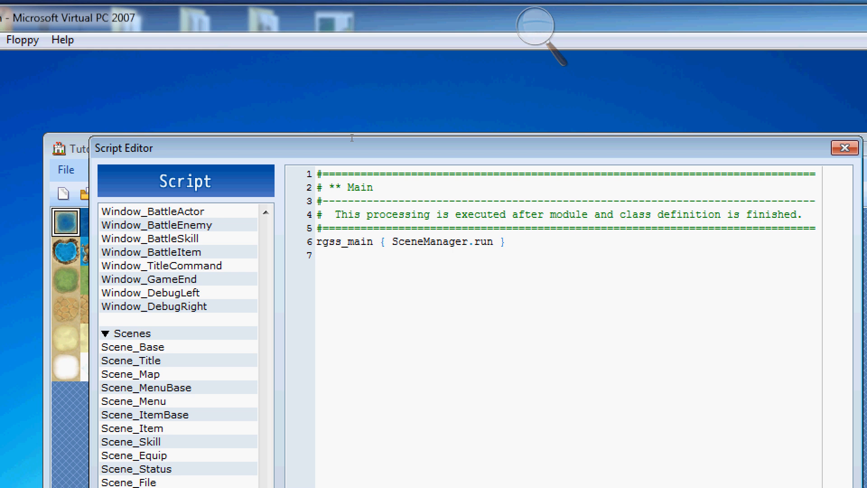
{"action": "left_click", "coordinate": [316, 254]}
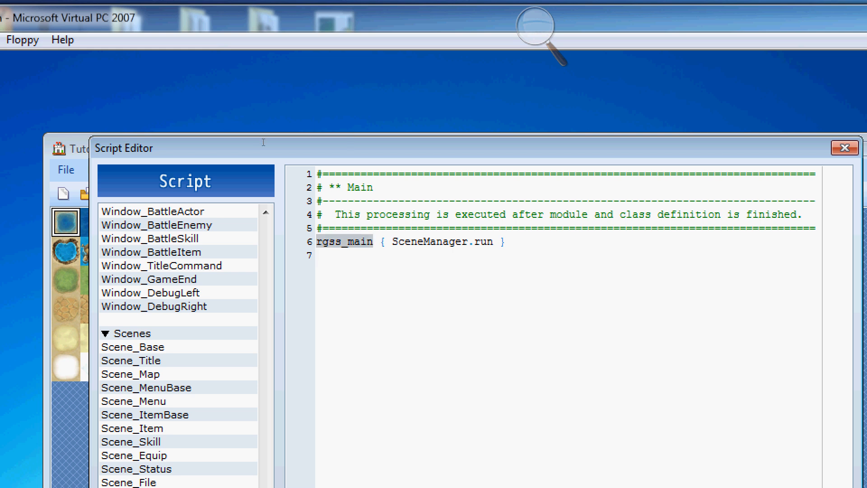
{"action": "left_click", "coordinate": [369, 242]}
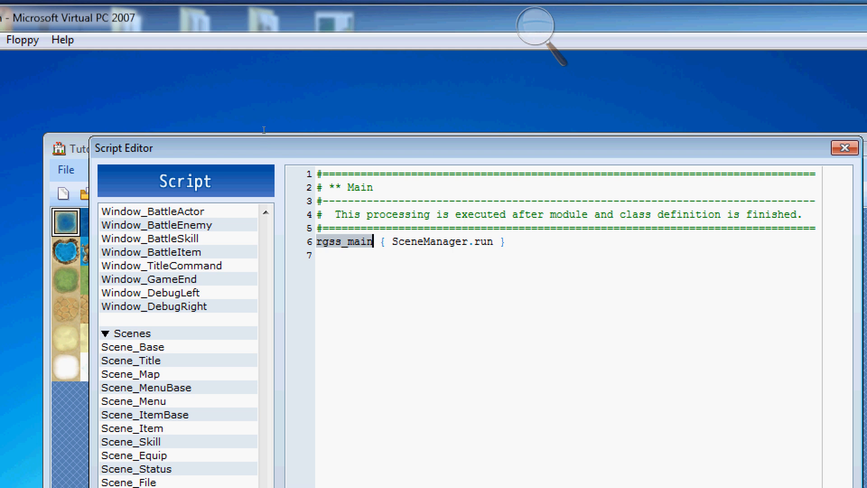
{"action": "double_click", "coordinate": [444, 242]}
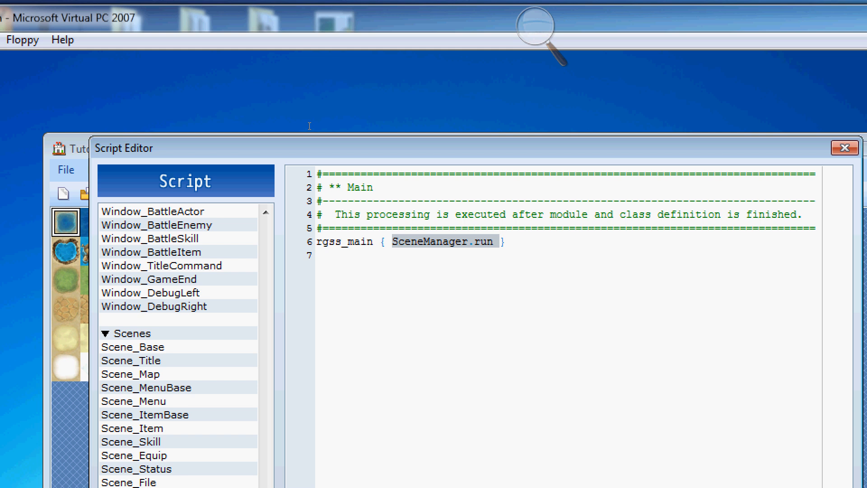
{"action": "left_click", "coordinate": [486, 242]}
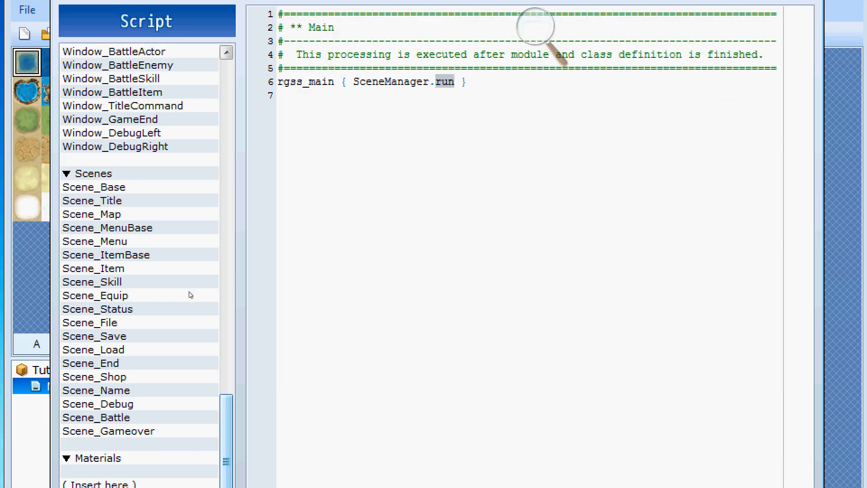
{"action": "scroll", "scroll_direction": "up", "scroll_amount": 3}
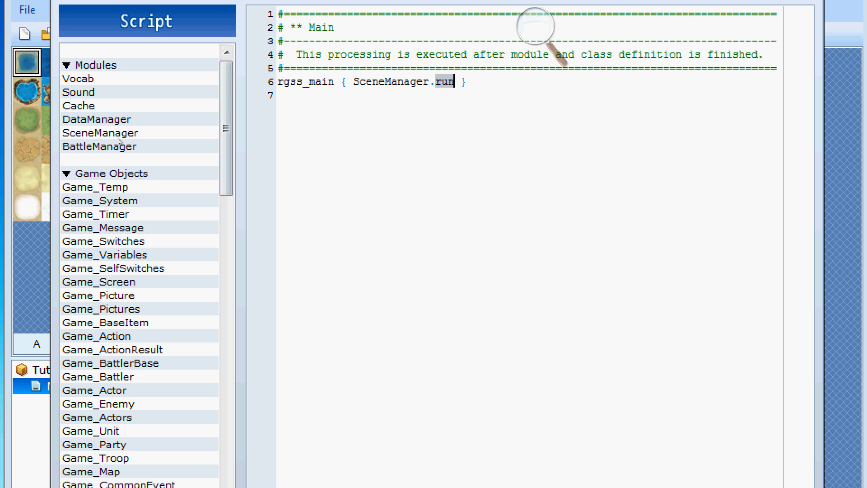
Show SceneManager's run method, pointing out Audio.setup_midi and first_scene_class
{"action": "left_click", "coordinate": [100, 131]}
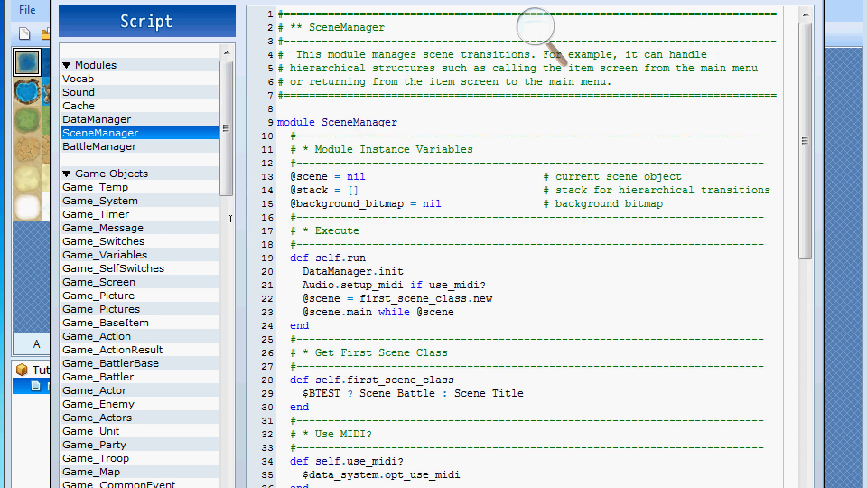
{"action": "double_click", "coordinate": [352, 270]}
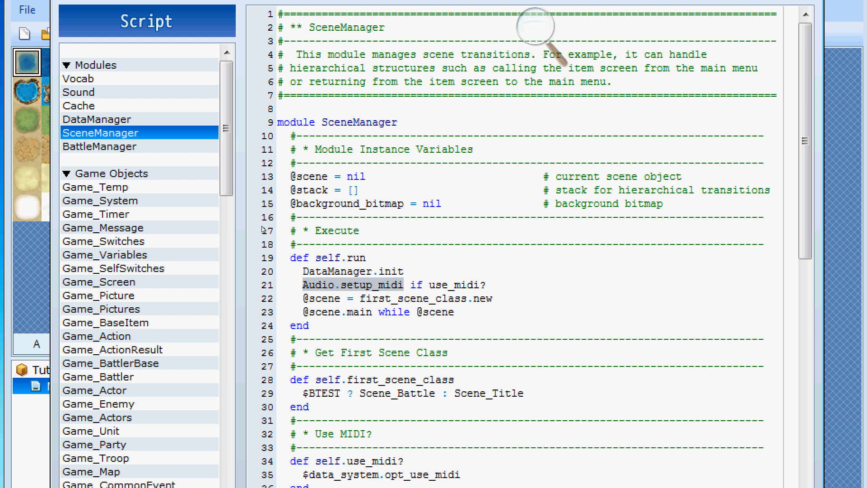
{"action": "double_click", "coordinate": [457, 285]}
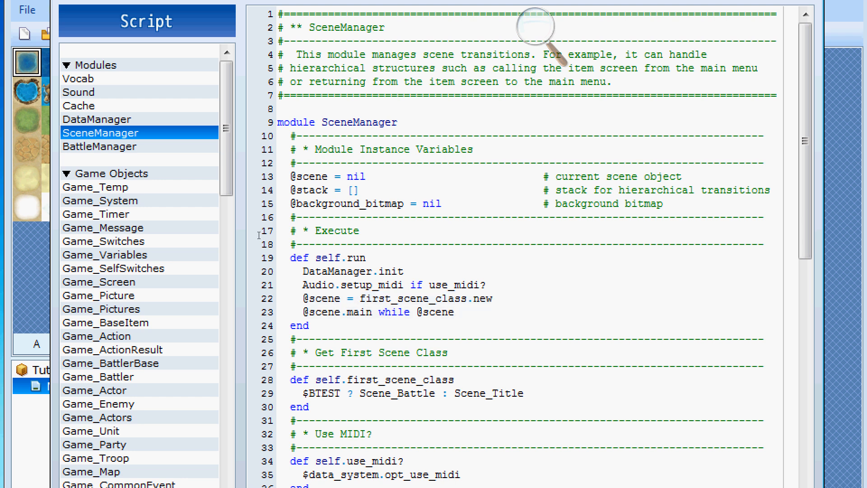
{"action": "double_click", "coordinate": [411, 298]}
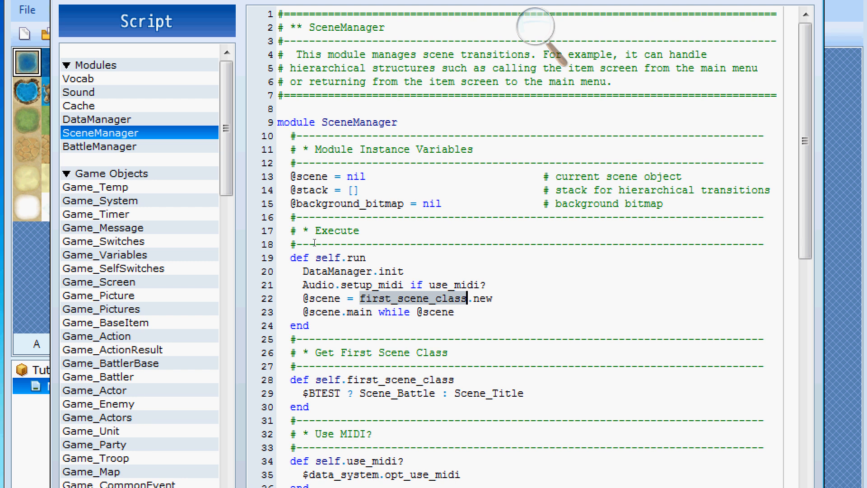
{"action": "scroll", "scroll_direction": "down", "scroll_amount": 3}
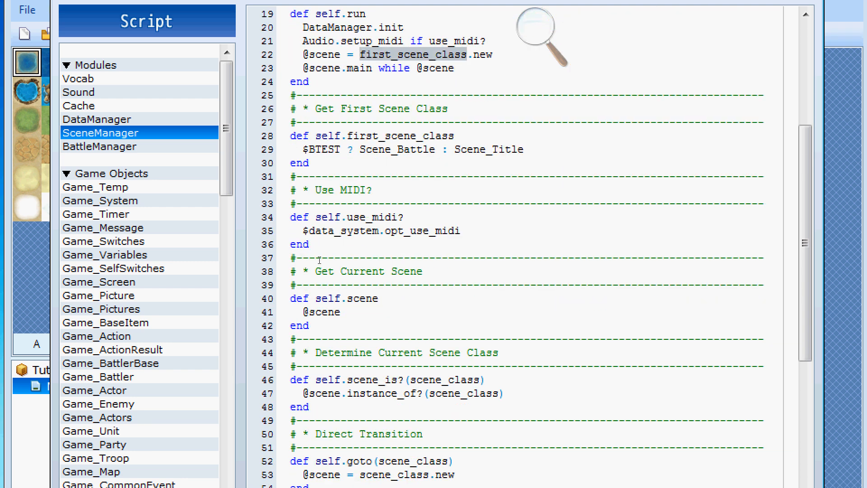
{"action": "scroll", "scroll_direction": "up", "scroll_amount": 3}
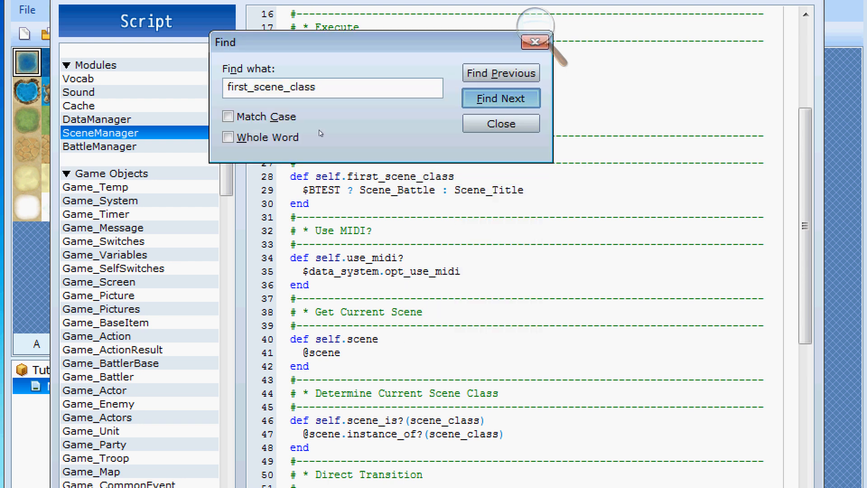
Review the first_scene_class definition choosing between Scene_Battle and Scene_Title
{"action": "left_click", "coordinate": [500, 123]}
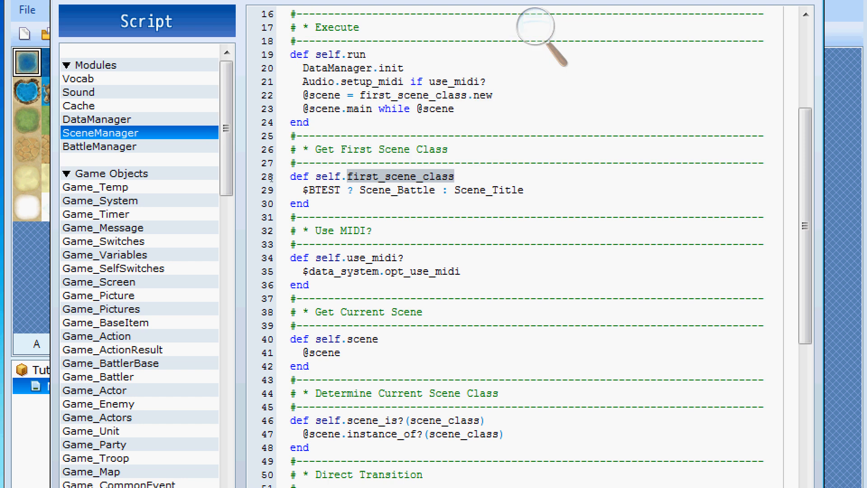
{"action": "double_click", "coordinate": [395, 190]}
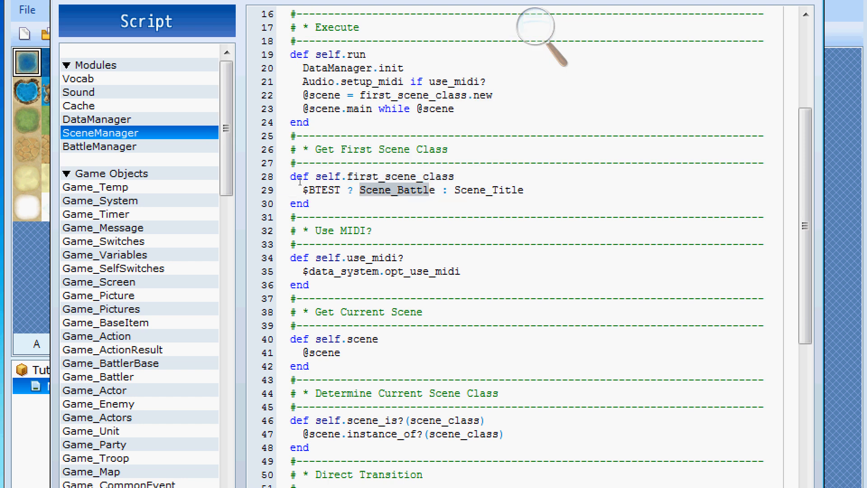
{"action": "double_click", "coordinate": [489, 190]}
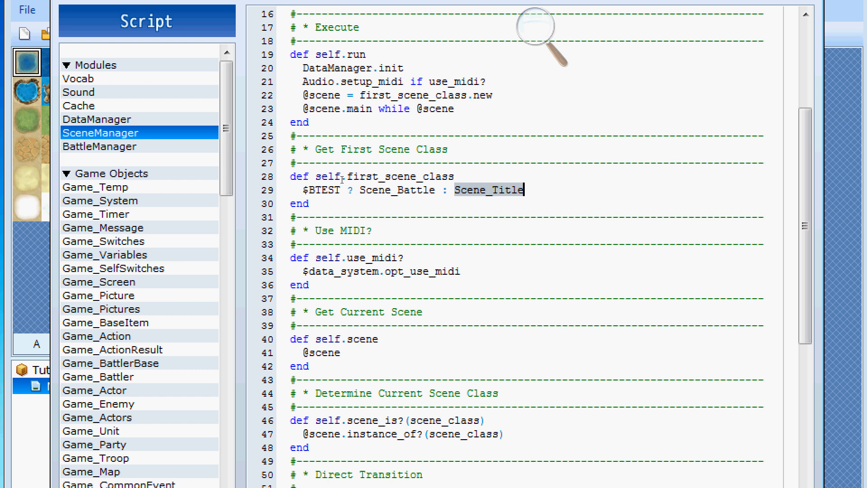
{"action": "scroll", "scroll_direction": "up", "scroll_amount": 3}
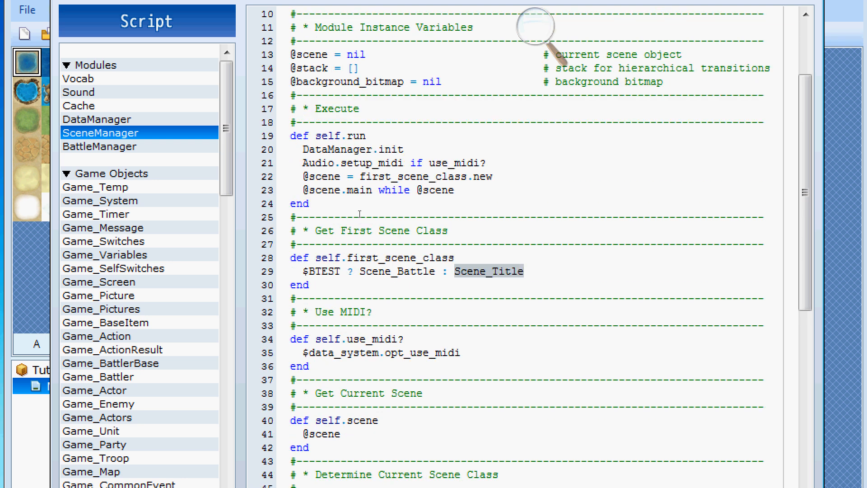
{"action": "left_click", "coordinate": [523, 271]}
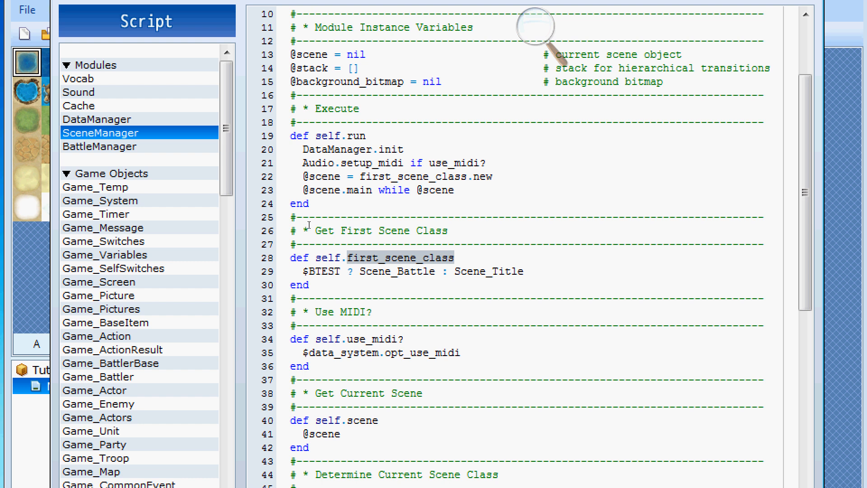
{"action": "double_click", "coordinate": [504, 270]}
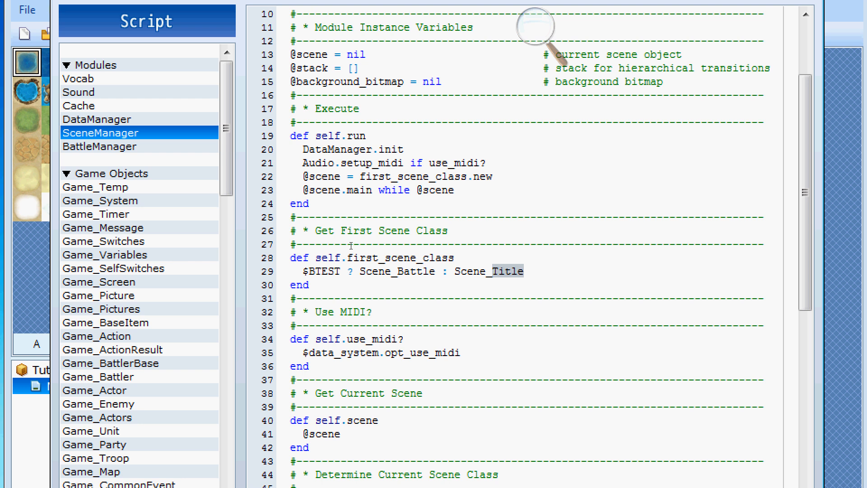
{"action": "left_click", "coordinate": [520, 271]}
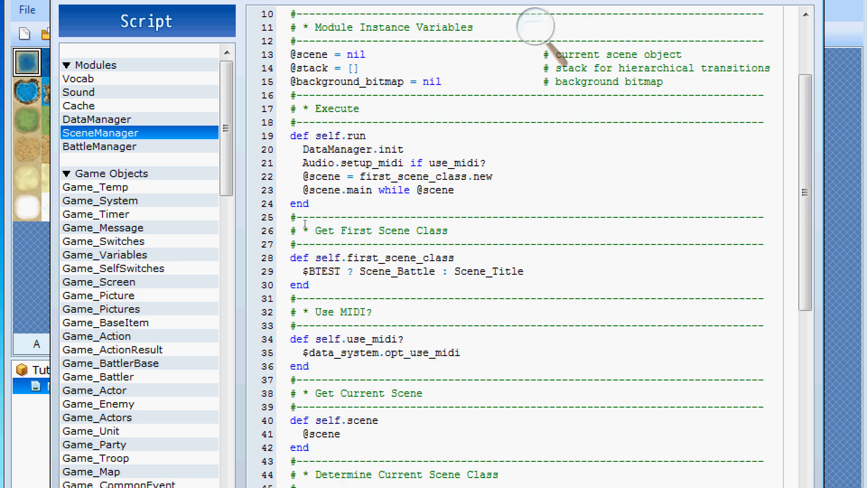
{"action": "scroll", "scroll_direction": "down", "scroll_amount": 3}
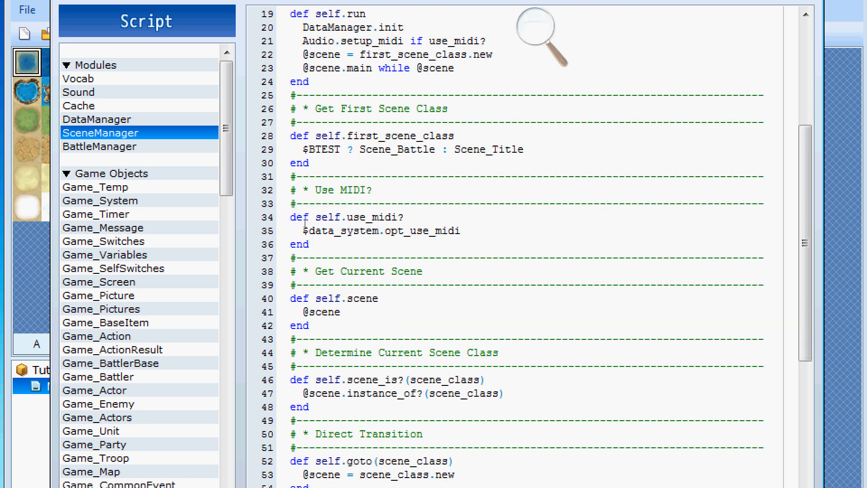
{"action": "scroll", "scroll_direction": "up", "scroll_amount": 3}
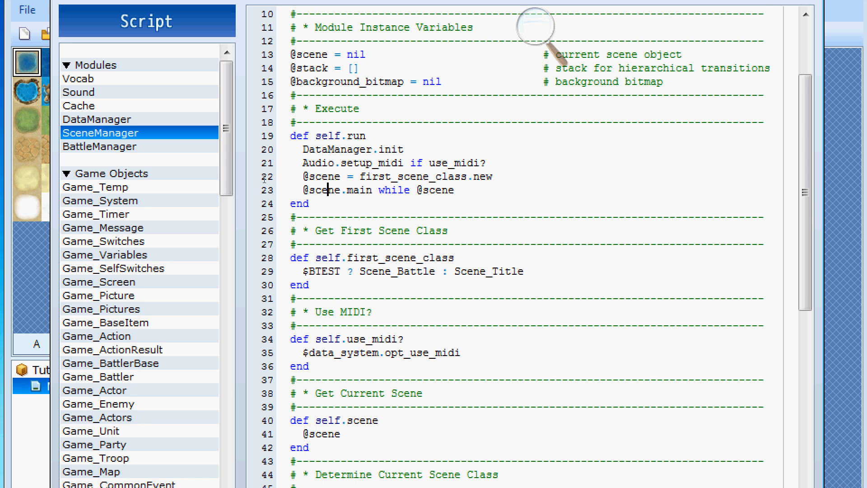
{"action": "double_click", "coordinate": [357, 189]}
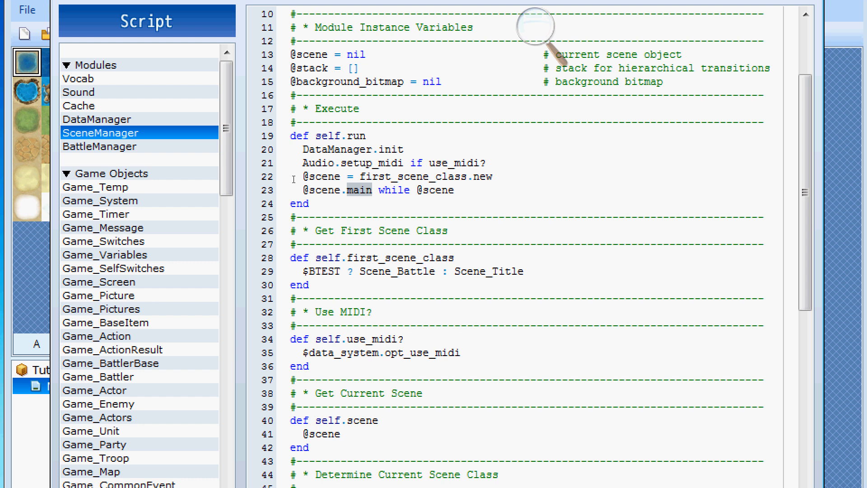
{"action": "mouse_move", "coordinate": [251, 180]}
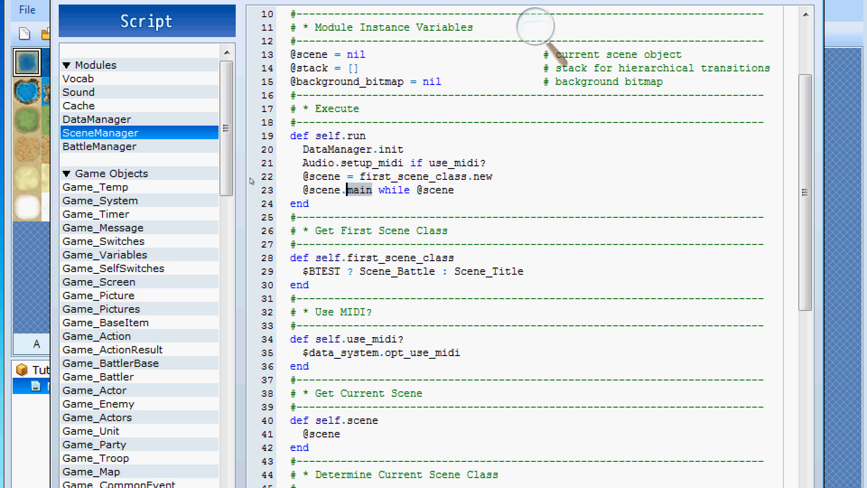
{"action": "scroll", "scroll_direction": "down", "scroll_amount": 3}
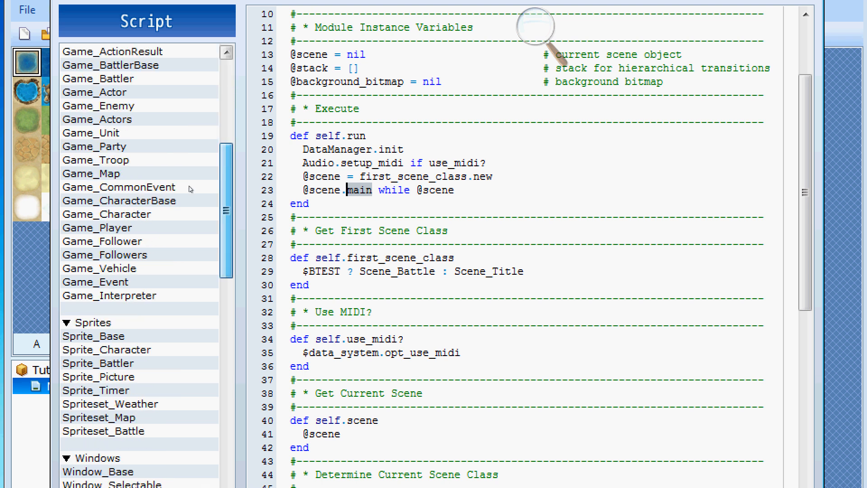
{"action": "scroll", "scroll_direction": "down", "scroll_amount": 3}
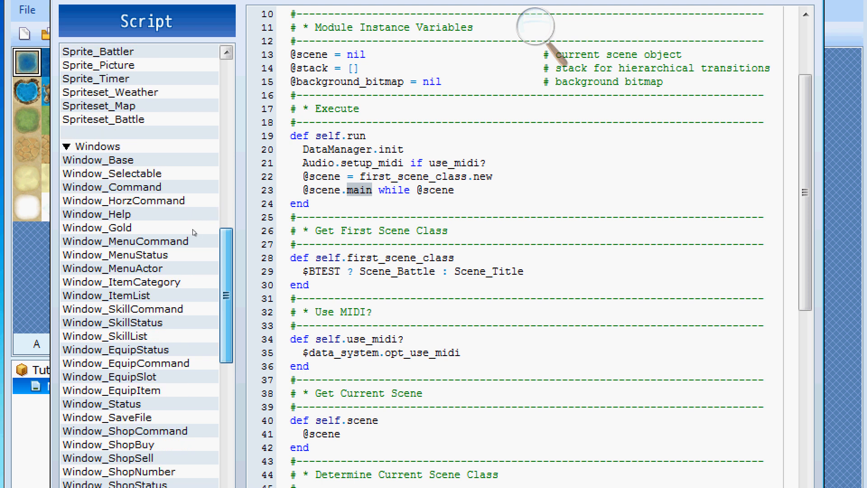
{"action": "scroll", "scroll_direction": "down", "scroll_amount": 3}
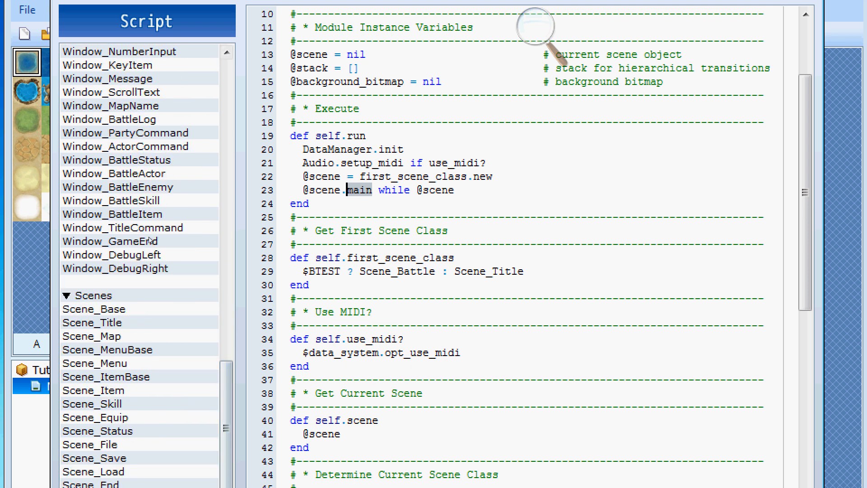
Show Scene_Base's main method and the scene_changing? check comparing SceneManager.scene with self
{"action": "left_click", "coordinate": [93, 309]}
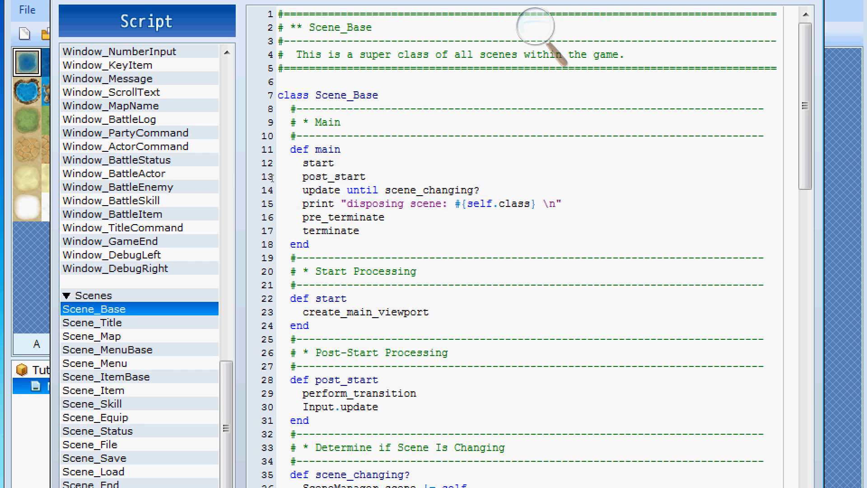
{"action": "double_click", "coordinate": [431, 190]}
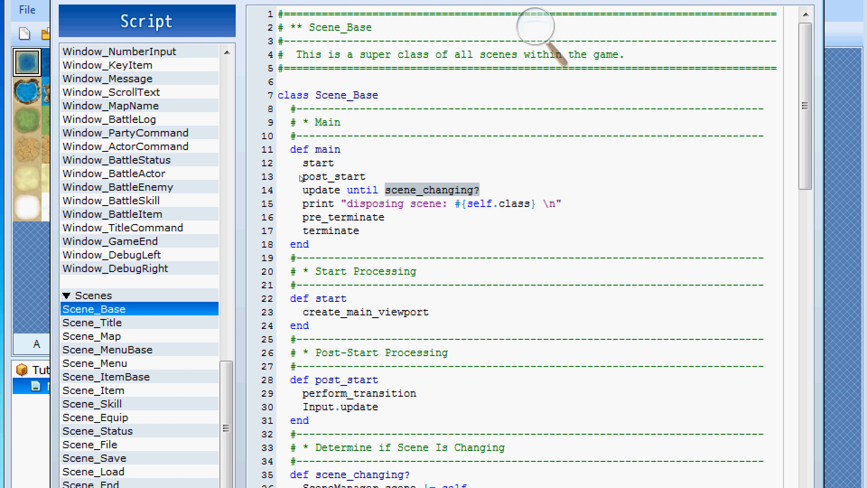
{"action": "scroll", "scroll_direction": "down", "scroll_amount": 3}
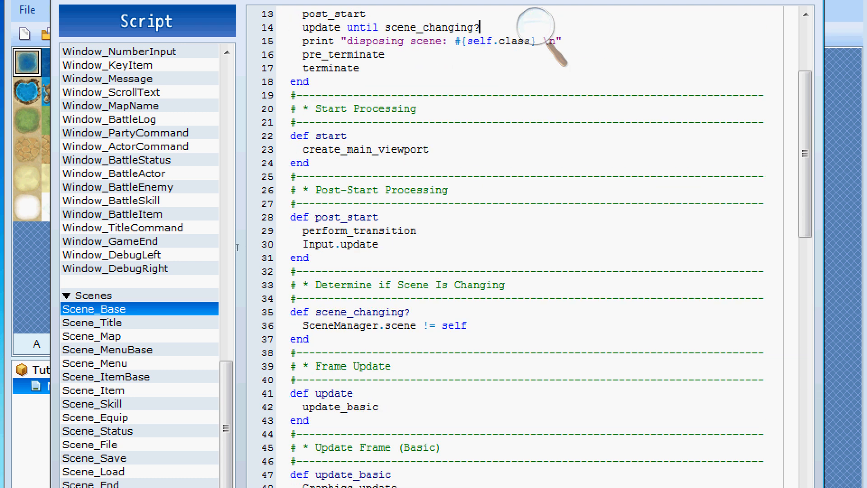
{"action": "double_click", "coordinate": [358, 325]}
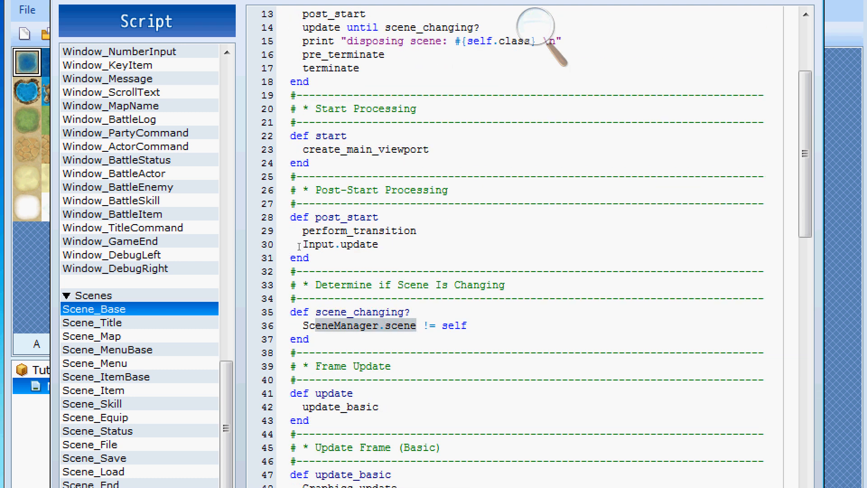
{"action": "double_click", "coordinate": [452, 325]}
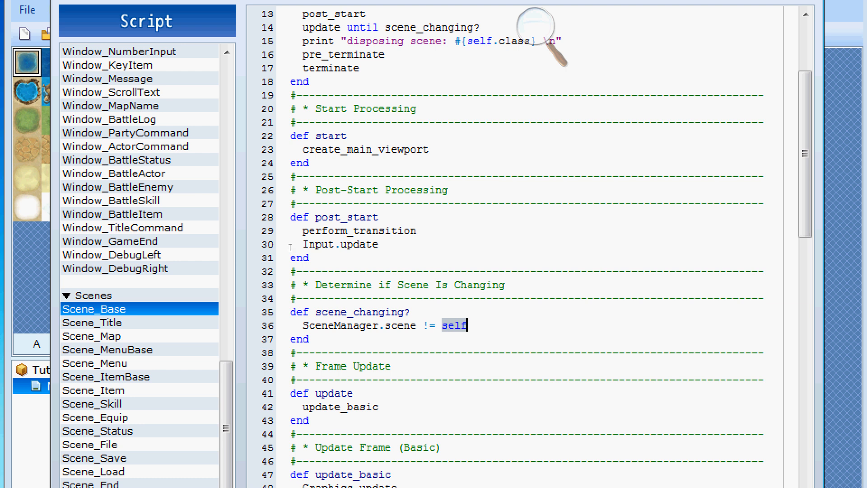
{"action": "mouse_move", "coordinate": [301, 246]}
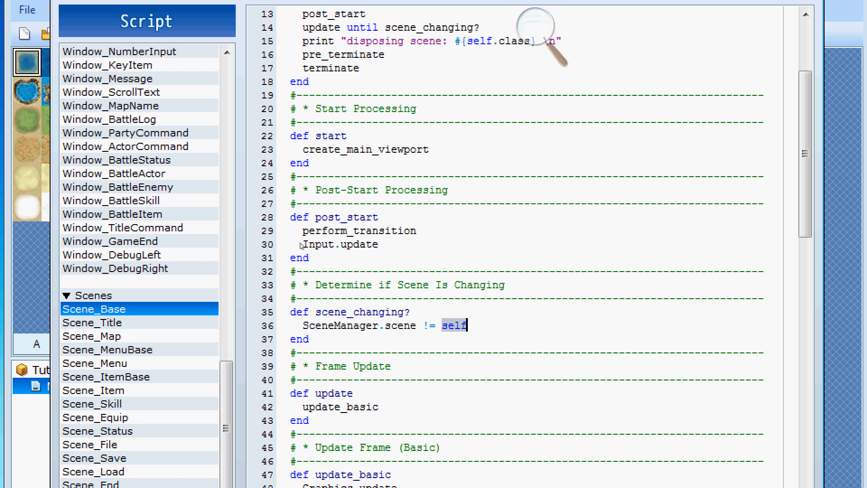
{"action": "scroll", "scroll_direction": "up", "scroll_amount": 3}
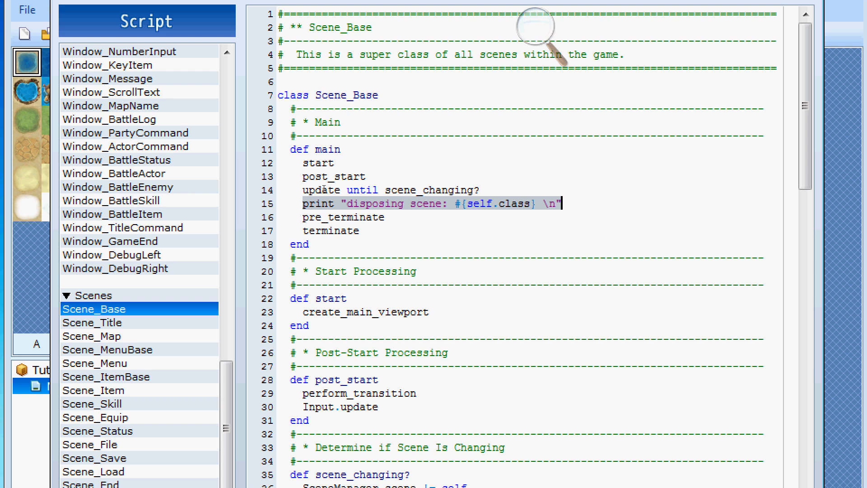
Delete the disposing scene print line from Scene_Base's main method
{"action": "key", "text": "Delete"}
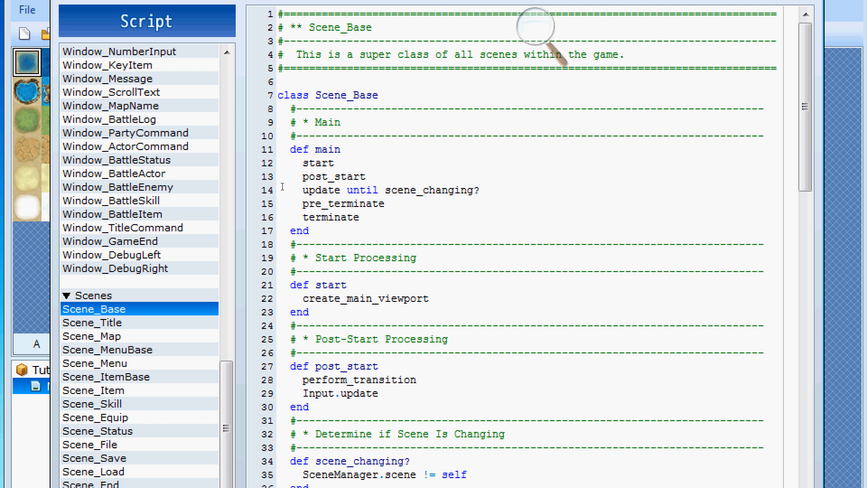
{"action": "left_click", "coordinate": [385, 204]}
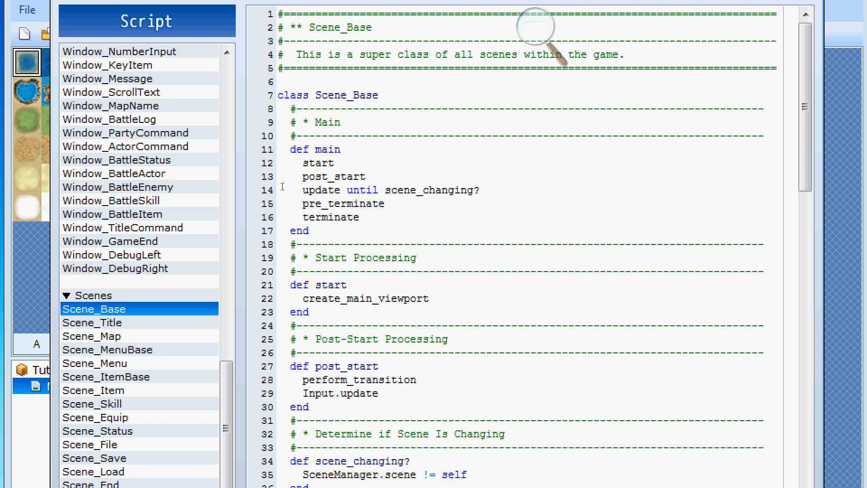
{"action": "left_click", "coordinate": [385, 203]}
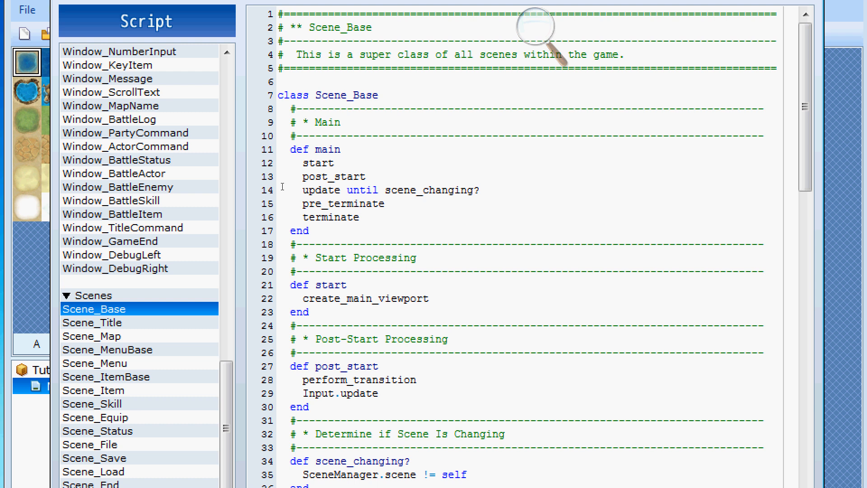
{"action": "left_click", "coordinate": [385, 203]}
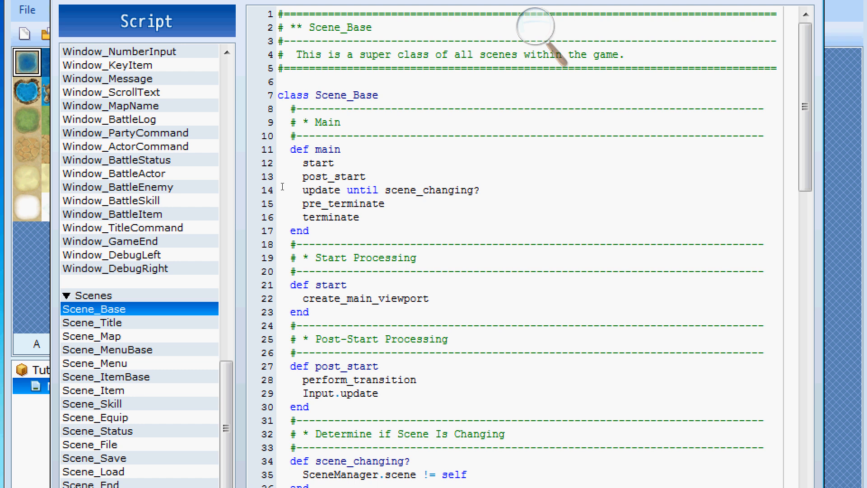
{"action": "left_click", "coordinate": [384, 203]}
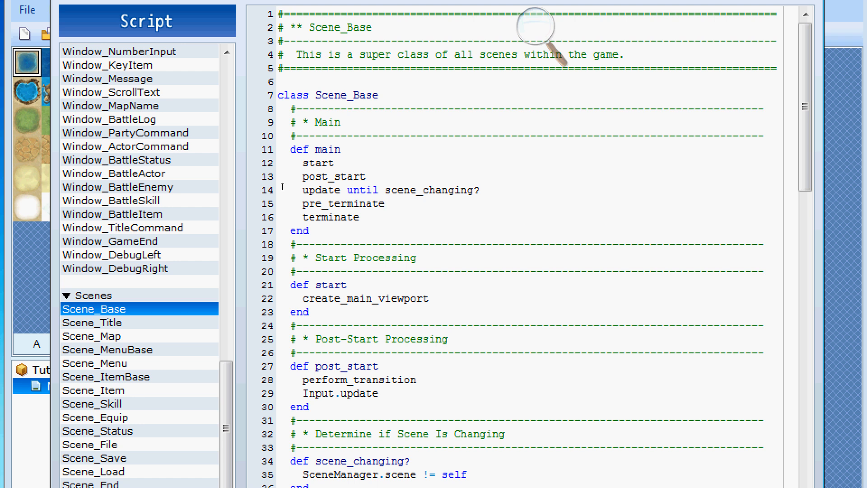
{"action": "left_click", "coordinate": [385, 203]}
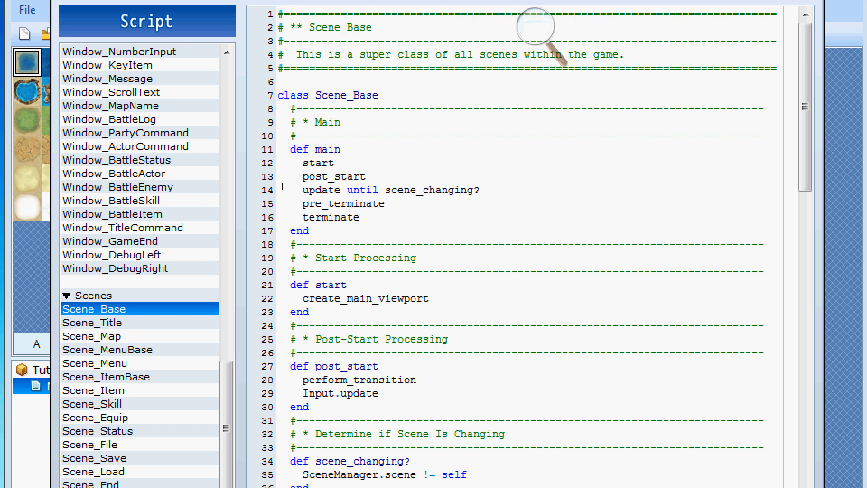
{"action": "left_click", "coordinate": [386, 203]}
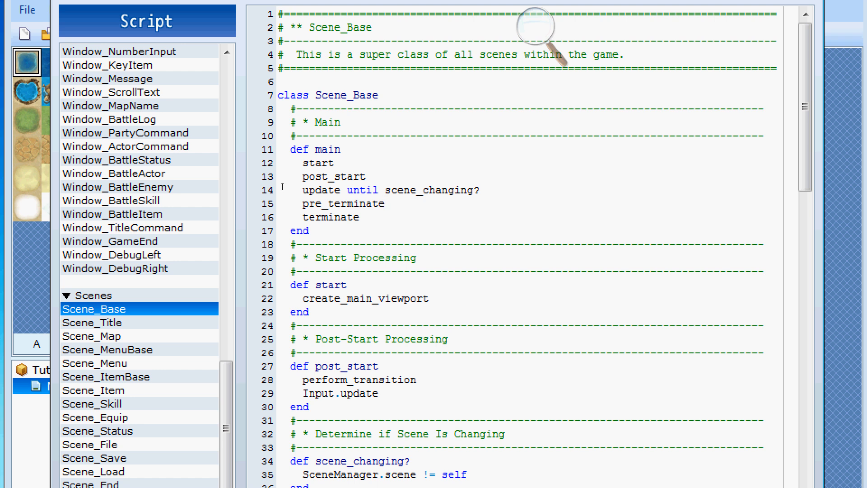
{"action": "left_click", "coordinate": [385, 203]}
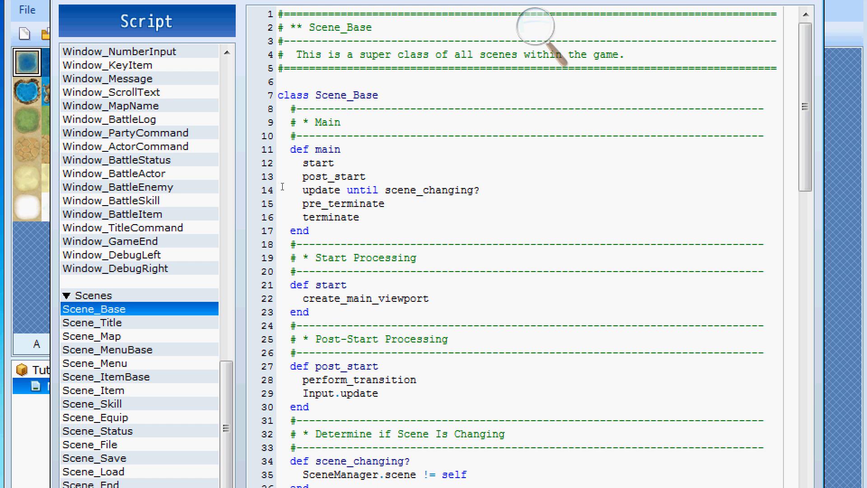
{"action": "left_click", "coordinate": [386, 203]}
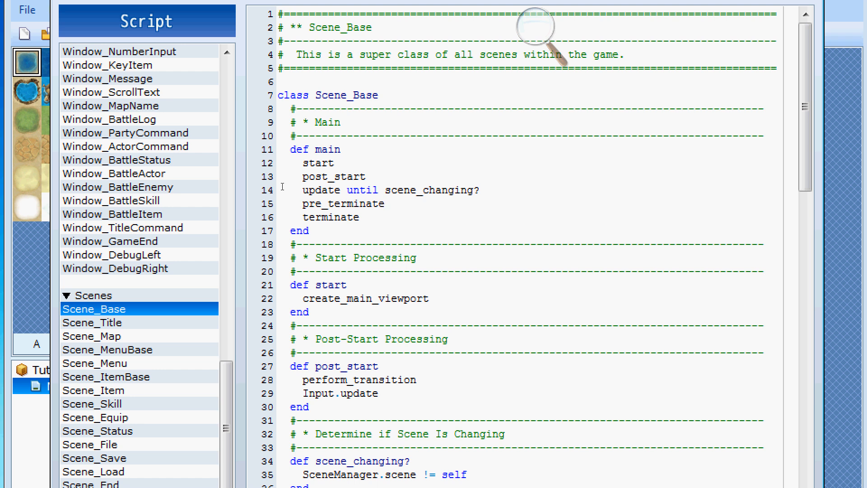
{"action": "left_click", "coordinate": [385, 204]}
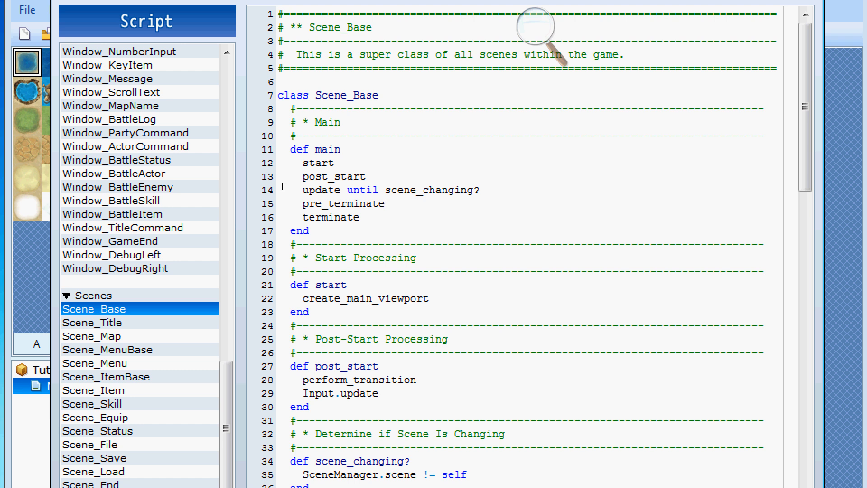
{"action": "left_click", "coordinate": [385, 204]}
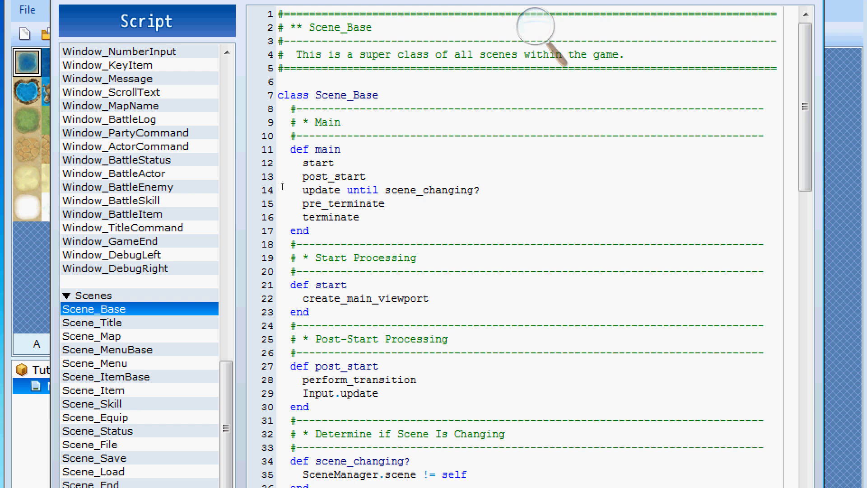
{"action": "left_click", "coordinate": [384, 203]}
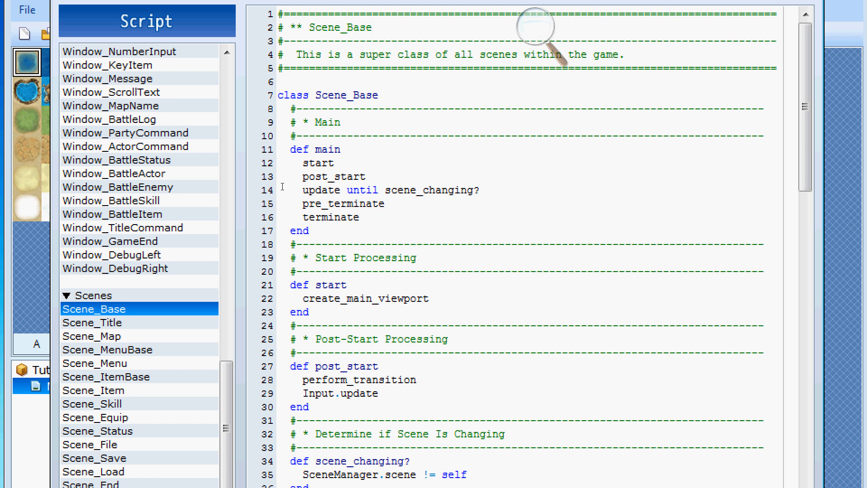
{"action": "left_click", "coordinate": [385, 203]}
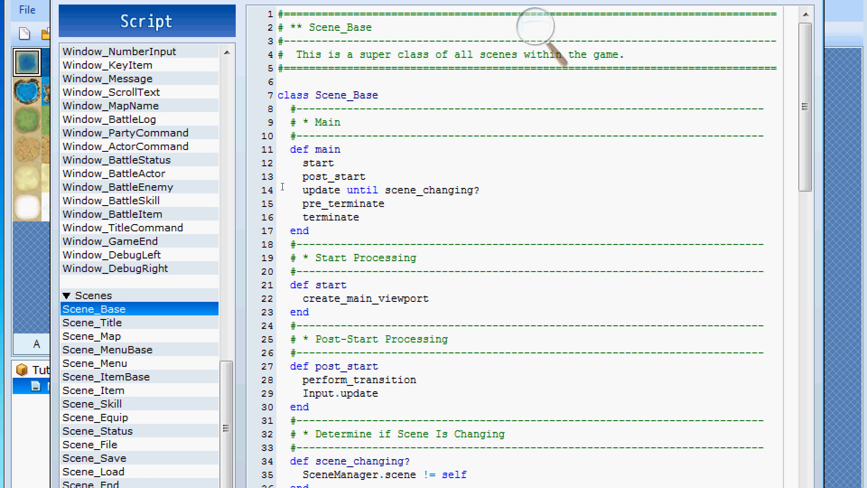
{"action": "left_click", "coordinate": [384, 204]}
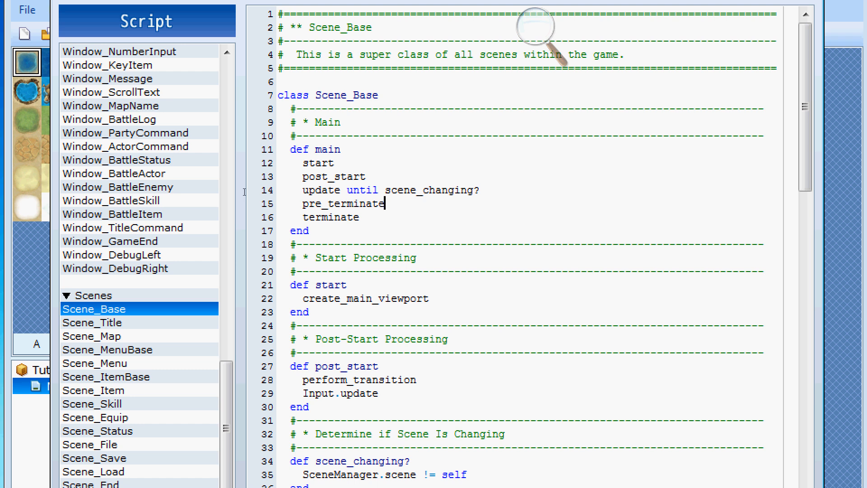
Point out the pre_terminate, start and post_start calls in main
{"action": "double_click", "coordinate": [318, 162]}
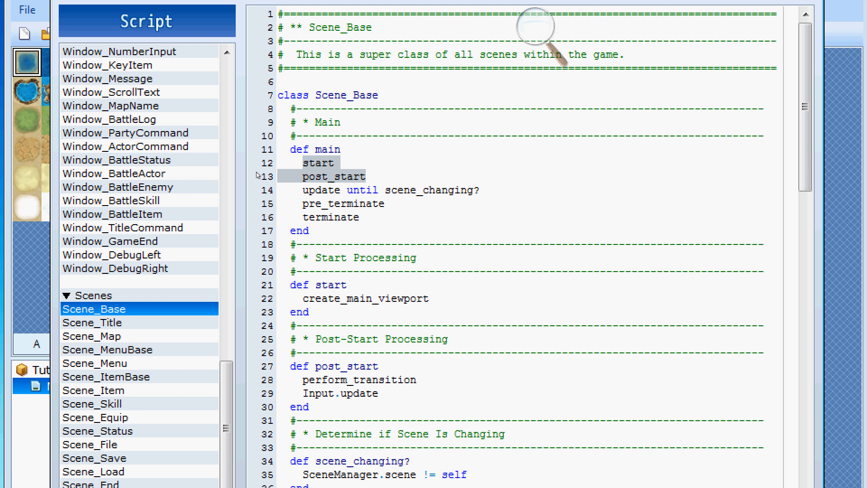
{"action": "left_click", "coordinate": [364, 176]}
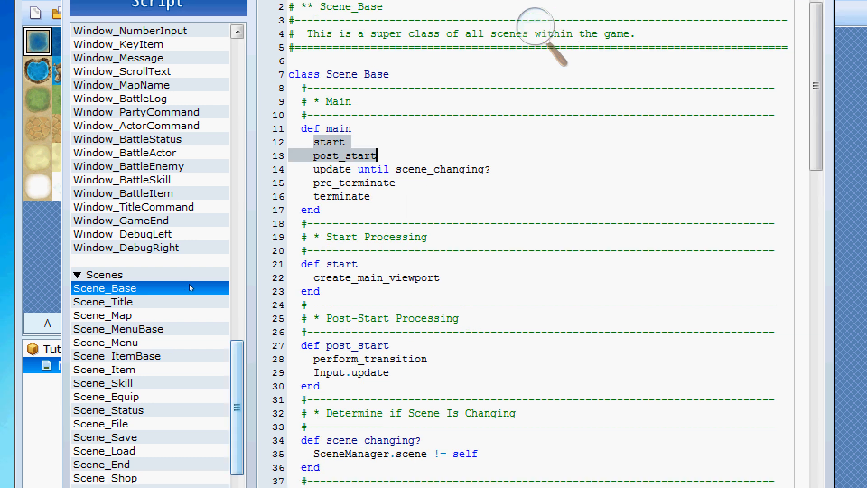
{"action": "scroll", "scroll_direction": "down", "scroll_amount": 3}
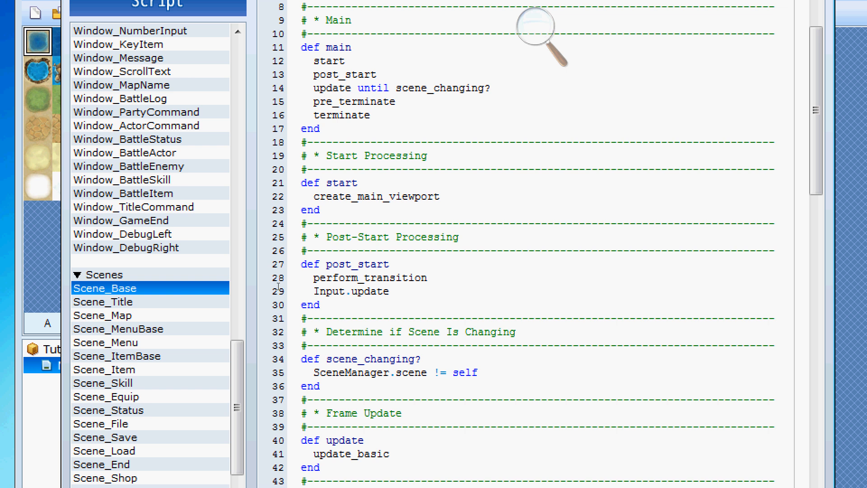
{"action": "scroll", "scroll_direction": "down", "scroll_amount": 3}
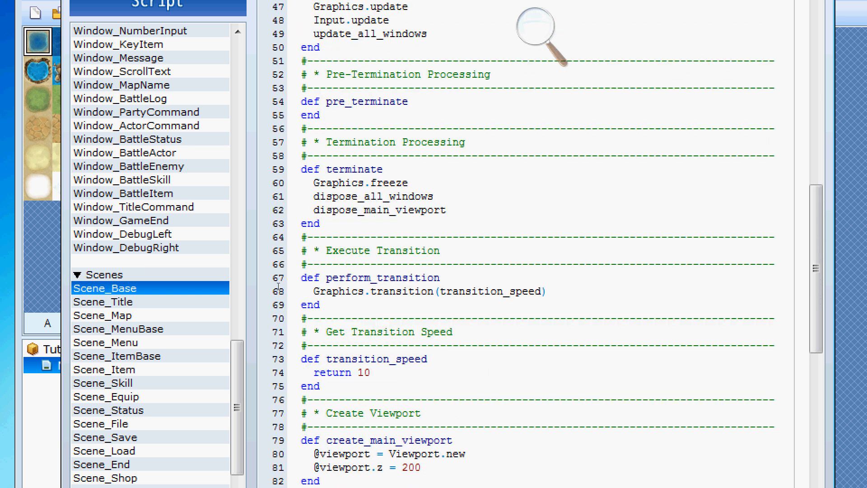
{"action": "scroll", "scroll_direction": "down", "scroll_amount": 3}
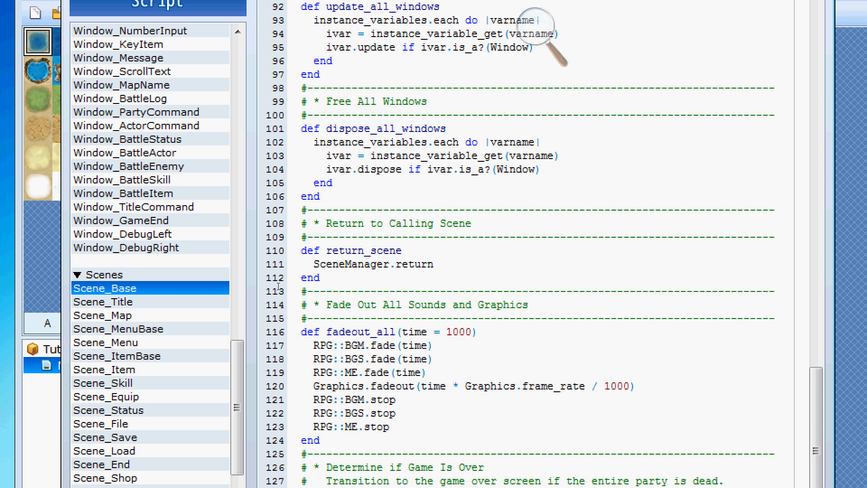
{"action": "scroll", "scroll_direction": "down", "scroll_amount": 3}
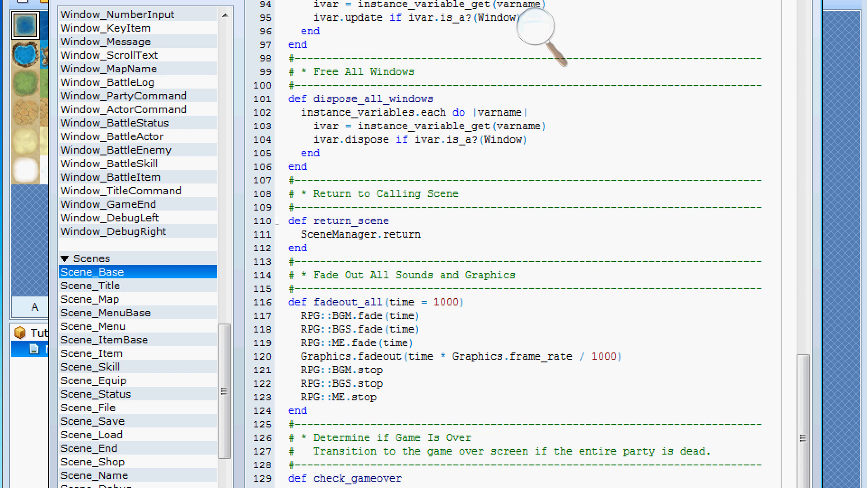
{"action": "double_click", "coordinate": [401, 233]}
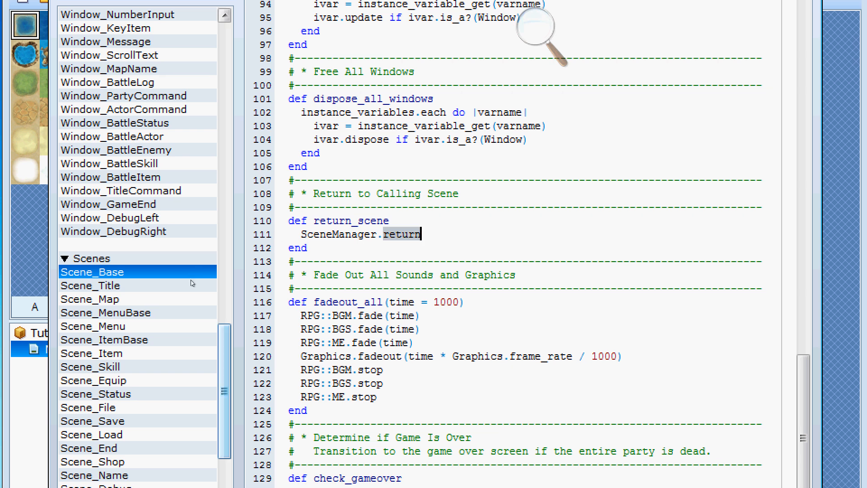
{"action": "scroll", "scroll_direction": "up", "scroll_amount": 3}
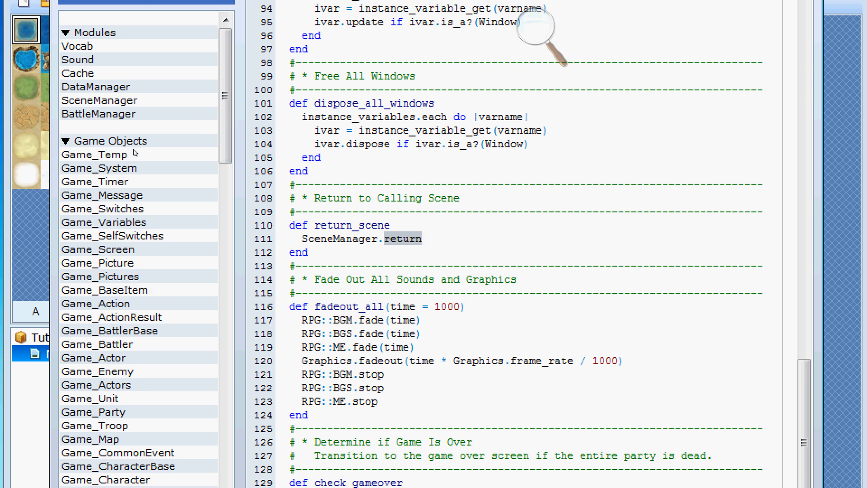
Review SceneManager's goto, call and return scene-switching methods
{"action": "left_click", "coordinate": [99, 100]}
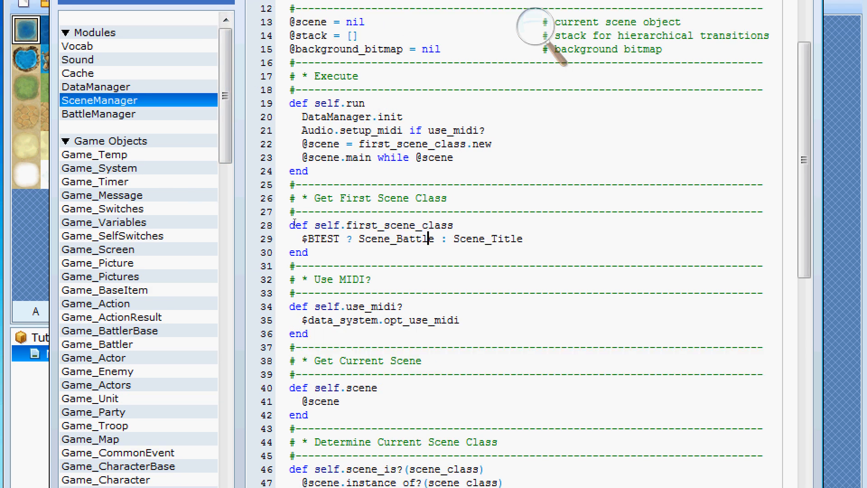
{"action": "scroll", "scroll_direction": "down", "scroll_amount": 3}
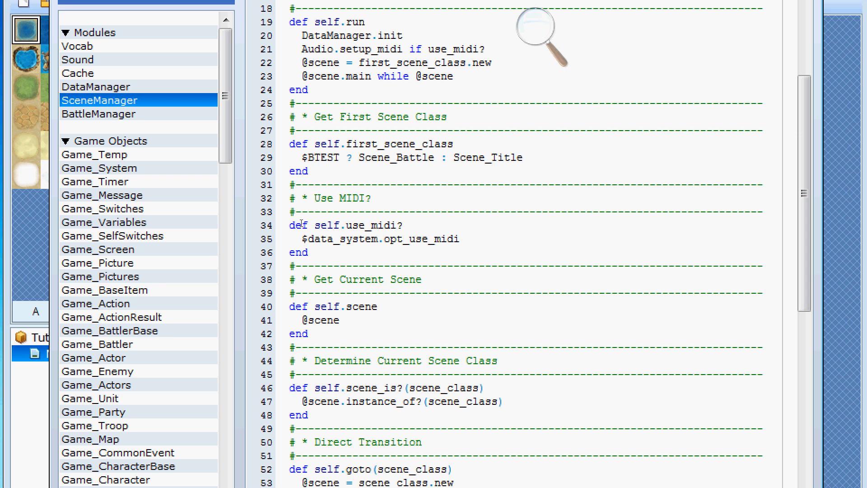
{"action": "left_click", "coordinate": [427, 157]}
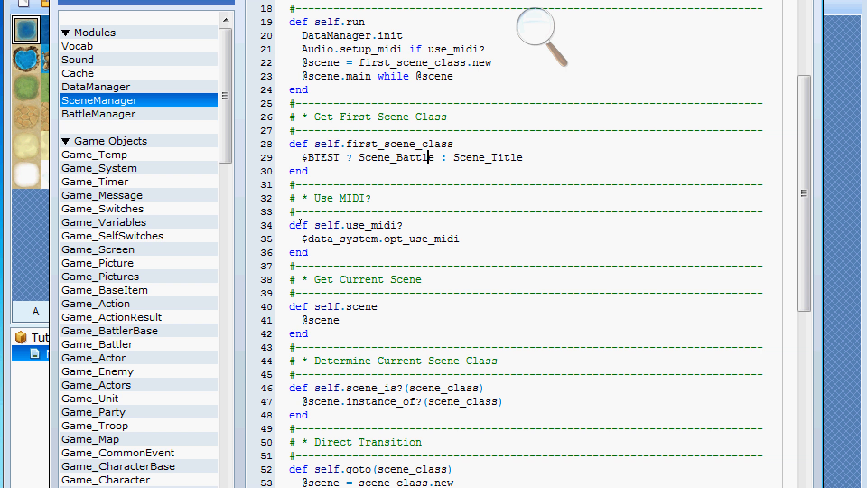
{"action": "scroll", "scroll_direction": "down", "scroll_amount": 3}
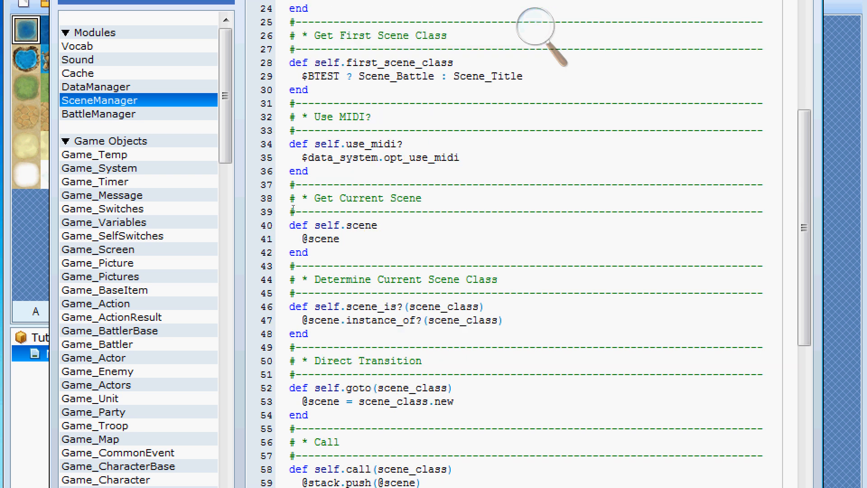
{"action": "scroll", "scroll_direction": "down", "scroll_amount": 3}
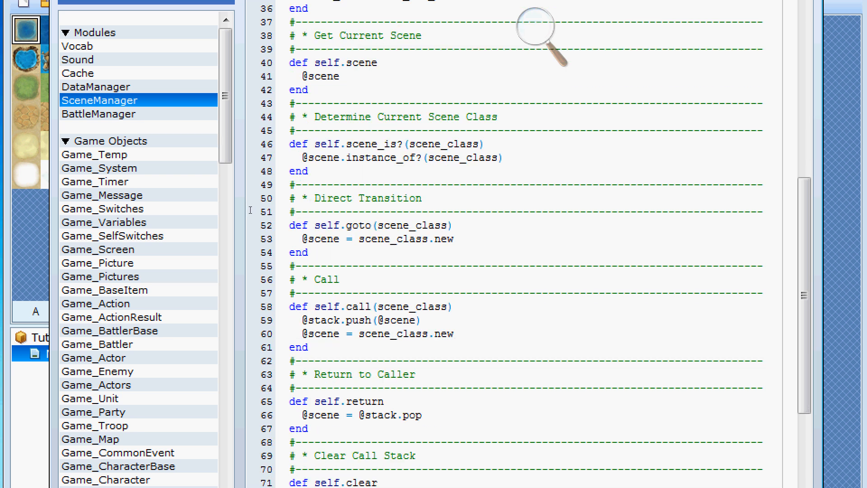
{"action": "double_click", "coordinate": [398, 225]}
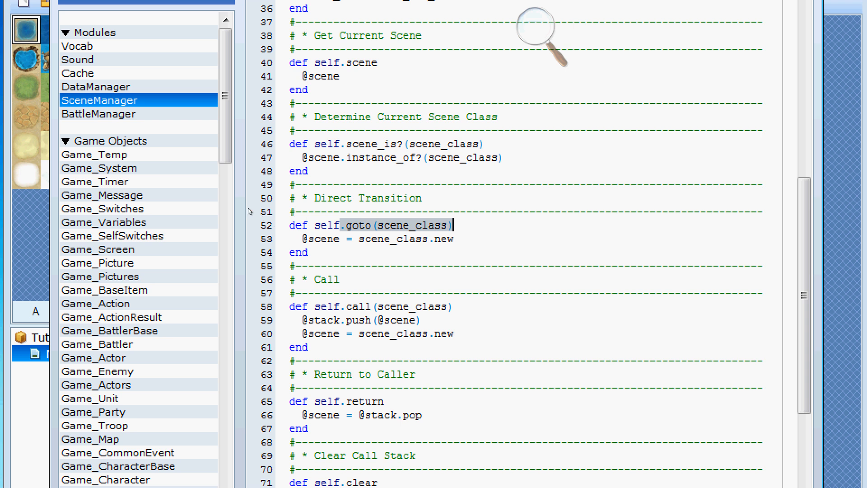
{"action": "mouse_move", "coordinate": [282, 211]}
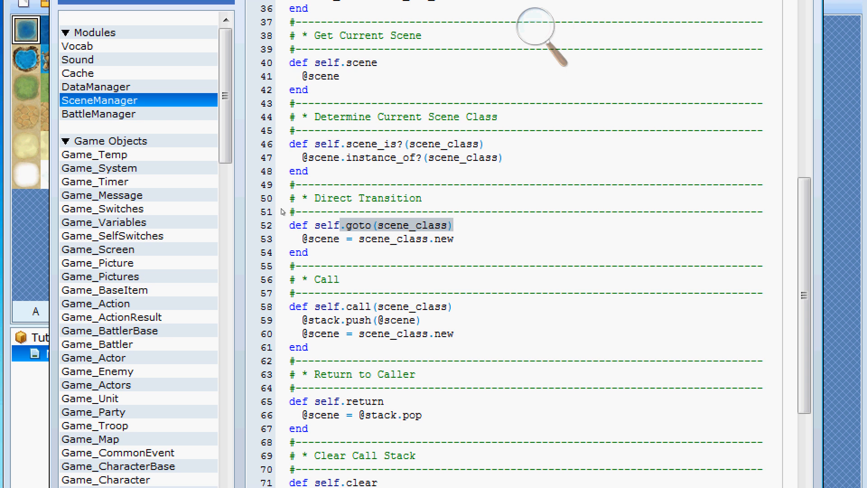
{"action": "mouse_move", "coordinate": [252, 254]}
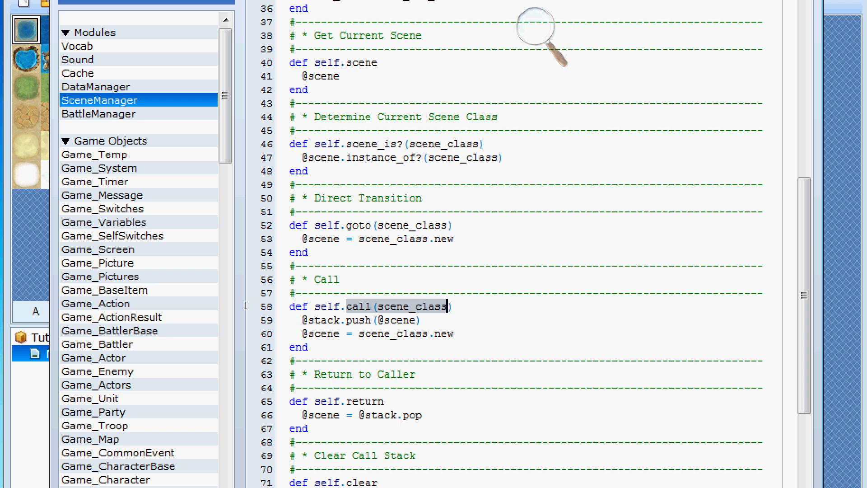
{"action": "double_click", "coordinate": [352, 400]}
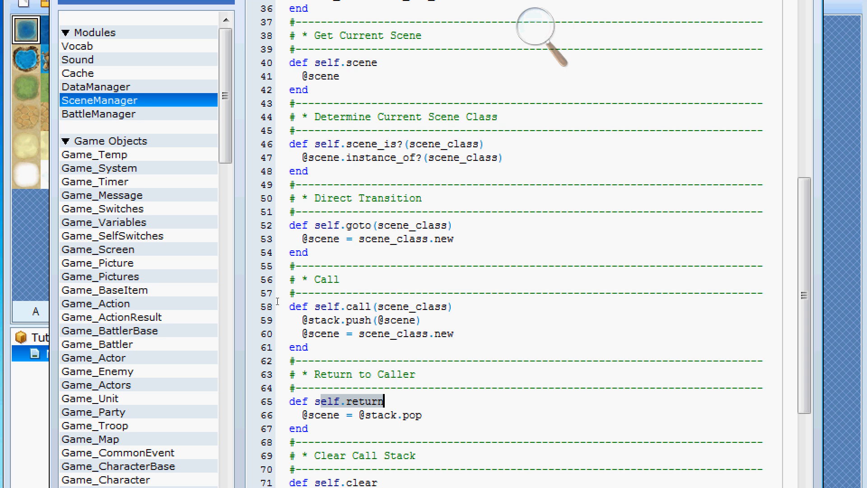
{"action": "scroll", "scroll_direction": "down", "scroll_amount": 3}
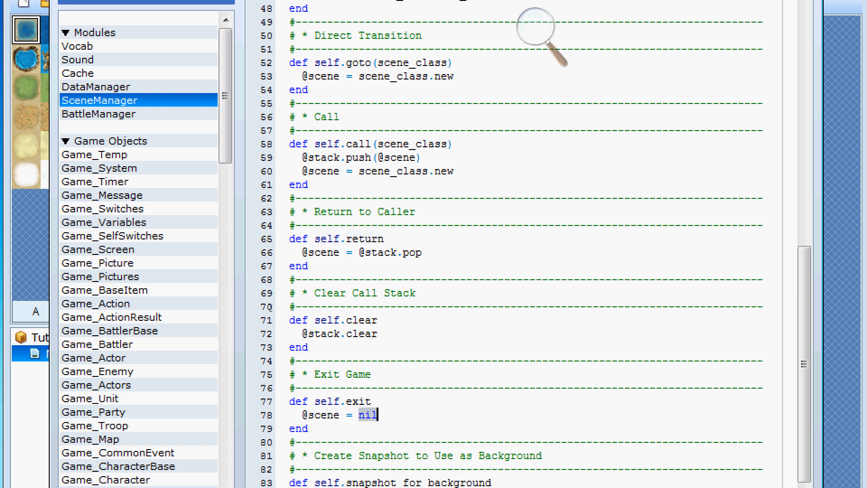
{"action": "mouse_move", "coordinate": [209, 260]}
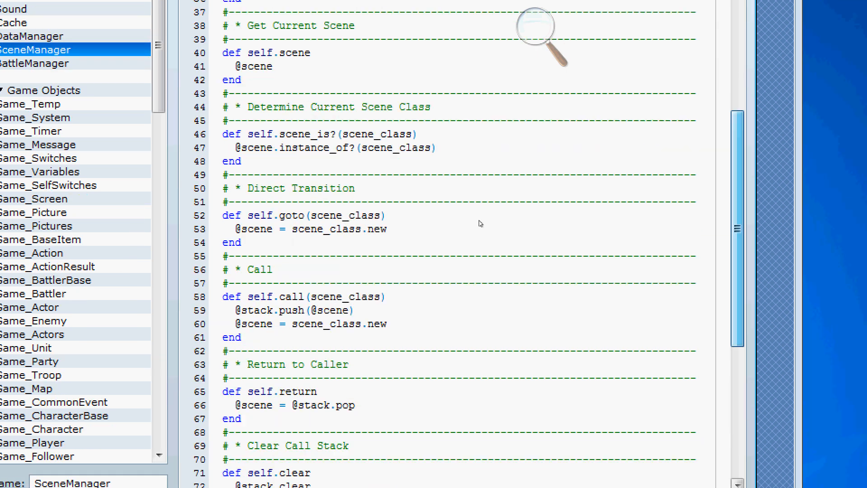
{"action": "scroll", "scroll_direction": "up", "scroll_amount": 3}
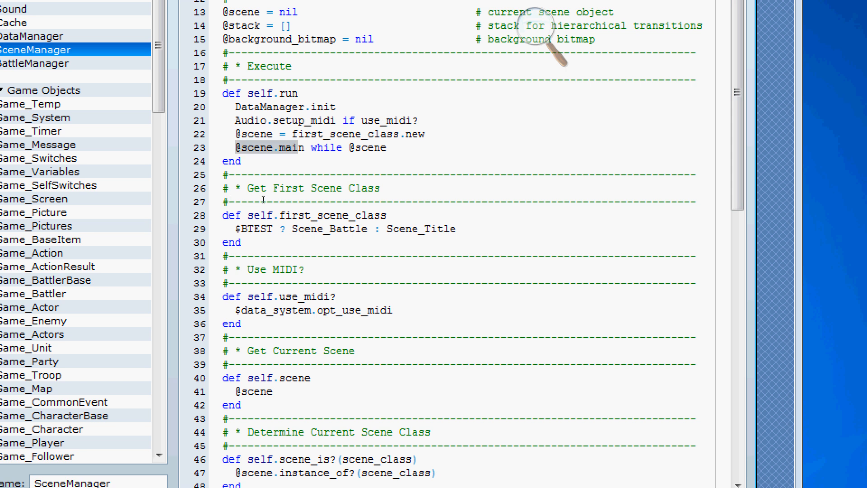
{"action": "double_click", "coordinate": [368, 147]}
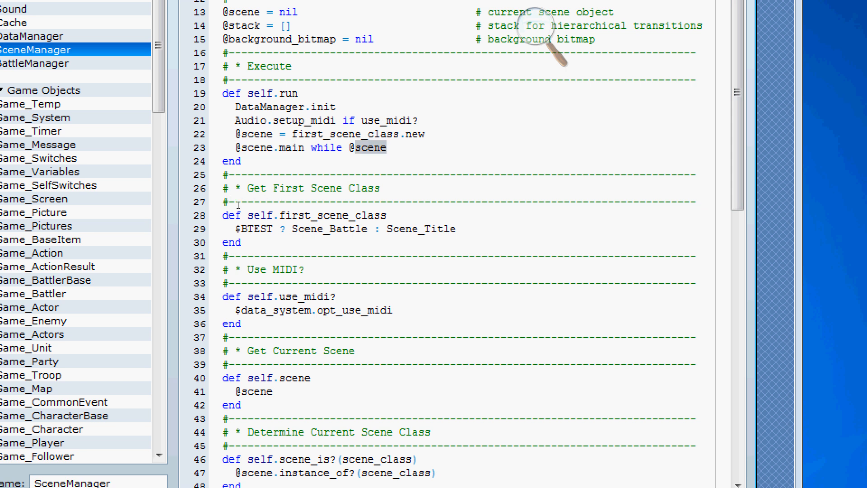
{"action": "scroll", "scroll_direction": "down", "scroll_amount": 3}
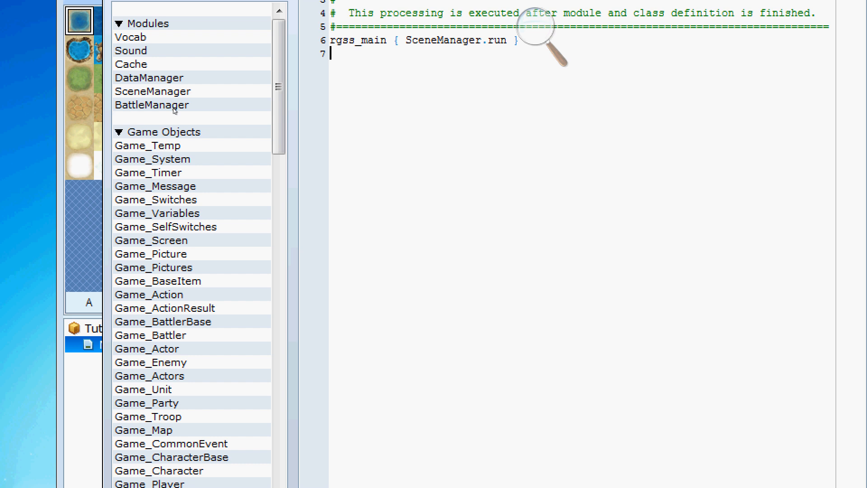
Reopen SceneManager and scroll the script list down to the Windows section
{"action": "left_click", "coordinate": [153, 91]}
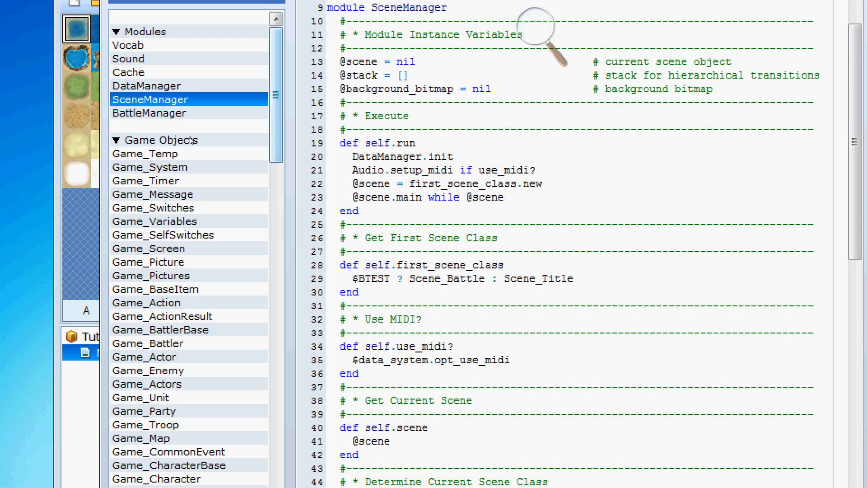
{"action": "scroll", "scroll_direction": "down", "scroll_amount": 3}
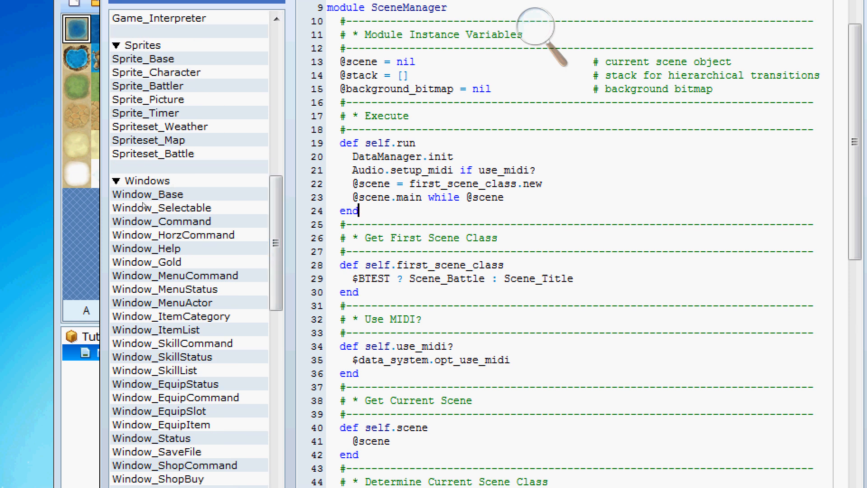
Show Window_Selectable's set_handler method where handlers are stored by symbol
{"action": "left_click", "coordinate": [160, 207]}
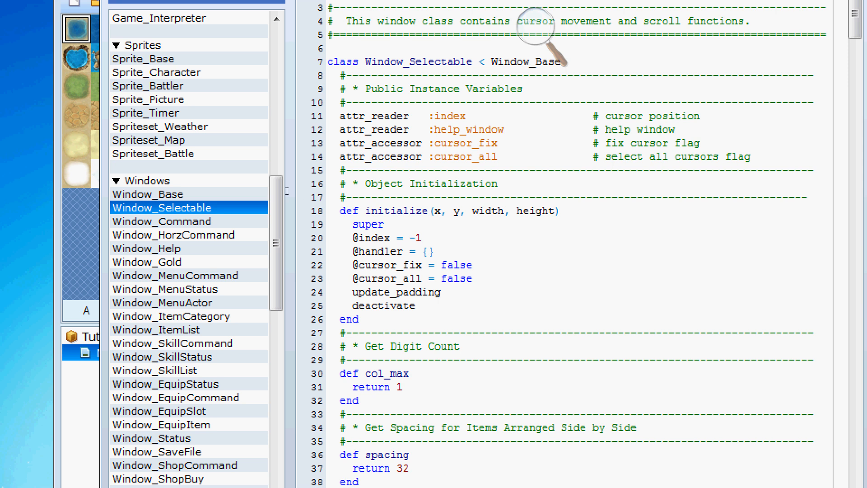
{"action": "scroll", "scroll_direction": "down", "scroll_amount": 3}
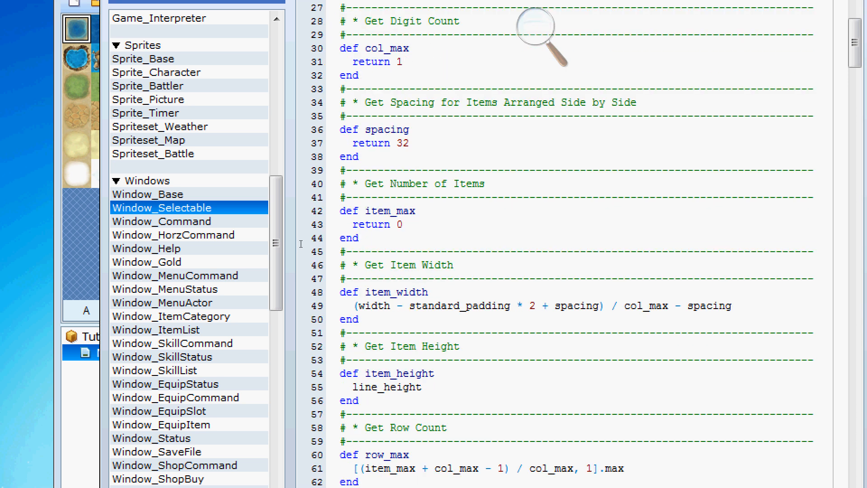
{"action": "scroll", "scroll_direction": "down", "scroll_amount": 3}
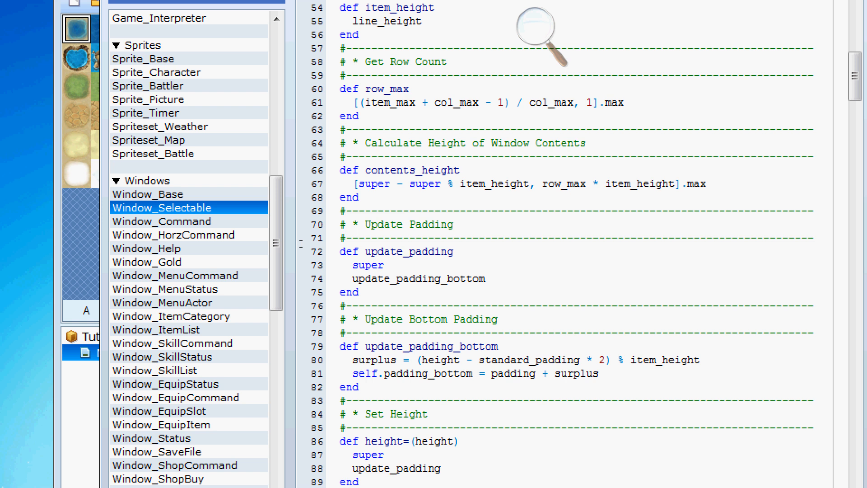
{"action": "scroll", "scroll_direction": "down", "scroll_amount": 3}
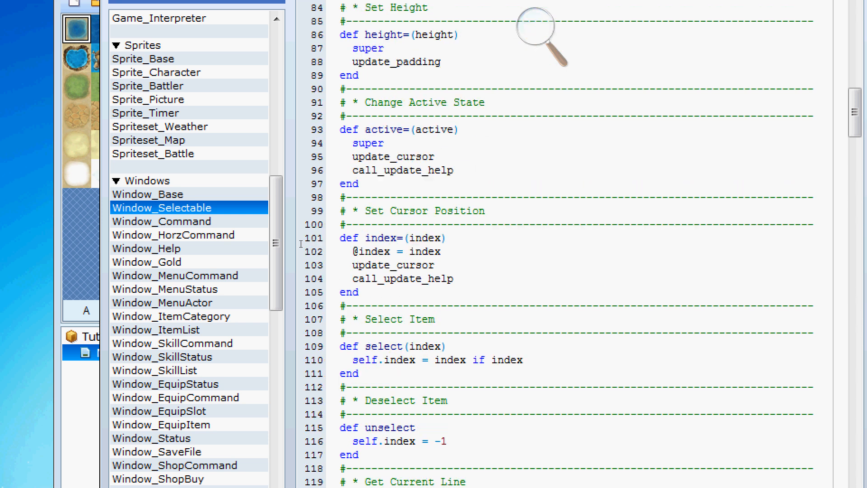
{"action": "scroll", "scroll_direction": "down", "scroll_amount": 3}
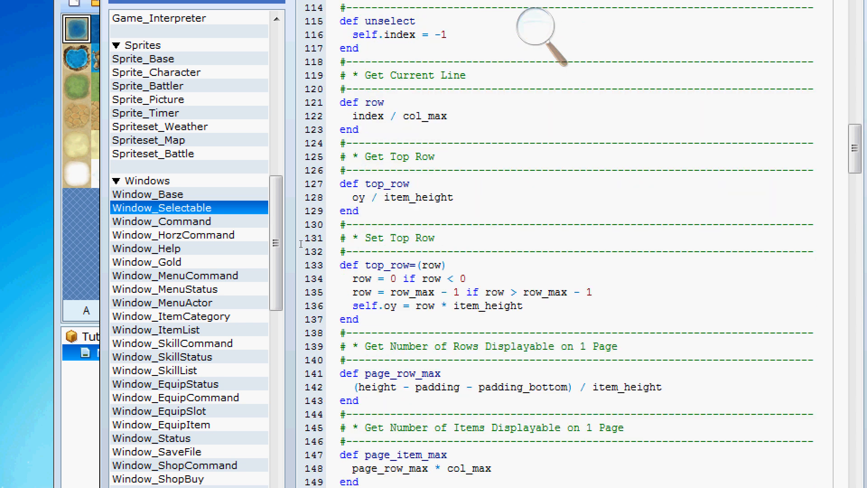
{"action": "scroll", "scroll_direction": "down", "scroll_amount": 3}
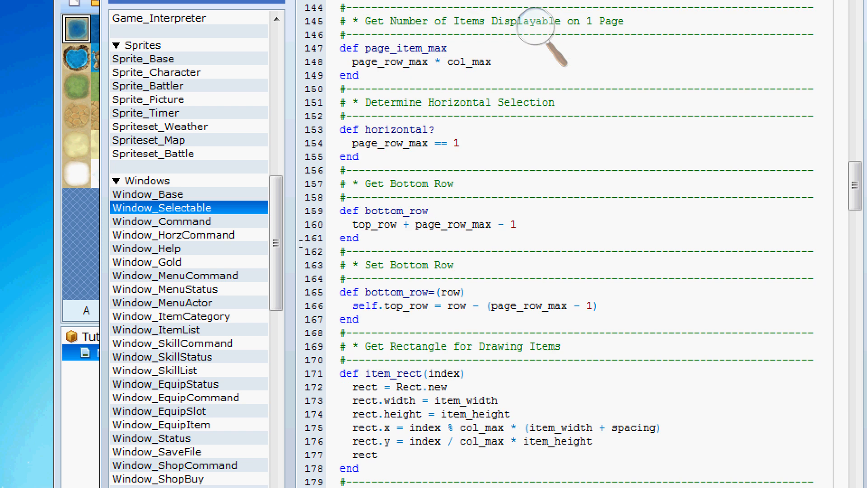
{"action": "scroll", "scroll_direction": "down", "scroll_amount": 3}
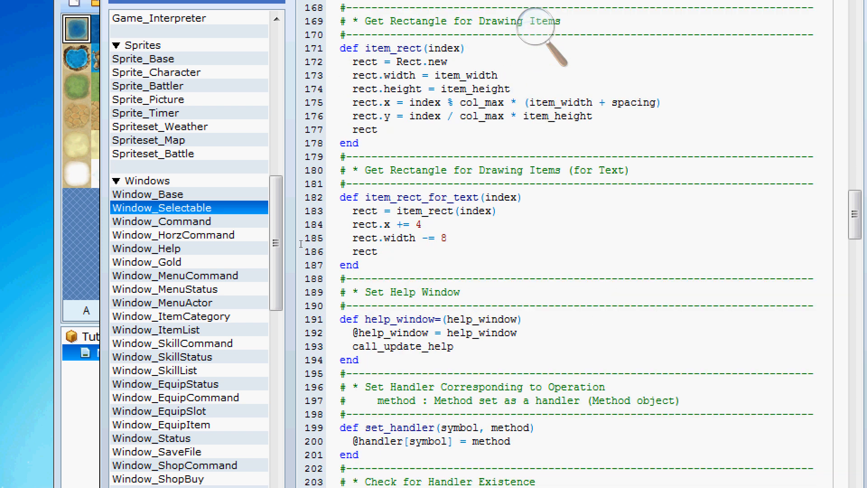
{"action": "scroll", "scroll_direction": "down", "scroll_amount": 3}
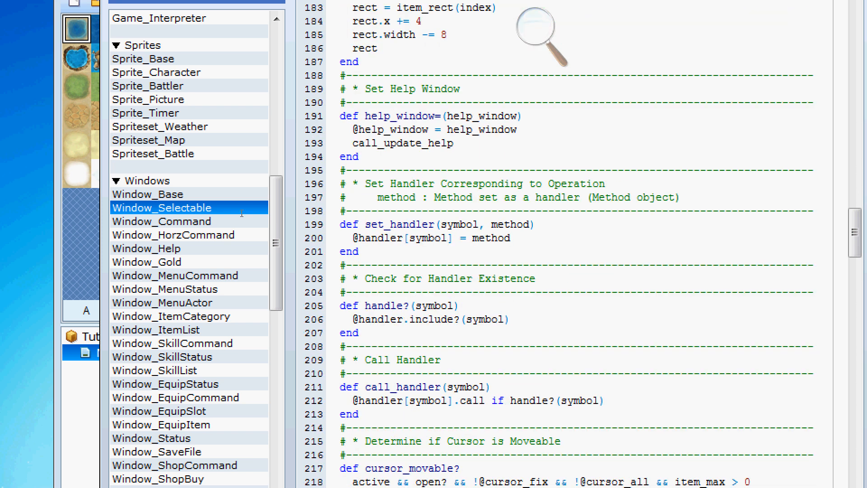
{"action": "double_click", "coordinate": [398, 224]}
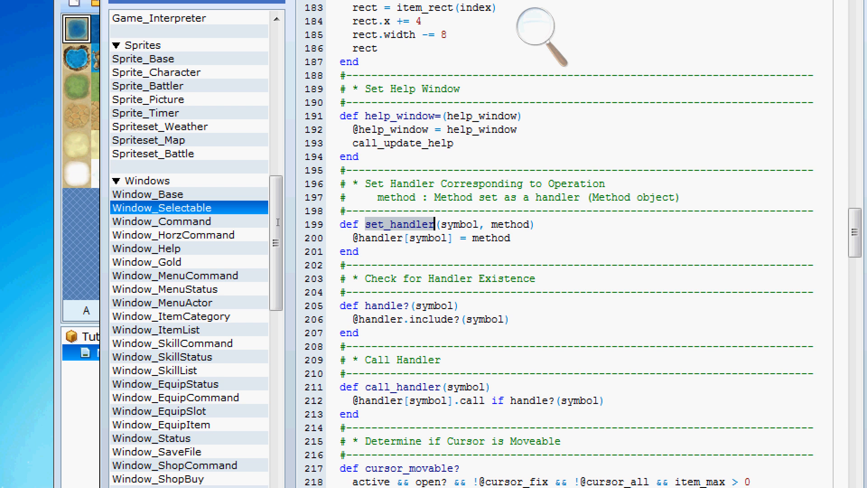
Point out the word method in the set_handler assignment repeatedly
{"action": "double_click", "coordinate": [425, 238]}
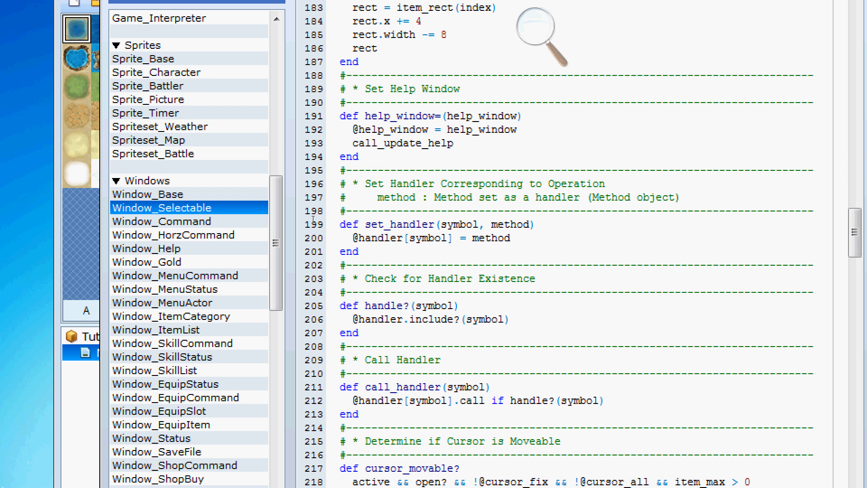
{"action": "double_click", "coordinate": [492, 237]}
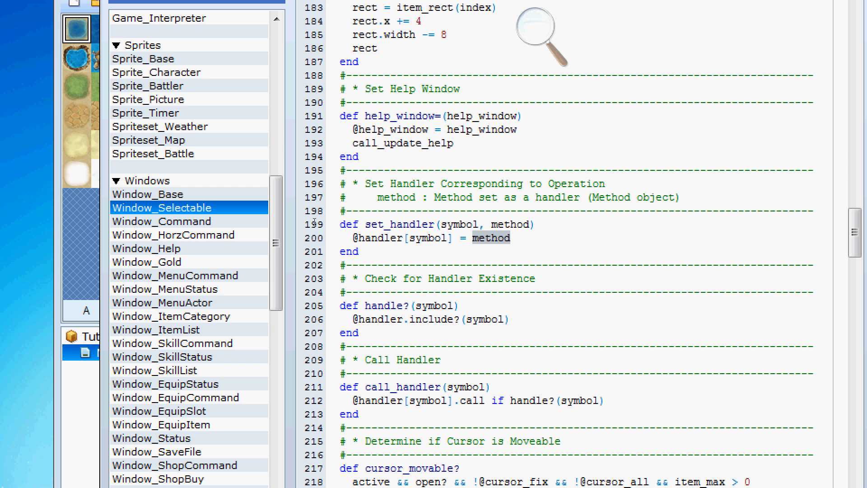
{"action": "mouse_move", "coordinate": [258, 225]}
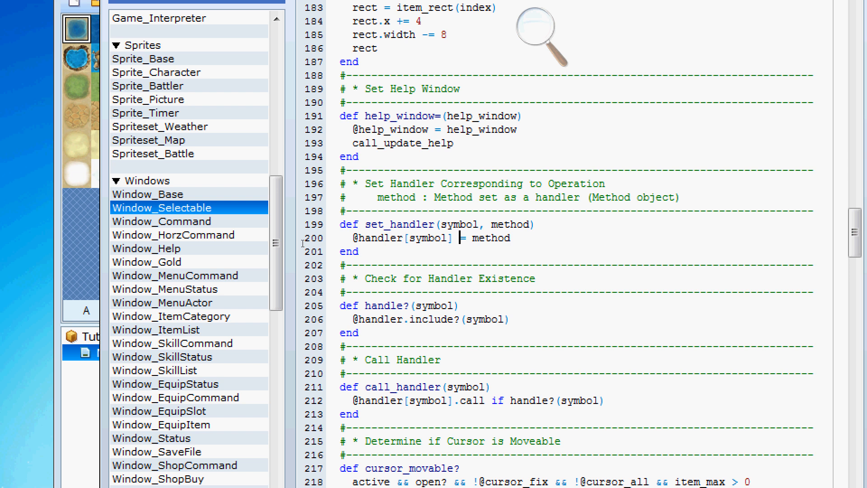
{"action": "type", "text": "+"}
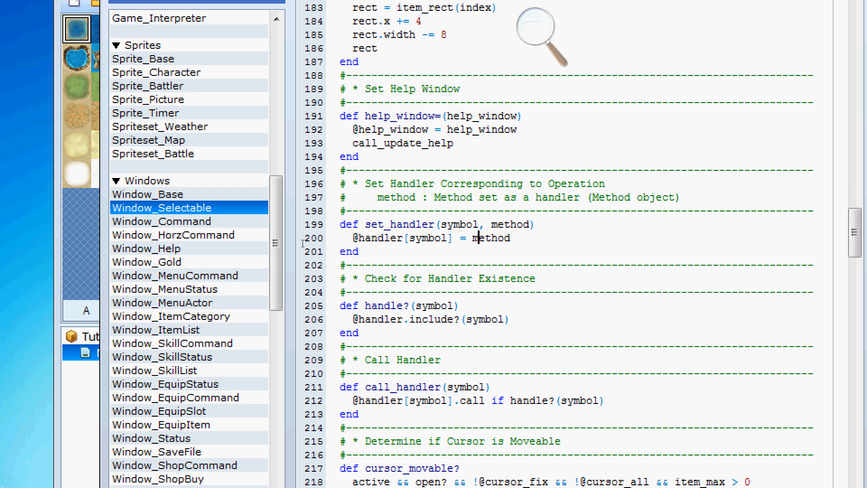
{"action": "double_click", "coordinate": [490, 238]}
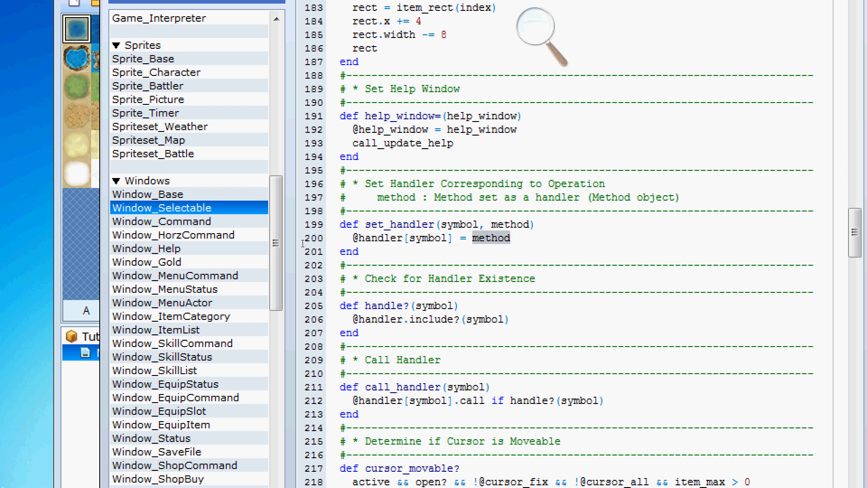
{"action": "left_click", "coordinate": [507, 237]}
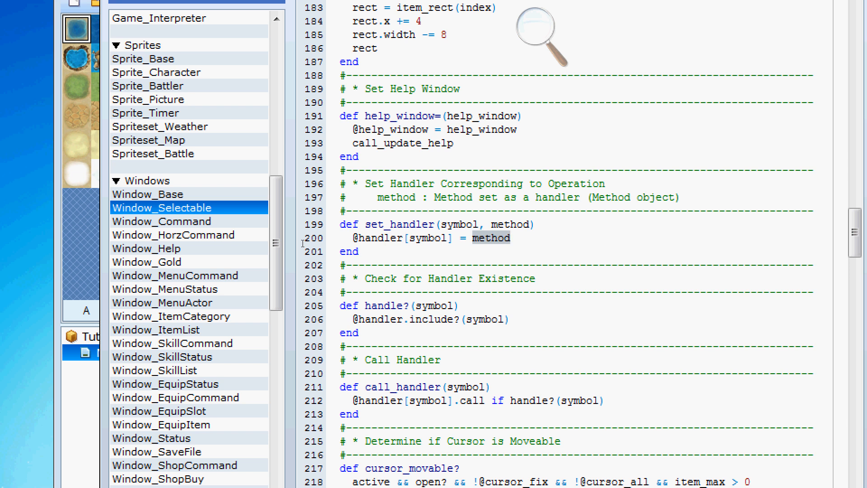
{"action": "left_click", "coordinate": [503, 237]}
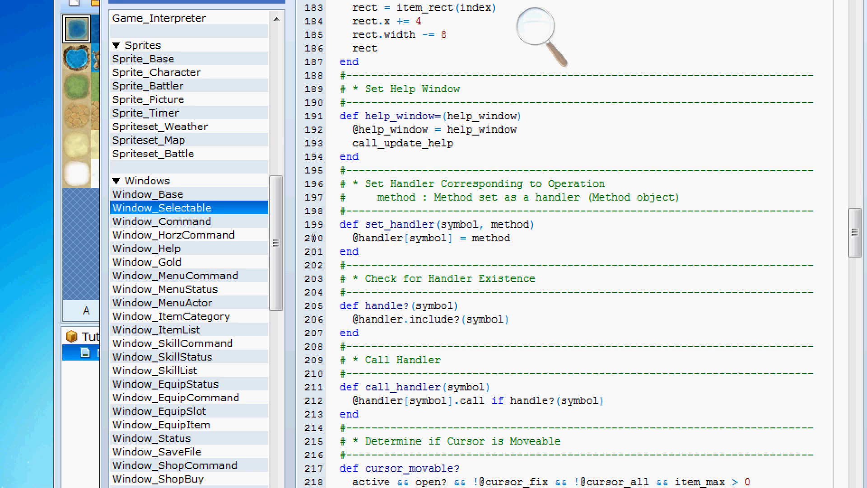
{"action": "double_click", "coordinate": [489, 238]}
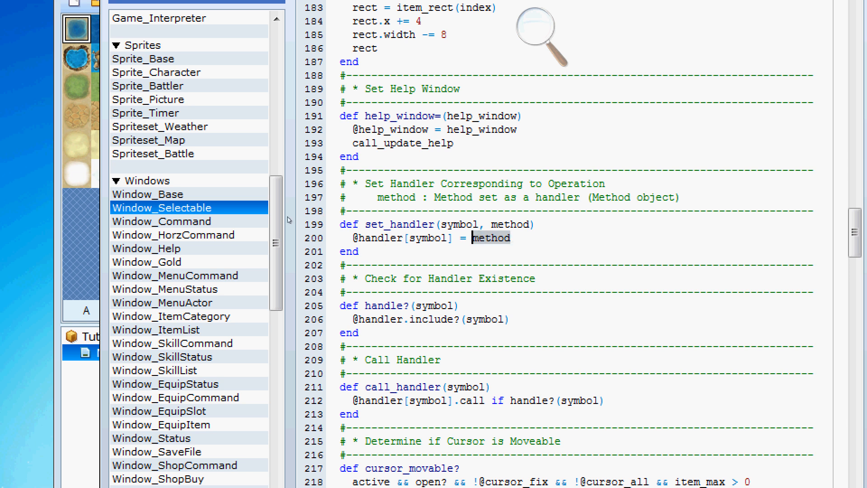
{"action": "scroll", "scroll_direction": "down", "scroll_amount": 3}
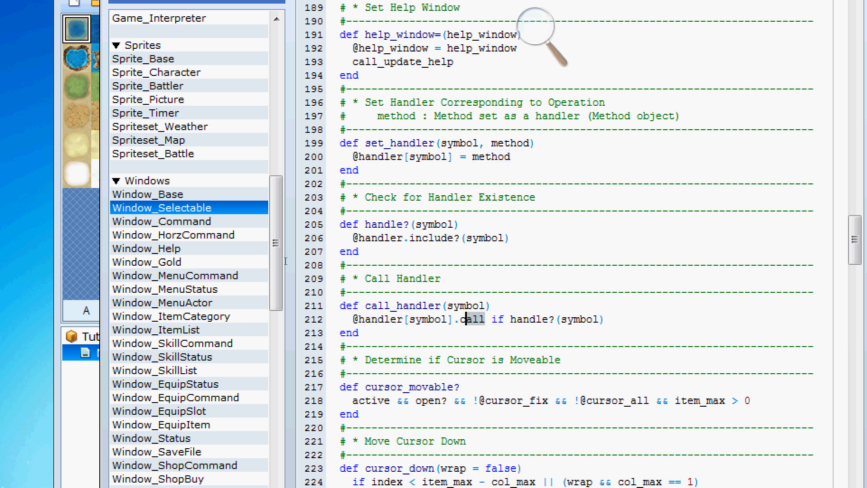
Review Window_Selectable's handler methods, then move on to Window_Command
{"action": "double_click", "coordinate": [491, 156]}
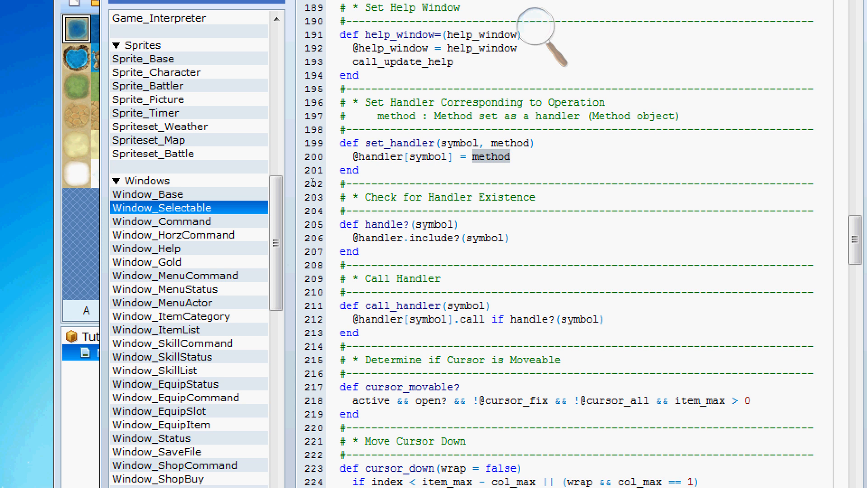
{"action": "left_click", "coordinate": [501, 156]}
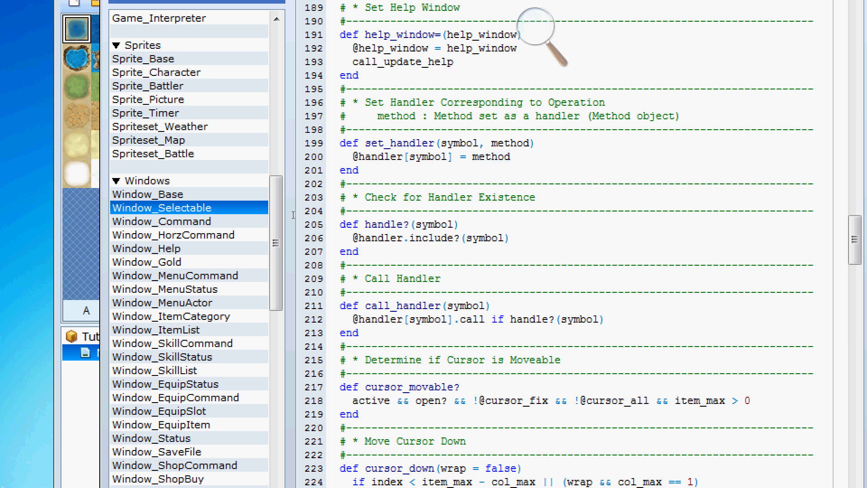
{"action": "scroll", "scroll_direction": "down", "scroll_amount": 3}
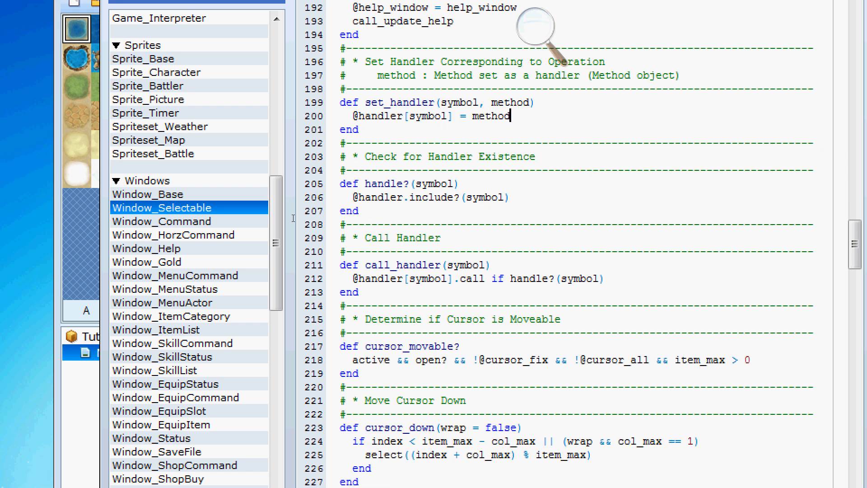
{"action": "scroll", "scroll_direction": "down", "scroll_amount": 3}
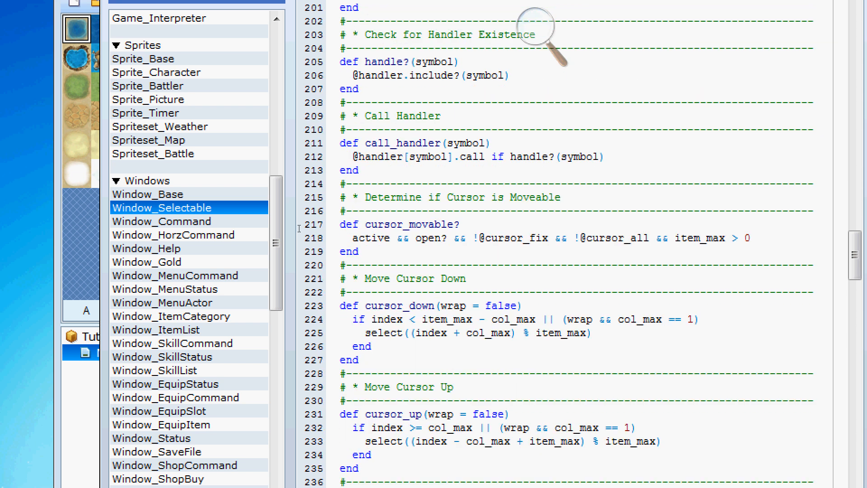
{"action": "scroll", "scroll_direction": "up", "scroll_amount": 3}
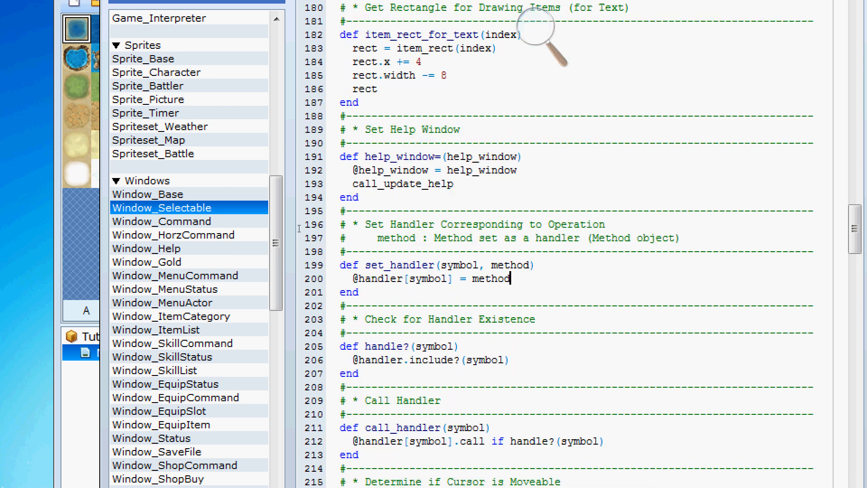
{"action": "scroll", "scroll_direction": "up", "scroll_amount": 3}
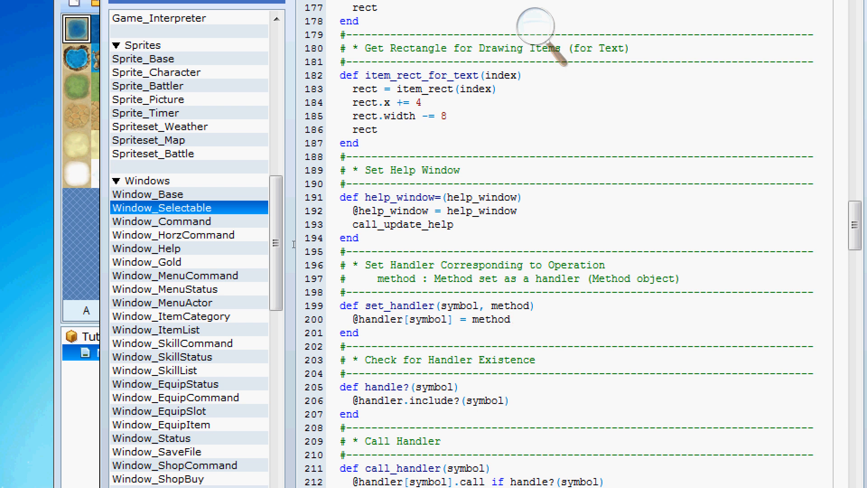
{"action": "scroll", "scroll_direction": "up", "scroll_amount": 3}
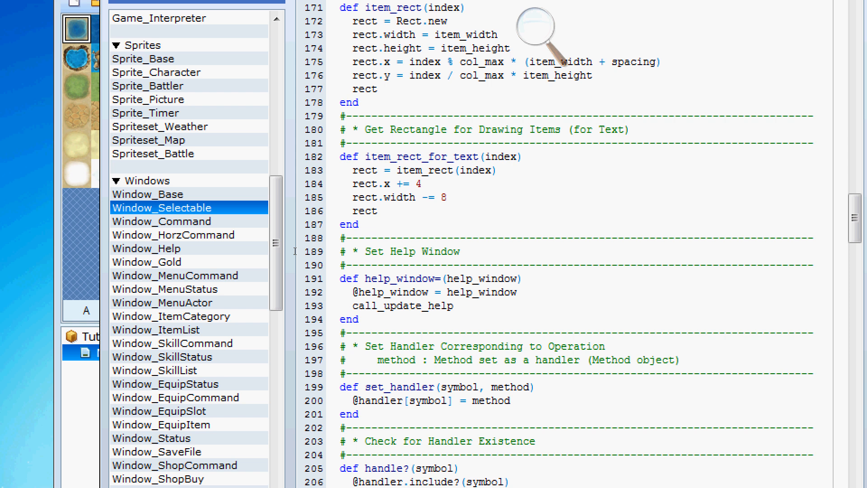
{"action": "scroll", "scroll_direction": "up", "scroll_amount": 3}
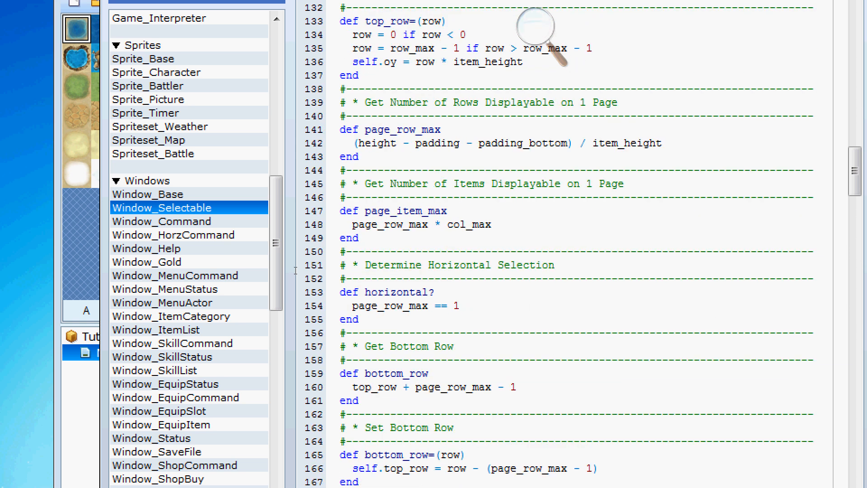
{"action": "scroll", "scroll_direction": "up", "scroll_amount": 3}
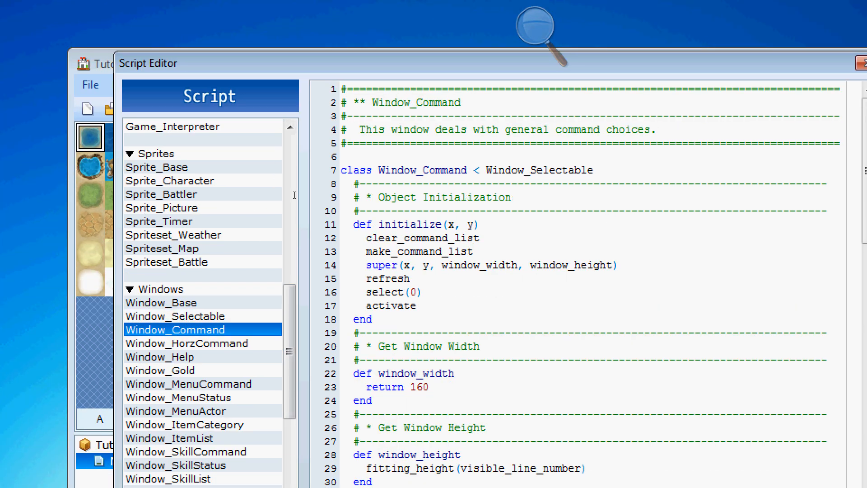
Point out the enabled parameter of add_command and the command_name method
{"action": "scroll", "scroll_direction": "down", "scroll_amount": 3}
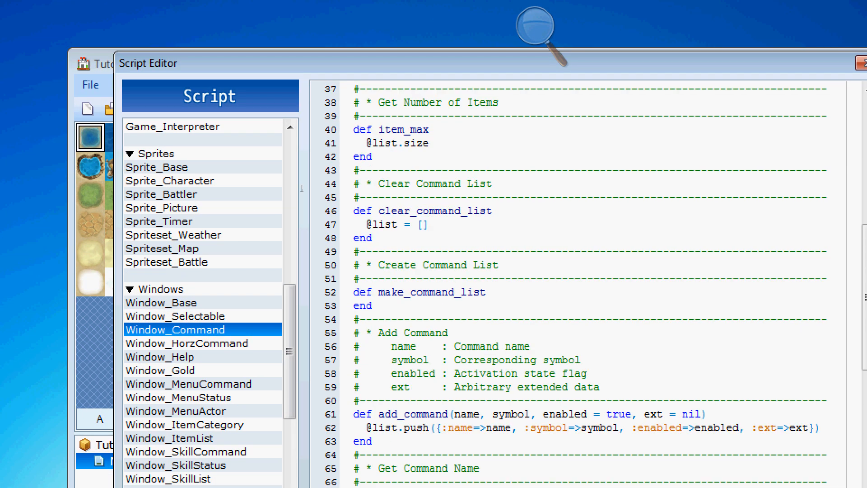
{"action": "scroll", "scroll_direction": "down", "scroll_amount": 3}
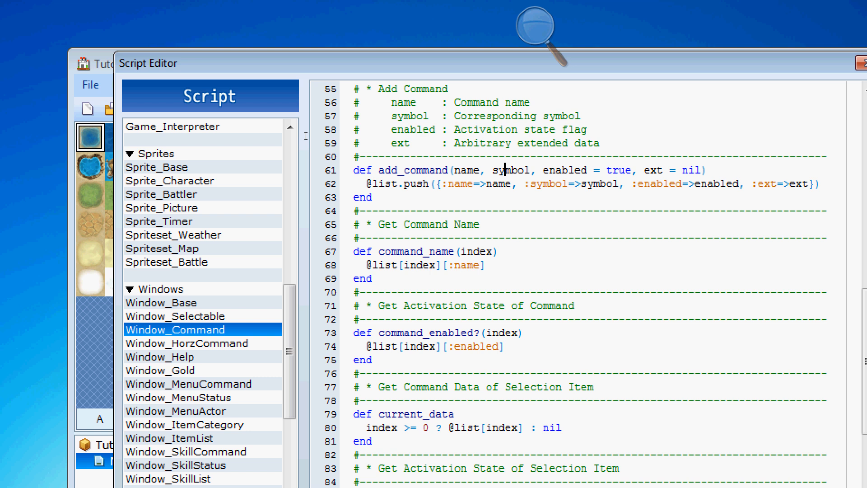
{"action": "double_click", "coordinate": [565, 170]}
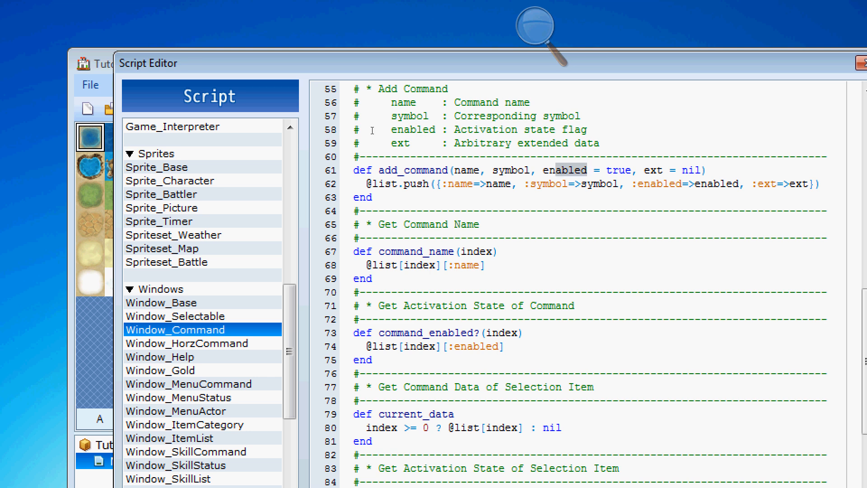
{"action": "left_click", "coordinate": [410, 251]}
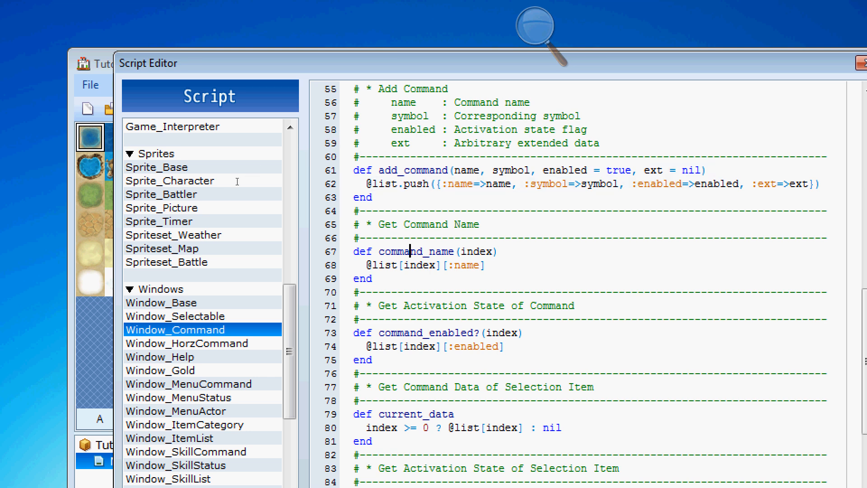
{"action": "mouse_move", "coordinate": [265, 177]}
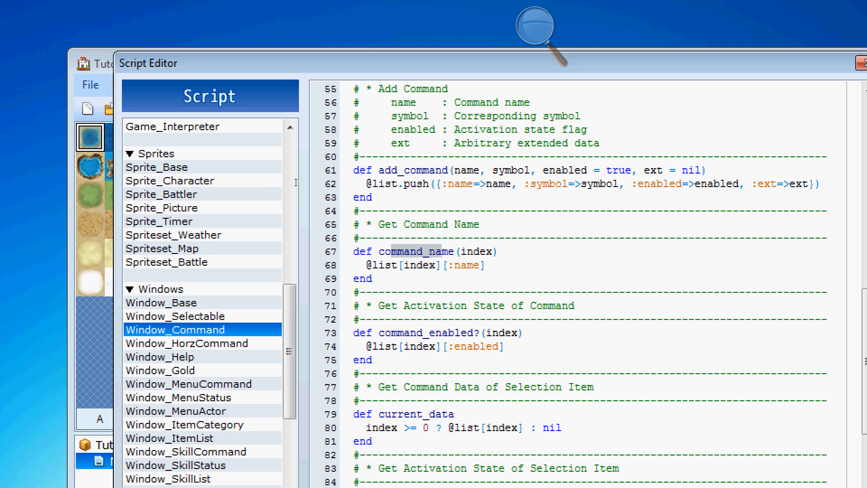
Scroll the script list down and open Scene_MenuBase
{"action": "scroll", "scroll_direction": "down", "scroll_amount": 3}
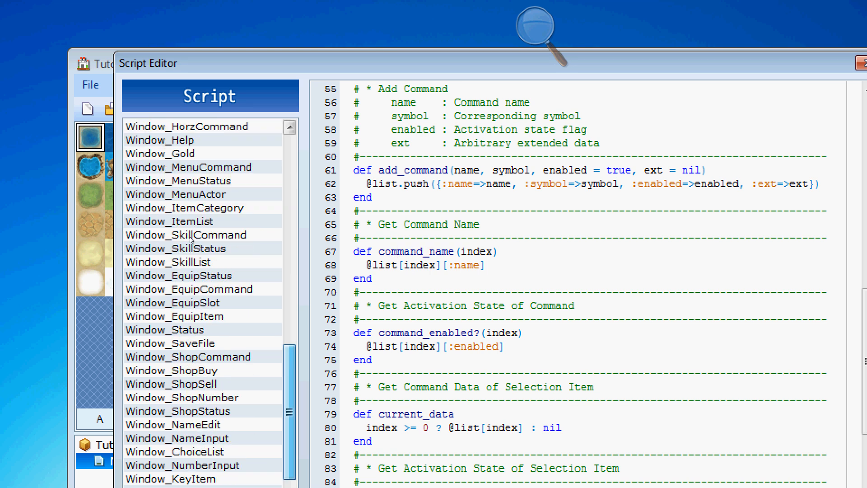
{"action": "scroll", "scroll_direction": "down", "scroll_amount": 3}
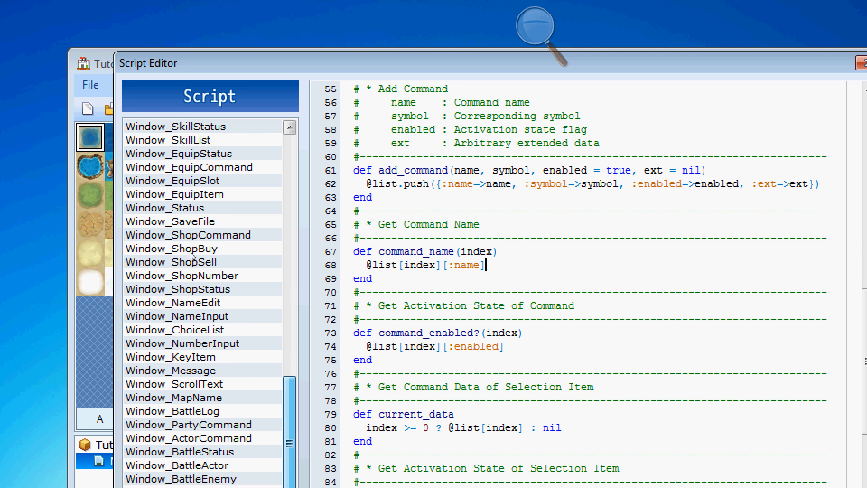
{"action": "scroll", "scroll_direction": "down", "scroll_amount": 3}
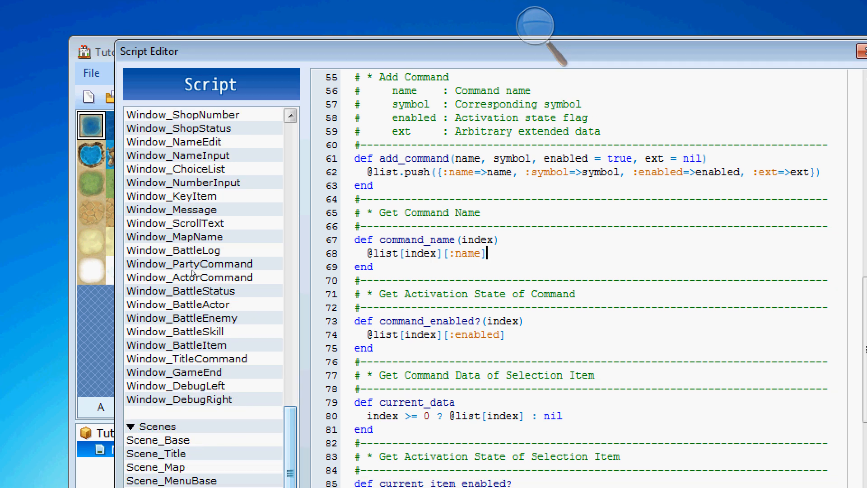
{"action": "scroll", "scroll_direction": "down", "scroll_amount": 3}
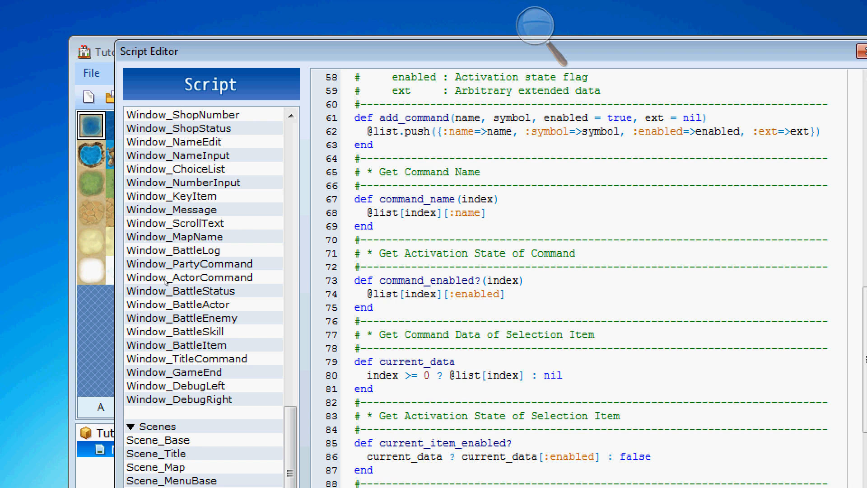
{"action": "left_click", "coordinate": [172, 479]}
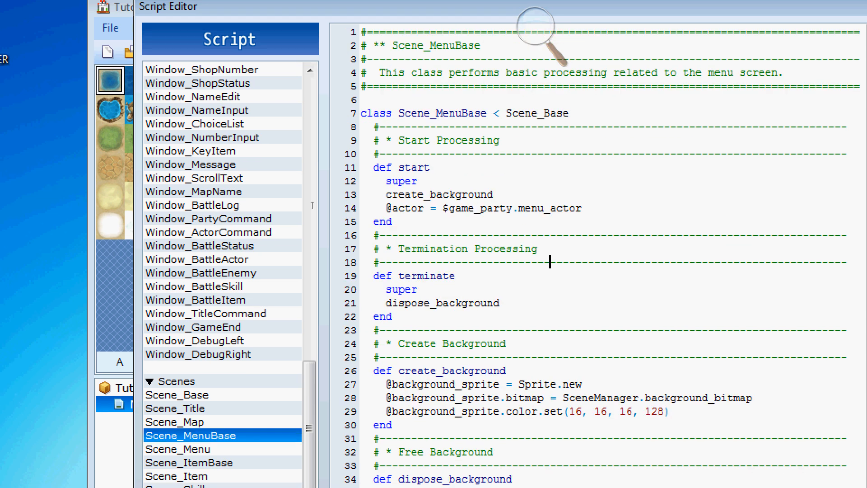
Review Scene_MenuBase and highlight the menu_actor call in its start method
{"action": "scroll", "scroll_direction": "down", "scroll_amount": 3}
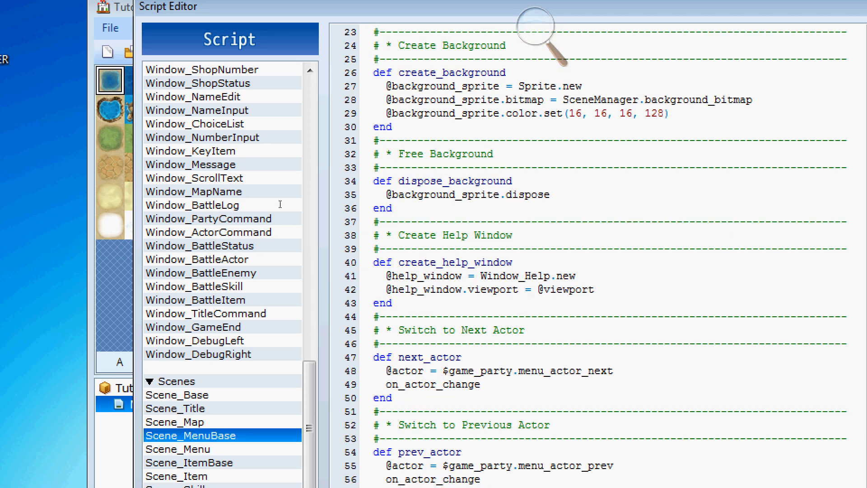
{"action": "scroll", "scroll_direction": "up", "scroll_amount": 3}
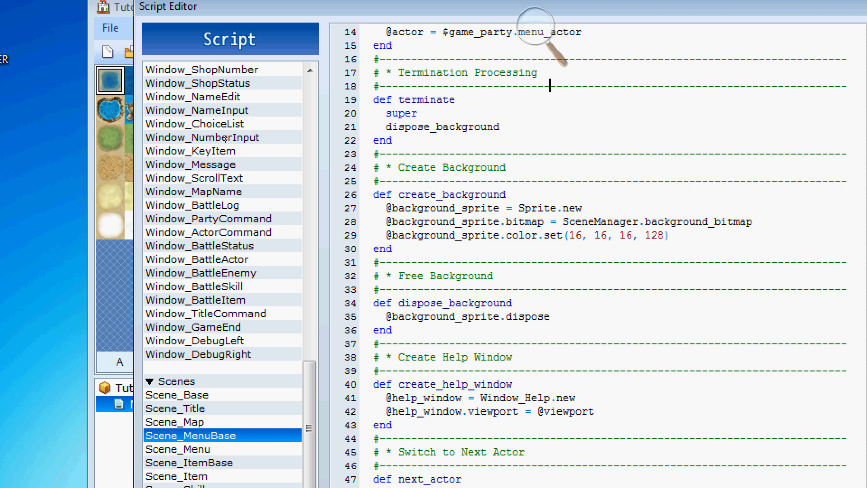
{"action": "scroll", "scroll_direction": "up", "scroll_amount": 3}
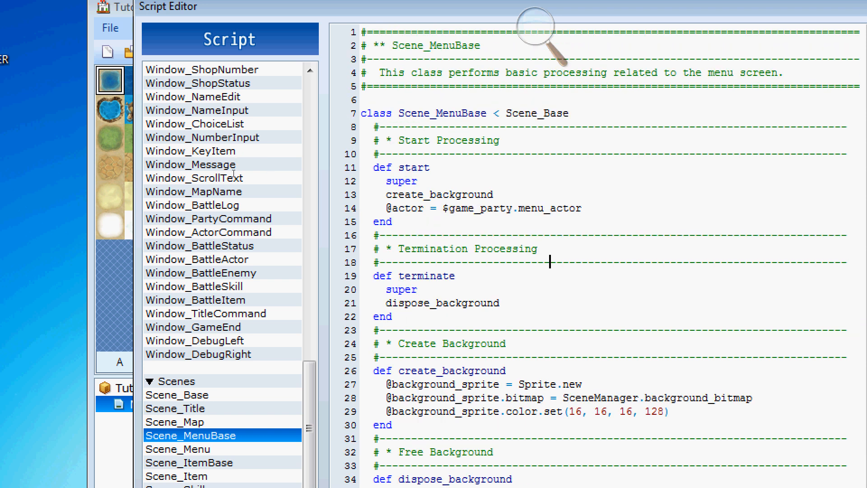
{"action": "mouse_move", "coordinate": [281, 172]}
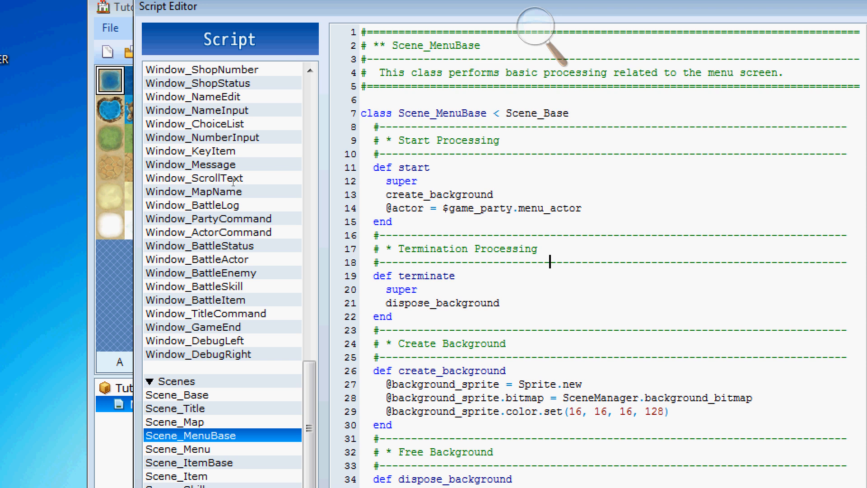
{"action": "mouse_move", "coordinate": [332, 179]}
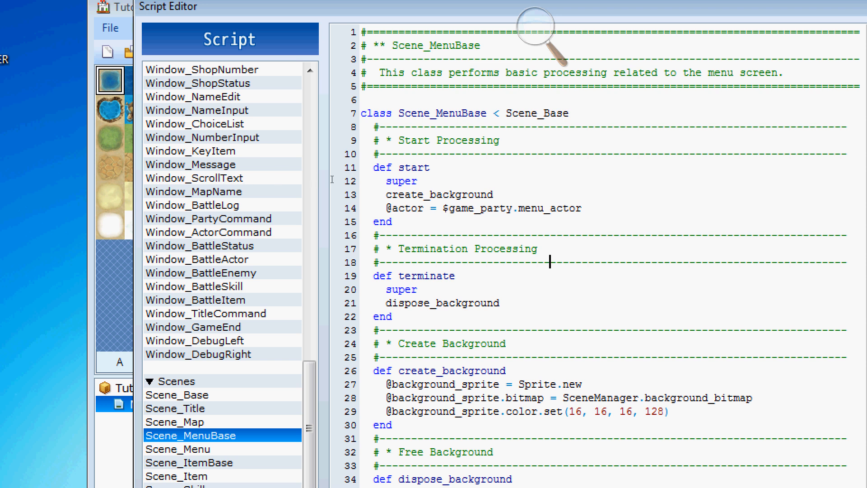
{"action": "mouse_move", "coordinate": [288, 178]}
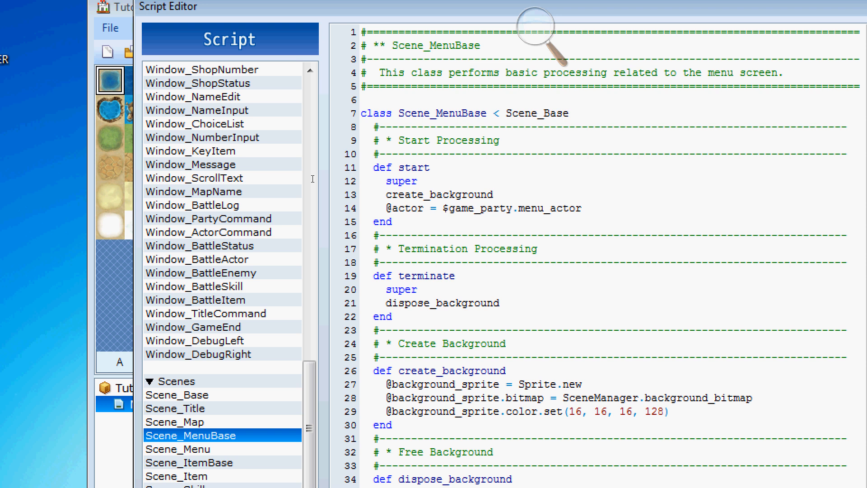
{"action": "double_click", "coordinate": [549, 207]}
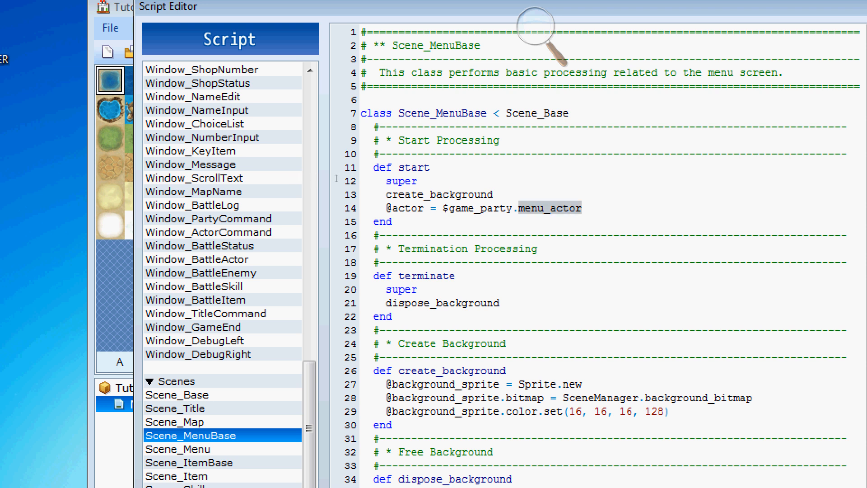
Finish reading Scene_MenuBase and switch to the Scene_Menu script
{"action": "scroll", "scroll_direction": "down", "scroll_amount": 3}
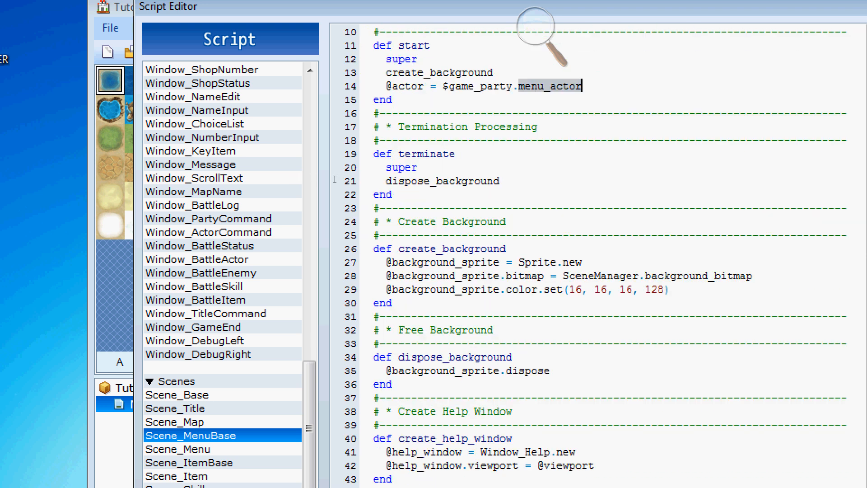
{"action": "scroll", "scroll_direction": "down", "scroll_amount": 3}
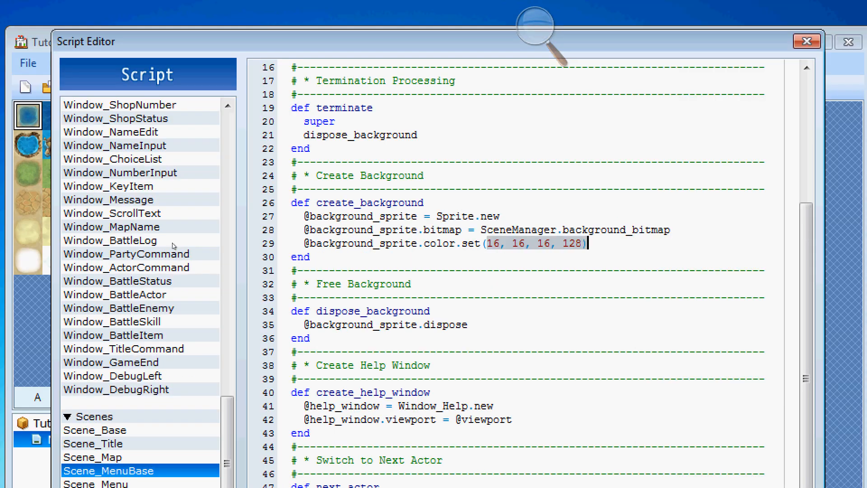
{"action": "scroll", "scroll_direction": "down", "scroll_amount": 3}
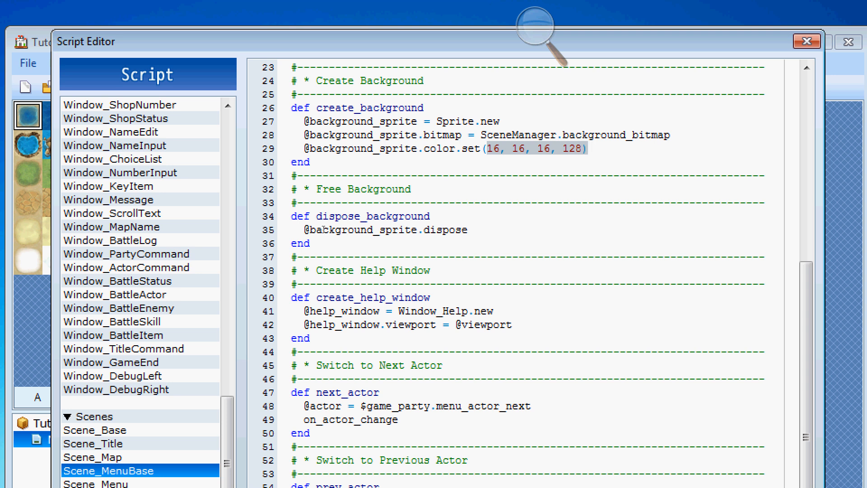
{"action": "left_click", "coordinate": [113, 485]}
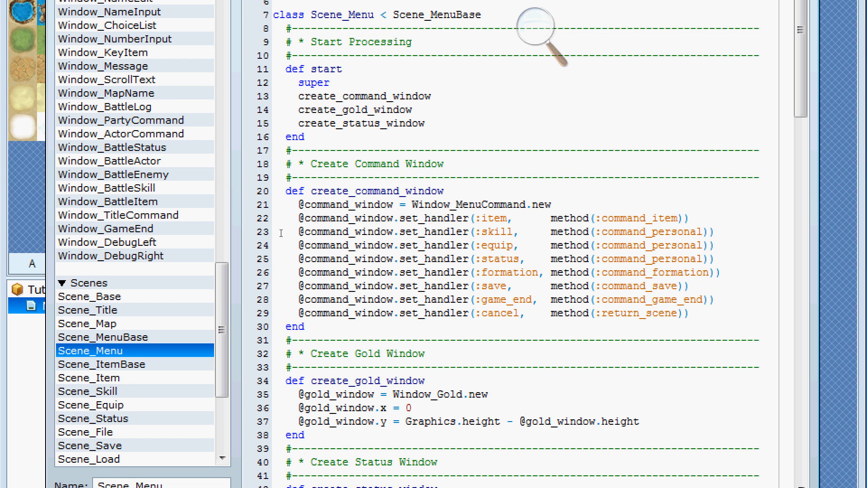
{"action": "double_click", "coordinate": [432, 217]}
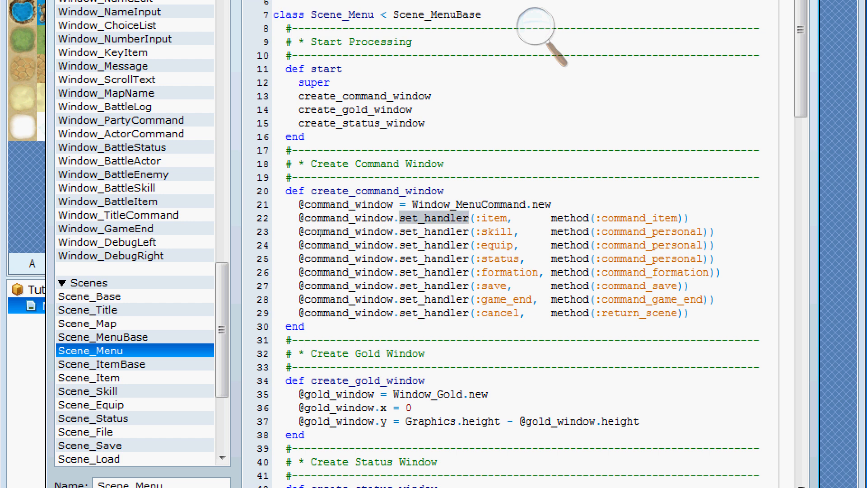
{"action": "double_click", "coordinate": [492, 217]}
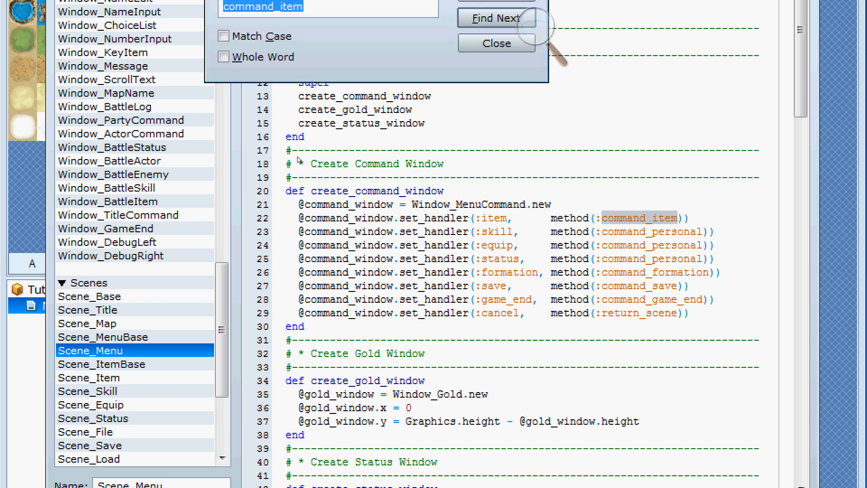
{"action": "left_click", "coordinate": [495, 19]}
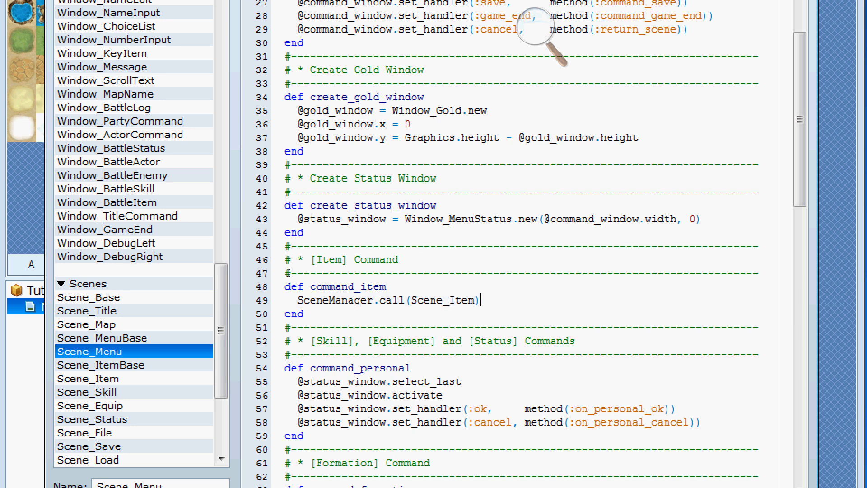
{"action": "scroll", "scroll_direction": "up", "scroll_amount": 3}
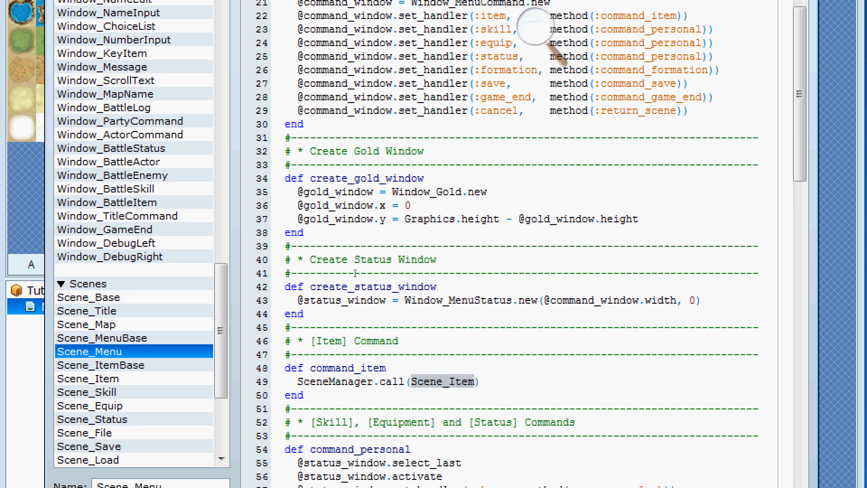
{"action": "scroll", "scroll_direction": "up", "scroll_amount": 3}
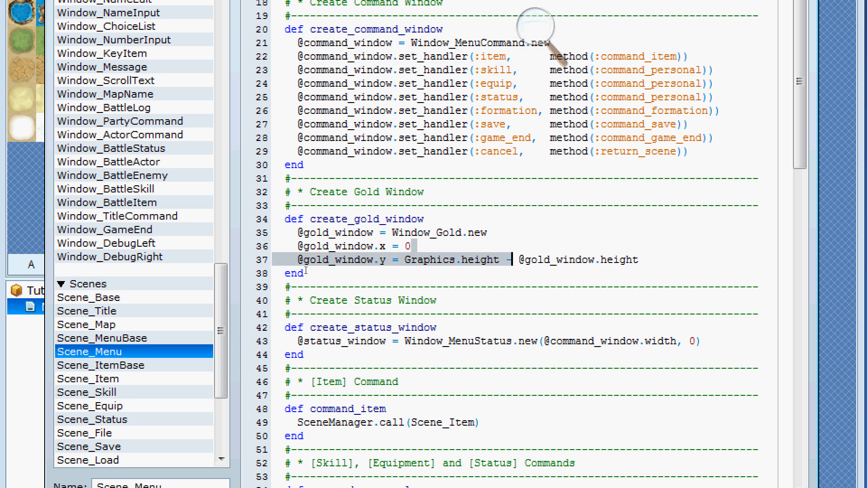
{"action": "scroll", "scroll_direction": "down", "scroll_amount": 3}
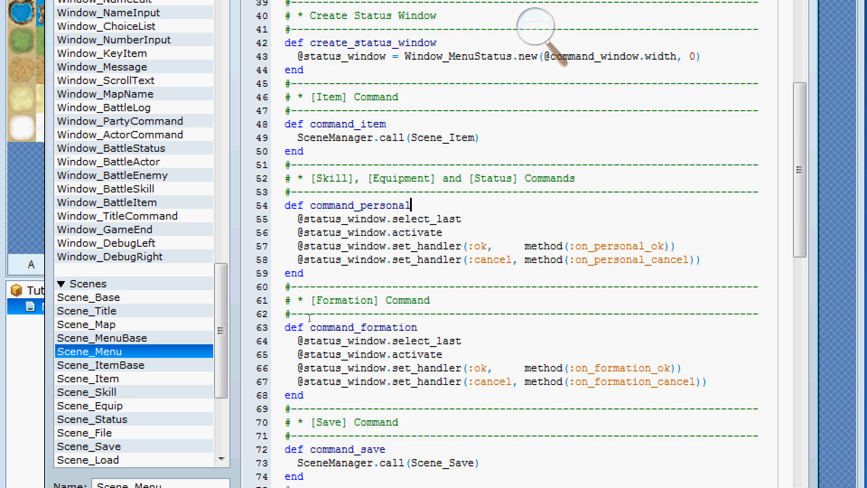
{"action": "scroll", "scroll_direction": "up", "scroll_amount": 3}
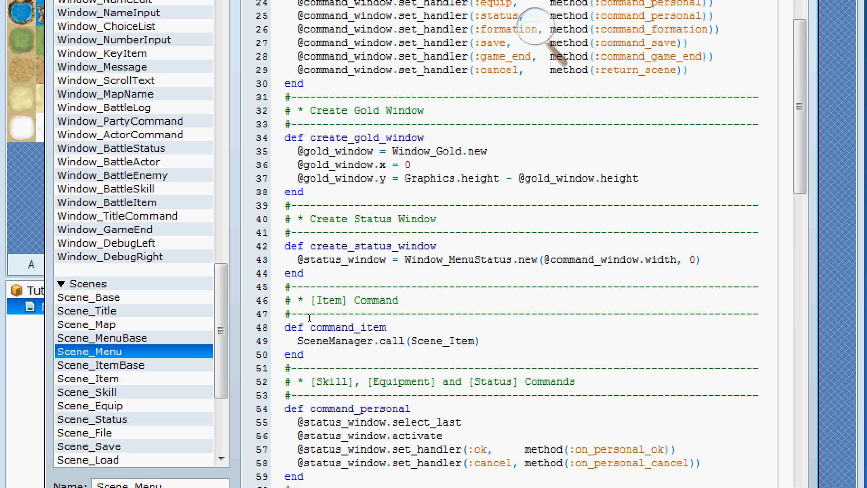
{"action": "scroll", "scroll_direction": "up", "scroll_amount": 3}
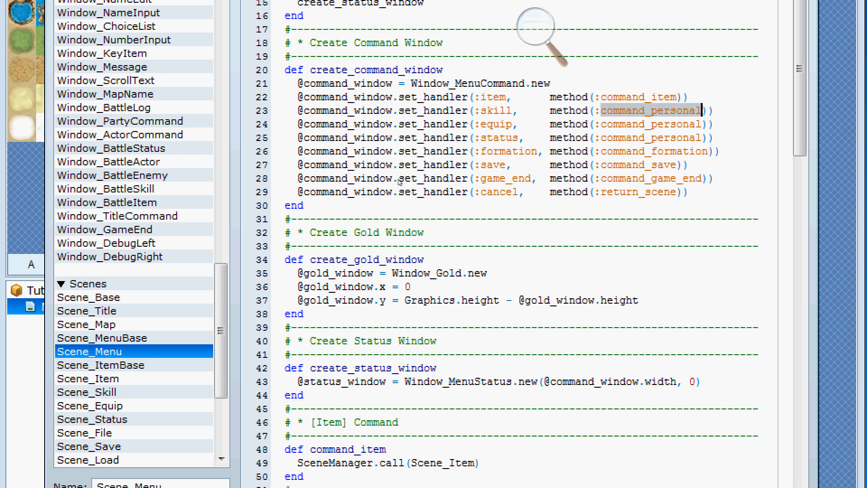
{"action": "scroll", "scroll_direction": "down", "scroll_amount": 3}
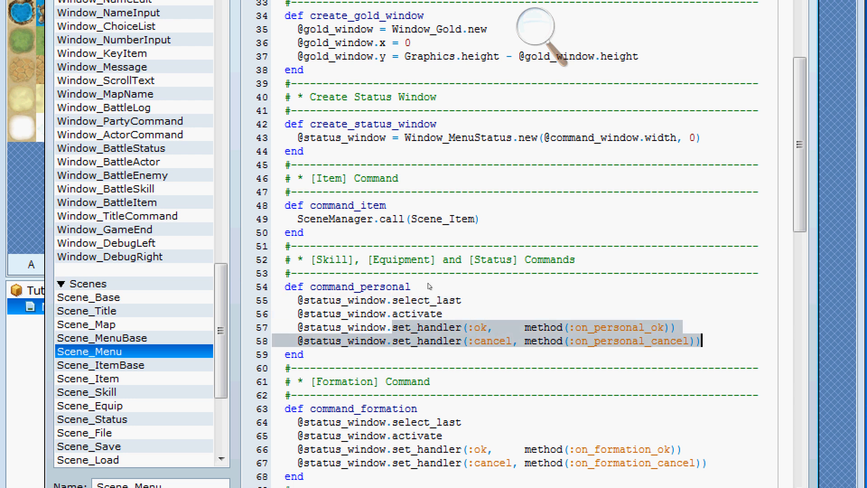
{"action": "left_click", "coordinate": [430, 286]}
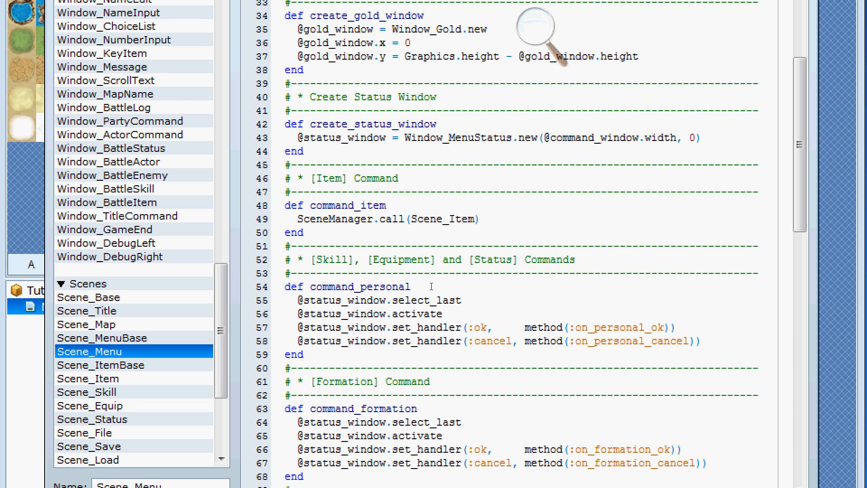
{"action": "left_click", "coordinate": [675, 327]}
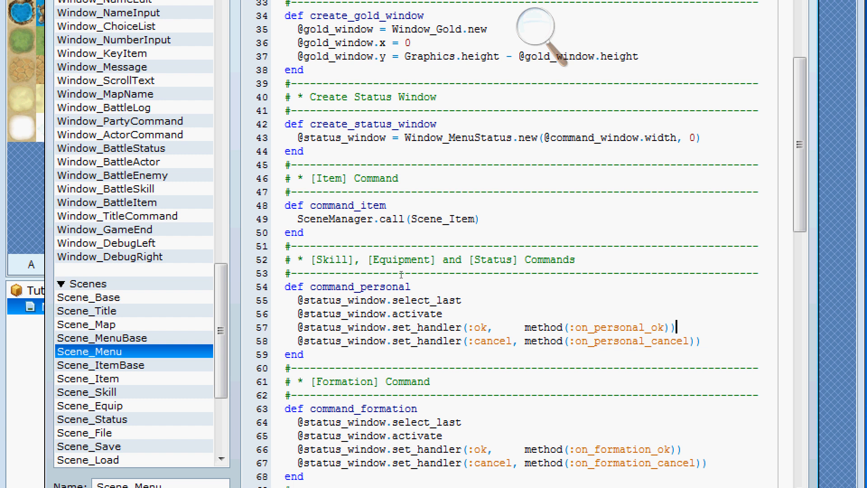
{"action": "scroll", "scroll_direction": "up", "scroll_amount": 3}
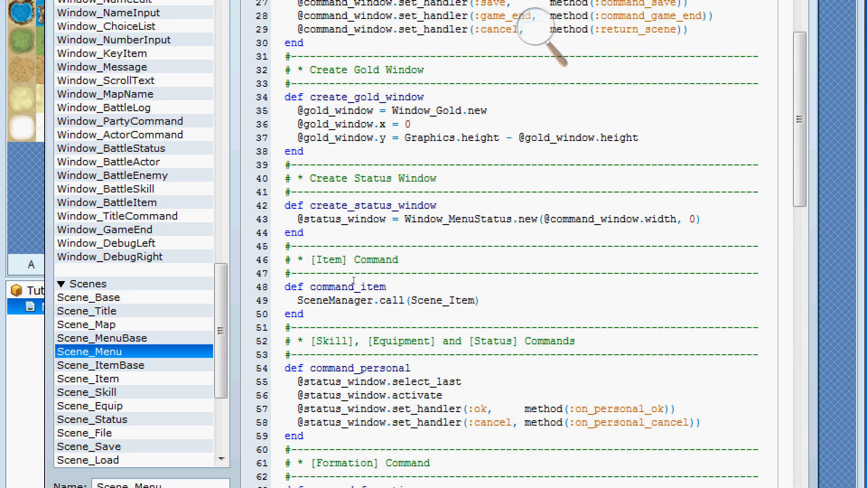
{"action": "scroll", "scroll_direction": "down", "scroll_amount": 3}
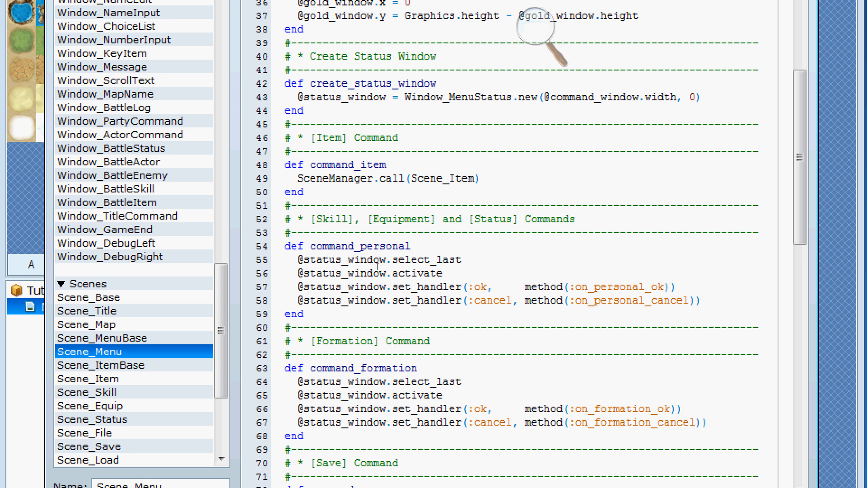
{"action": "double_click", "coordinate": [618, 286]}
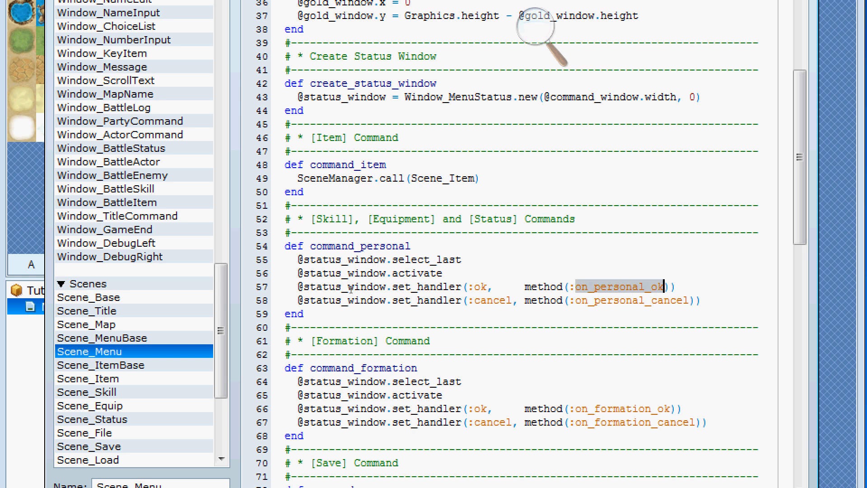
{"action": "left_click", "coordinate": [494, 26]}
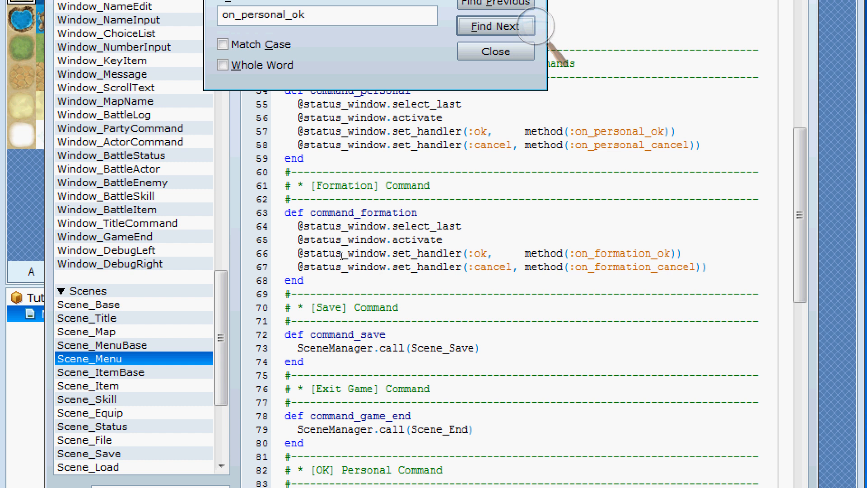
{"action": "left_click", "coordinate": [495, 50]}
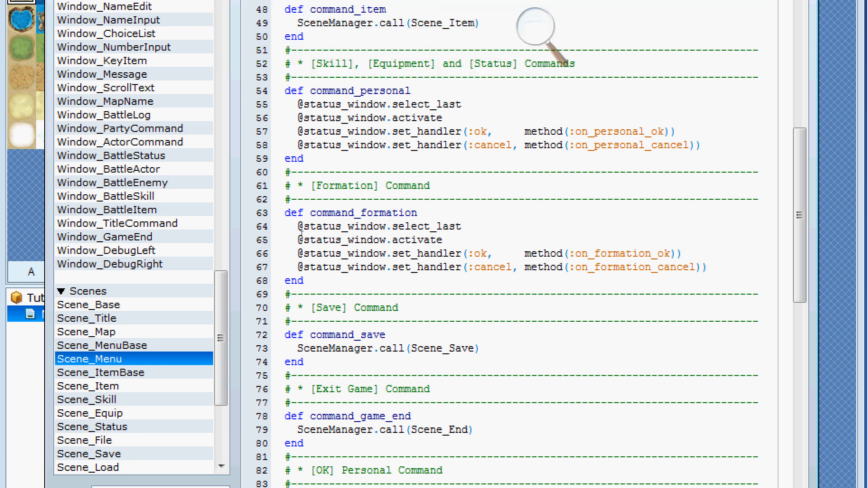
{"action": "scroll", "scroll_direction": "down", "scroll_amount": 3}
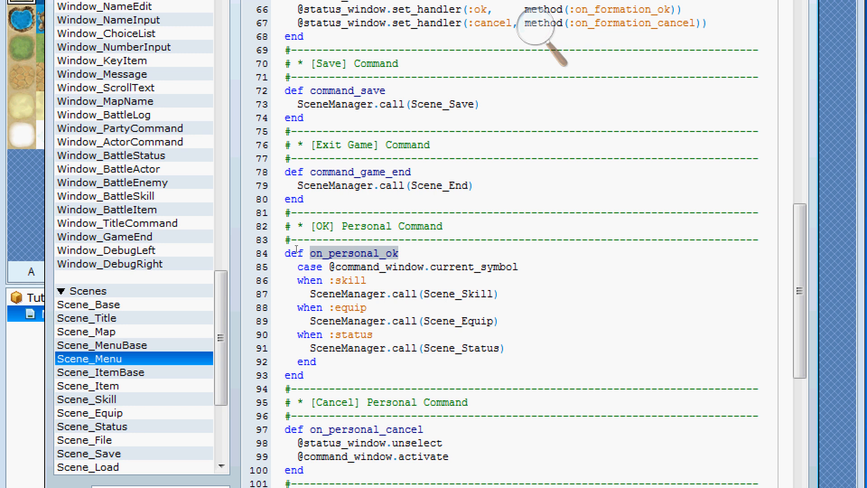
{"action": "left_click", "coordinate": [354, 253]}
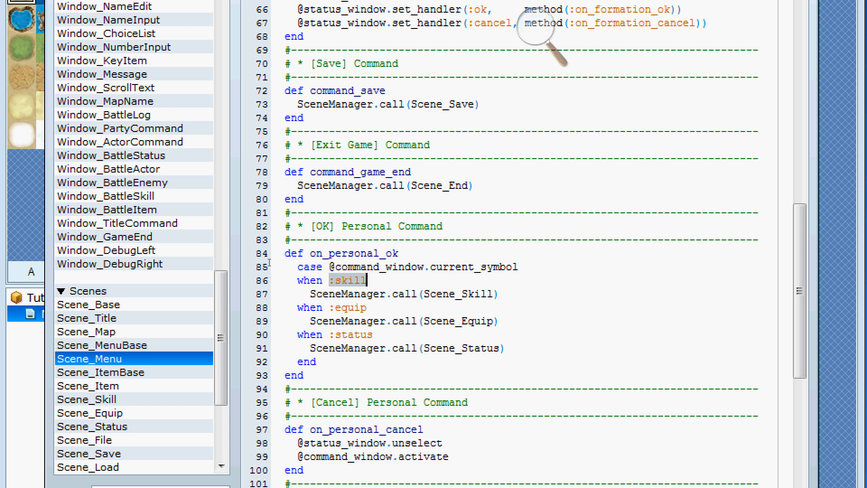
{"action": "left_click", "coordinate": [510, 266]}
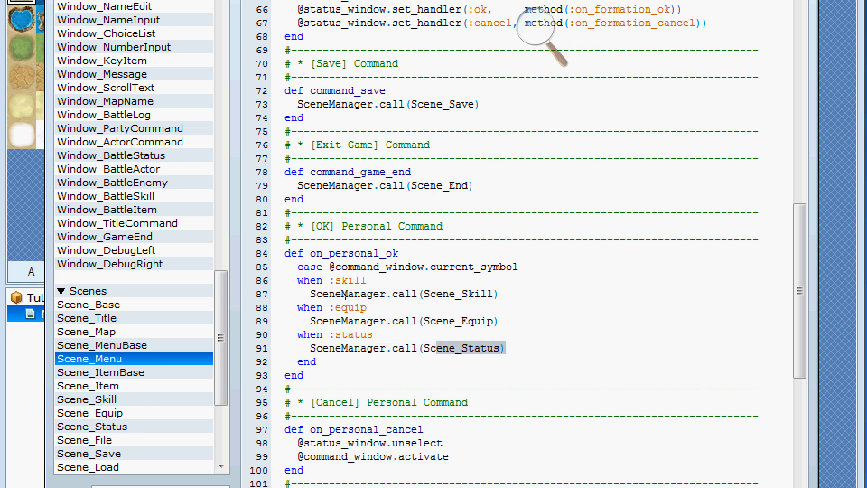
{"action": "scroll", "scroll_direction": "up", "scroll_amount": 3}
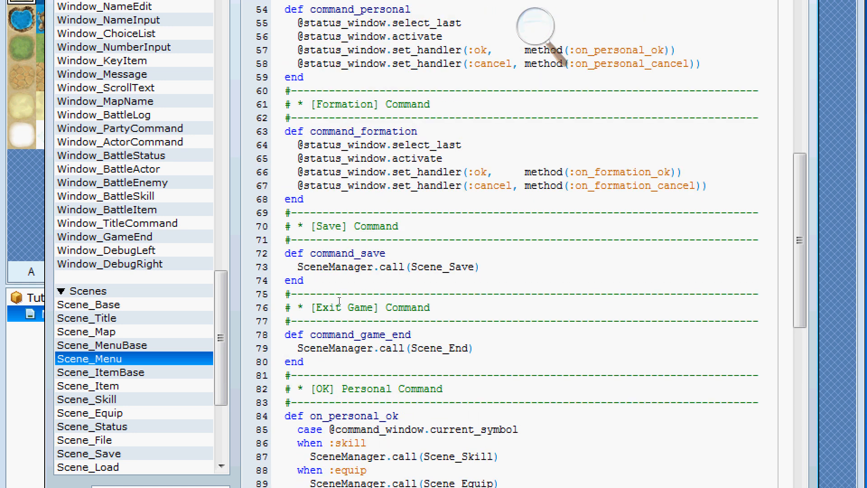
{"action": "scroll", "scroll_direction": "up", "scroll_amount": 3}
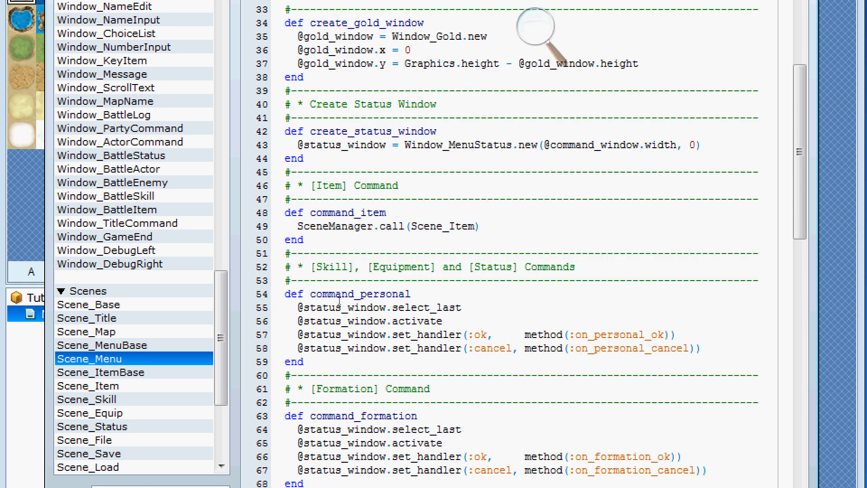
{"action": "scroll", "scroll_direction": "up", "scroll_amount": 3}
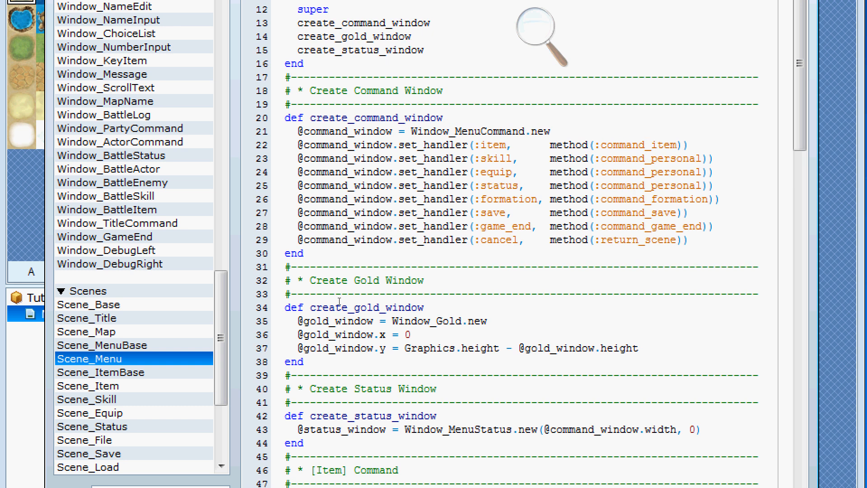
{"action": "scroll", "scroll_direction": "up", "scroll_amount": 3}
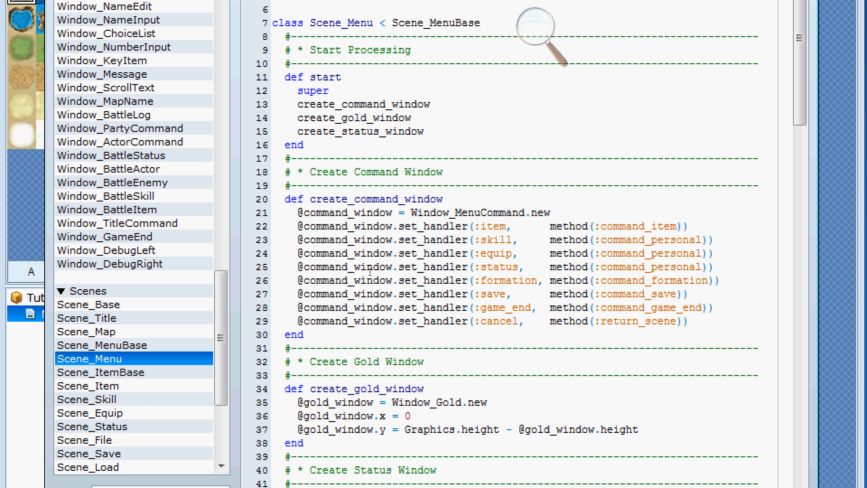
{"action": "scroll", "scroll_direction": "down", "scroll_amount": 3}
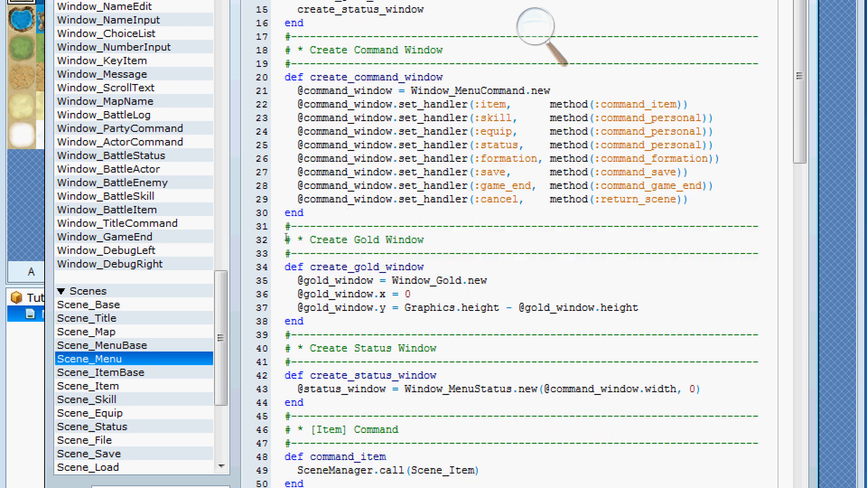
{"action": "scroll", "scroll_direction": "down", "scroll_amount": 3}
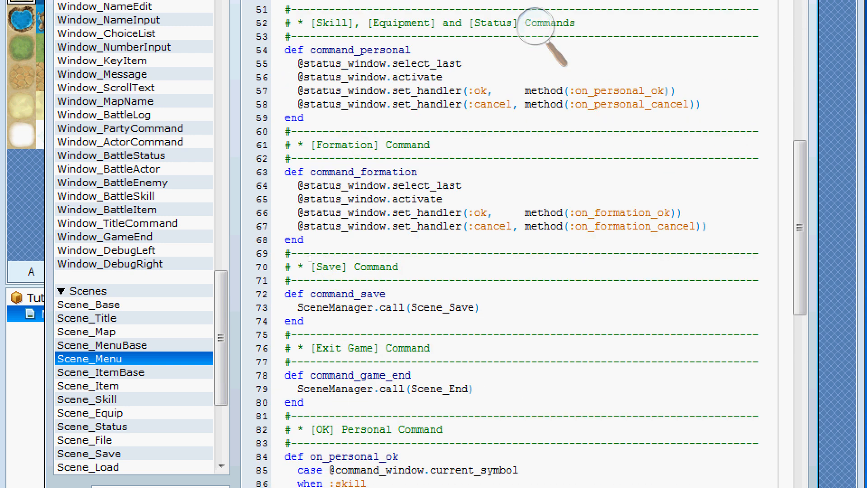
{"action": "scroll", "scroll_direction": "down", "scroll_amount": 3}
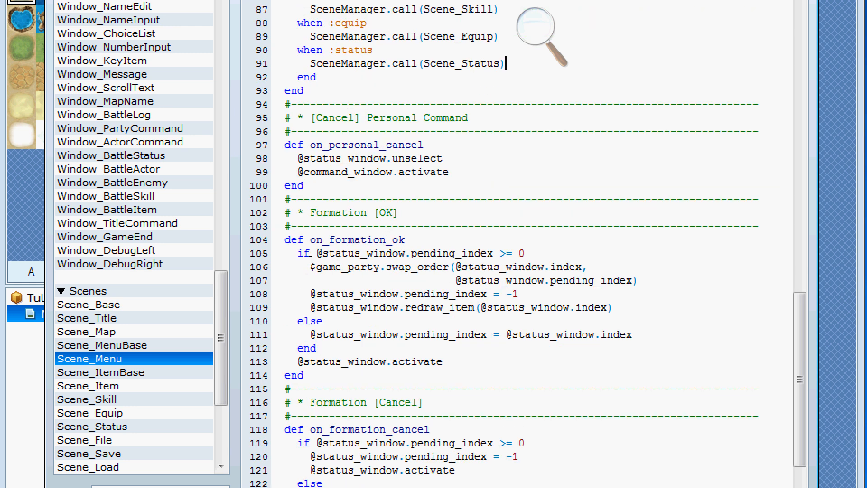
{"action": "scroll", "scroll_direction": "down", "scroll_amount": 3}
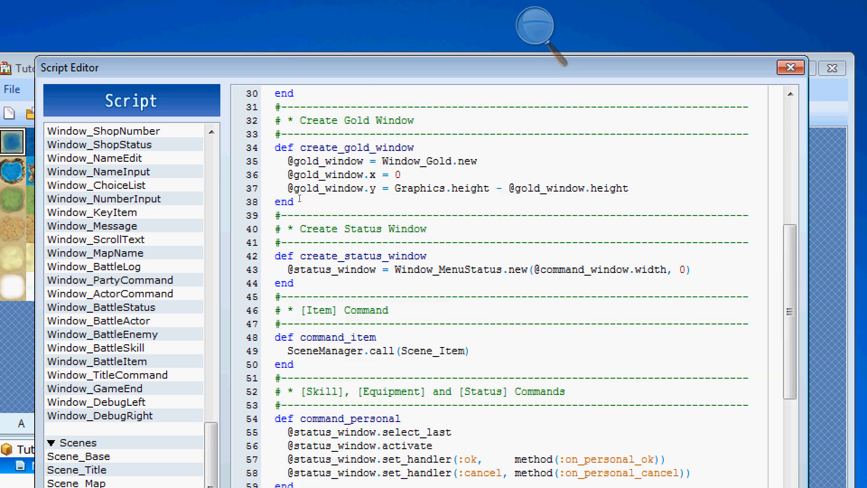
Examine Scene_MenuBase's next_actor and pick out its menu_actor_next call
{"action": "scroll", "scroll_direction": "up", "scroll_amount": 3}
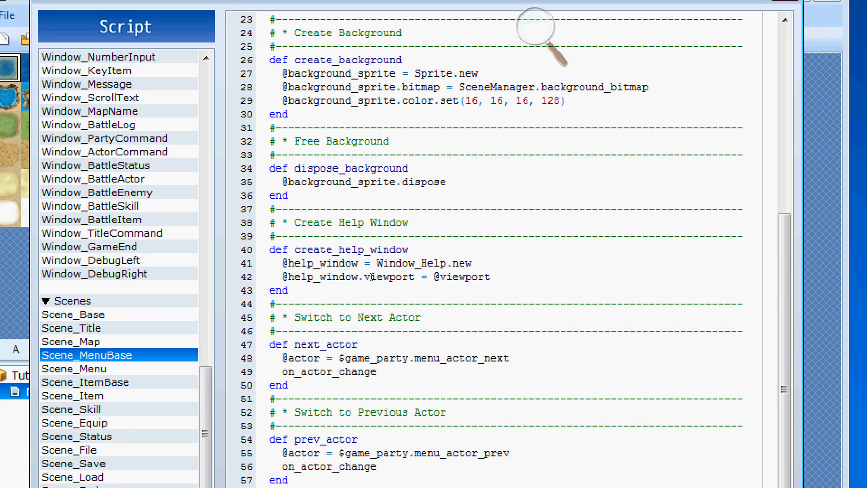
{"action": "scroll", "scroll_direction": "down", "scroll_amount": 3}
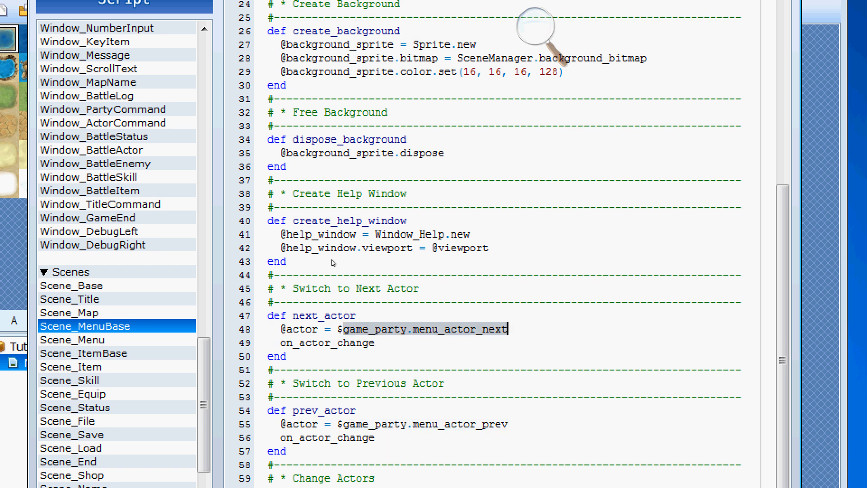
{"action": "double_click", "coordinate": [459, 329]}
{"action": "type", "text": "on_actor_change"}
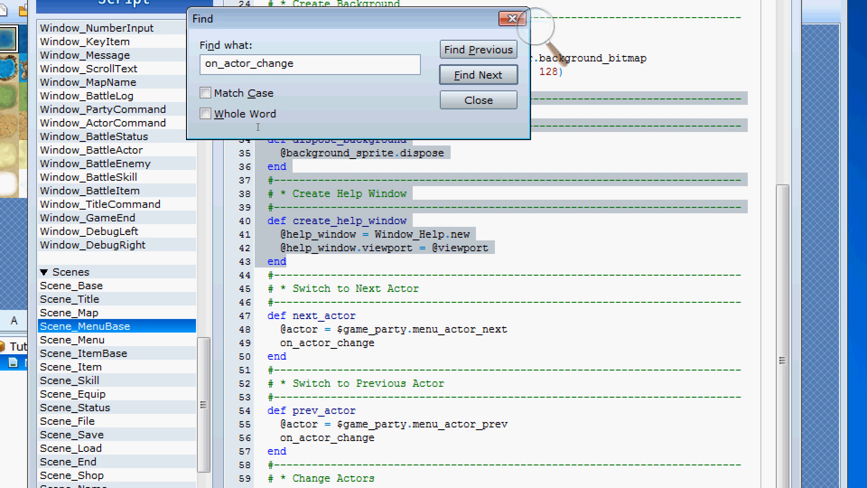
Search for the on_actor_change definition, then return to the Scene_Menu script
{"action": "type", "text": "def on_actor_change"}
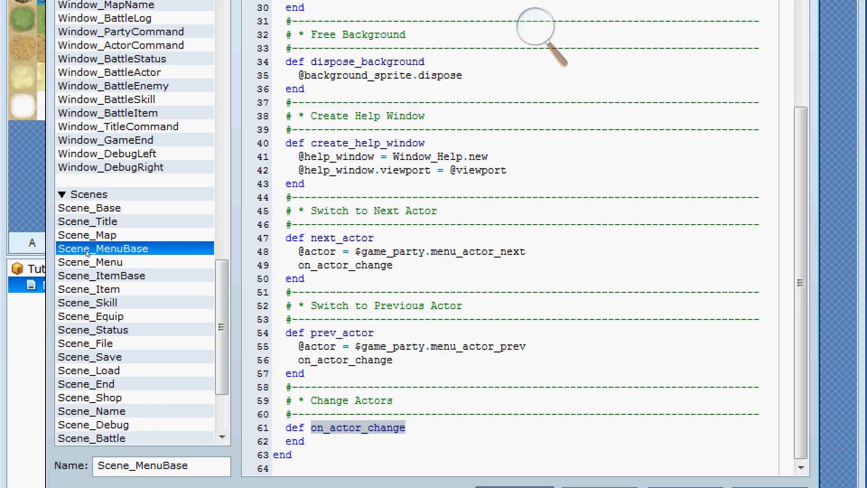
{"action": "left_click", "coordinate": [93, 262]}
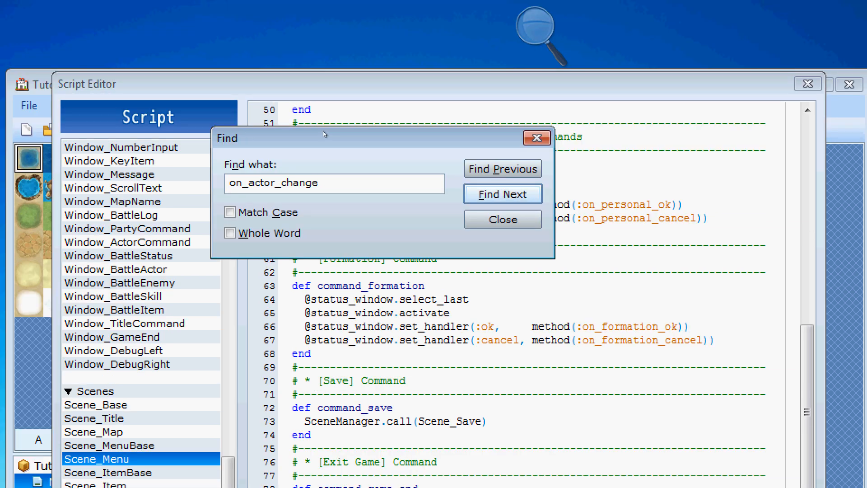
Dismiss the on_actor_change search and reposition the Script Editor to show the personal and formation handlers
{"action": "left_click", "coordinate": [501, 218]}
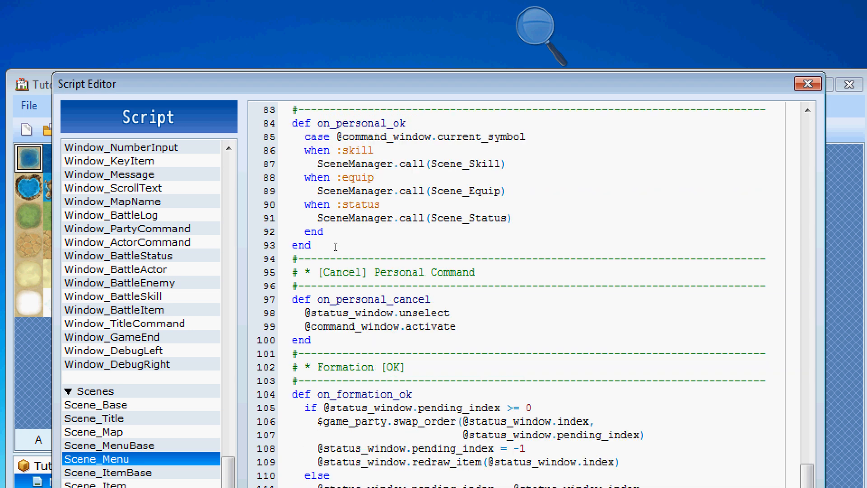
{"action": "scroll", "scroll_direction": "down", "scroll_amount": 3}
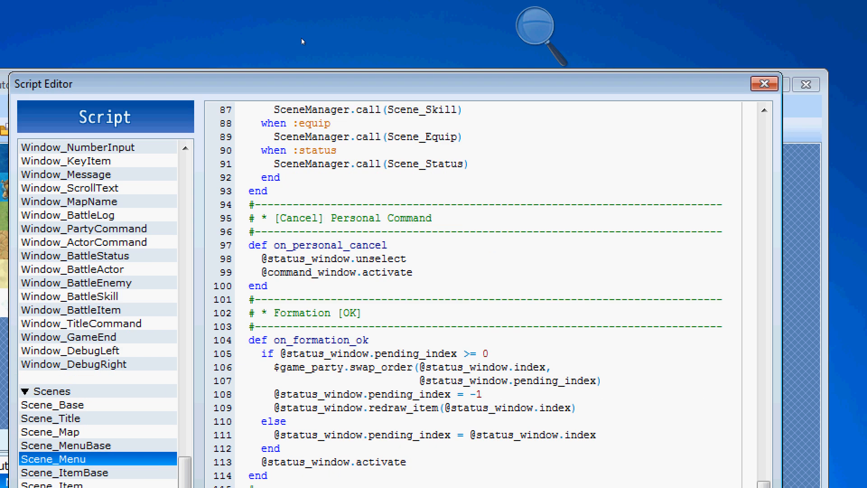
{"action": "left_click_drag", "start_coordinate": [387, 83], "coordinate": [387, 34]}
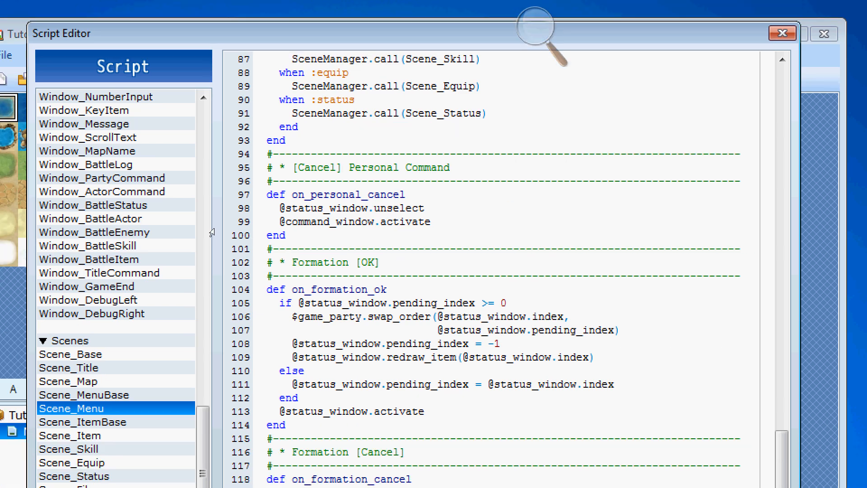
{"action": "mouse_move", "coordinate": [194, 275]}
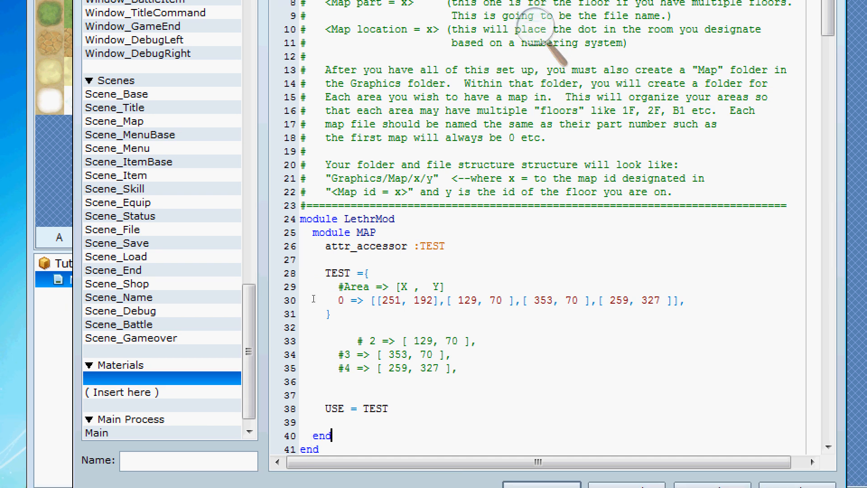
{"action": "scroll", "scroll_direction": "up", "scroll_amount": 3}
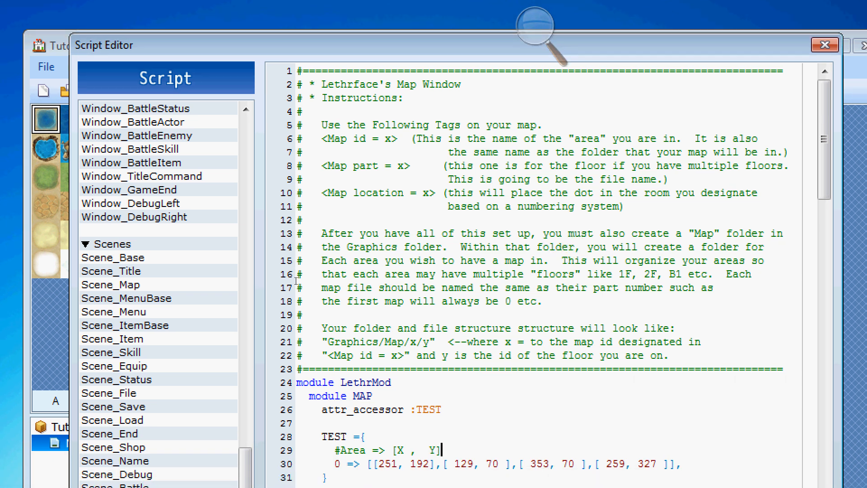
{"action": "scroll", "scroll_direction": "down", "scroll_amount": 3}
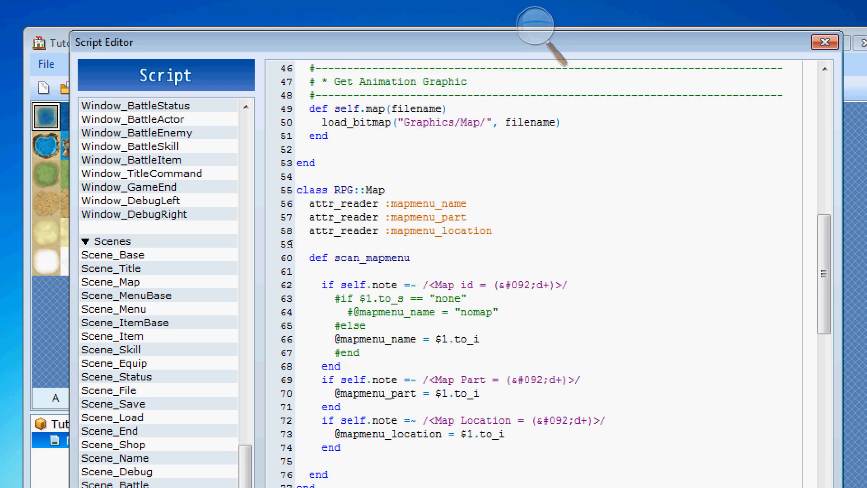
{"action": "scroll", "scroll_direction": "down", "scroll_amount": 3}
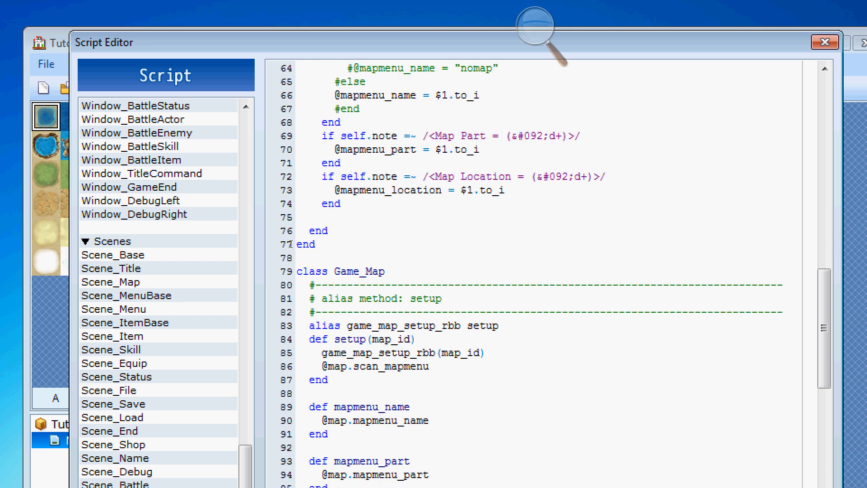
{"action": "scroll", "scroll_direction": "down", "scroll_amount": 3}
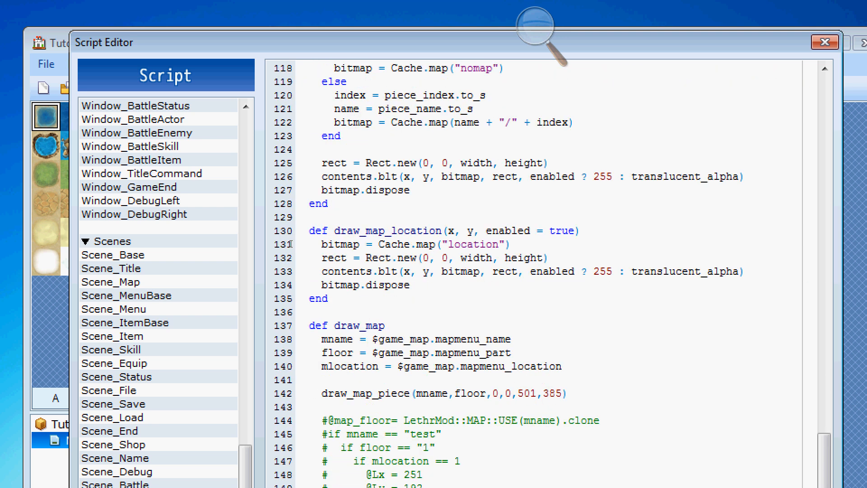
{"action": "scroll", "scroll_direction": "up", "scroll_amount": 3}
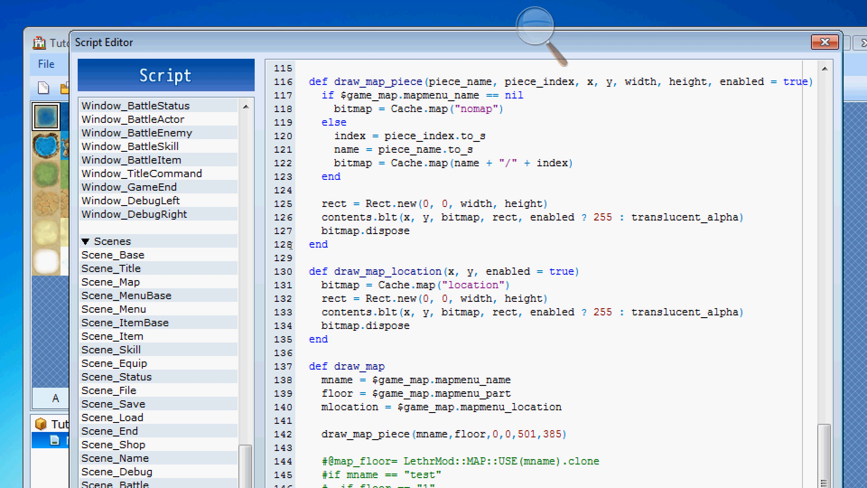
{"action": "scroll", "scroll_direction": "up", "scroll_amount": 3}
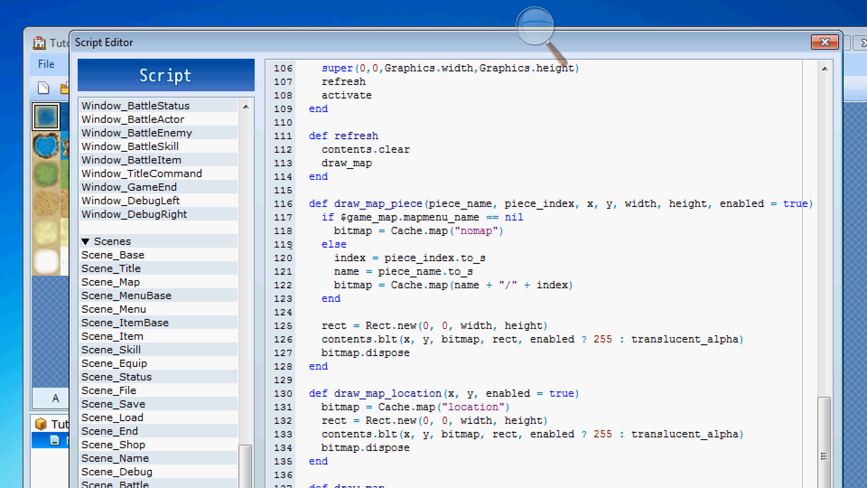
{"action": "scroll", "scroll_direction": "down", "scroll_amount": 3}
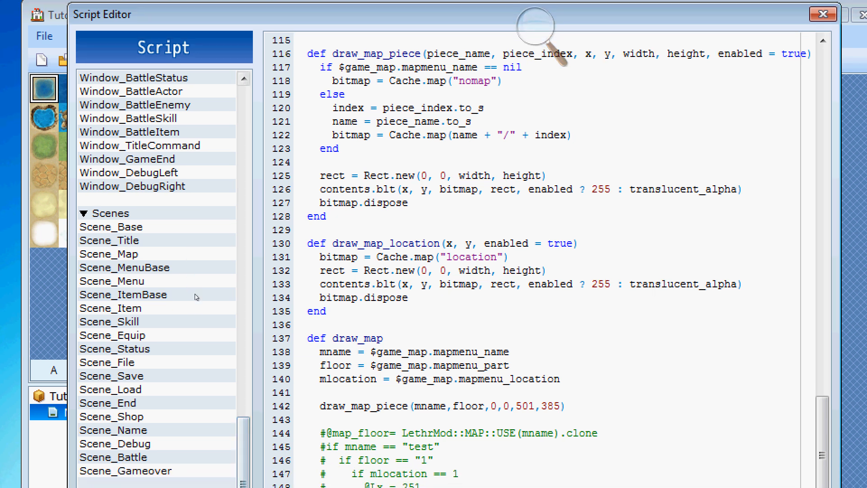
{"action": "scroll", "scroll_direction": "up", "scroll_amount": 3}
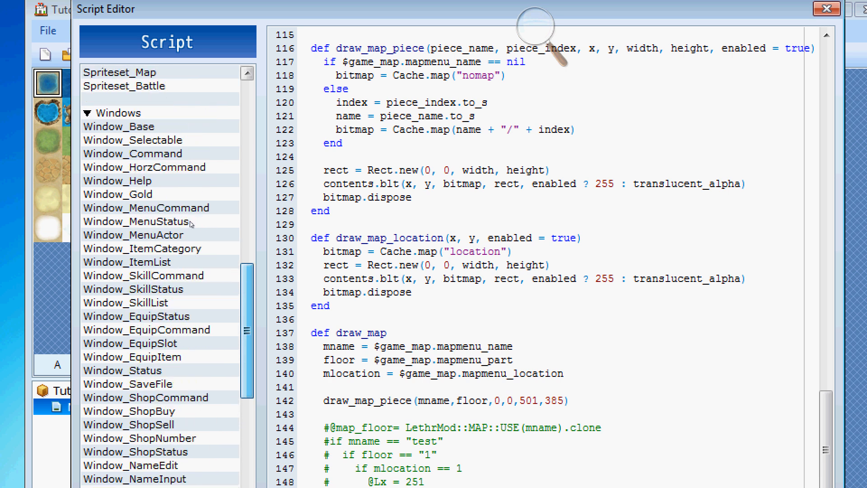
{"action": "scroll", "scroll_direction": "down", "scroll_amount": 3}
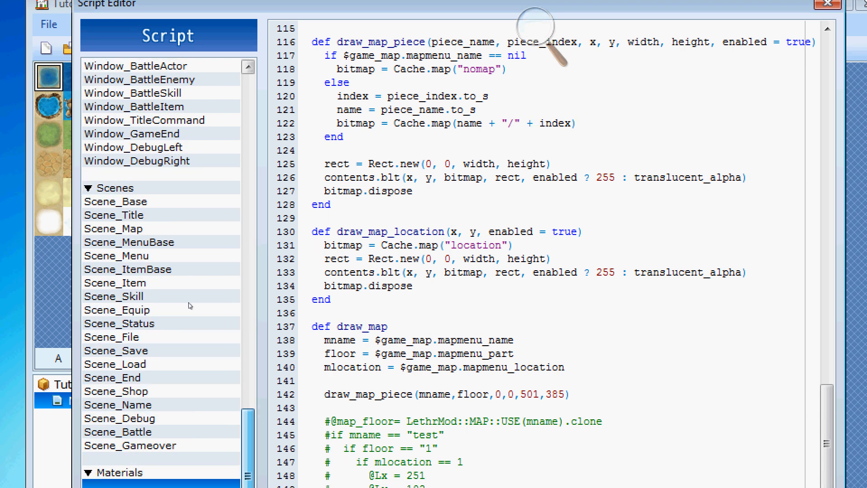
{"action": "scroll", "scroll_direction": "down", "scroll_amount": 3}
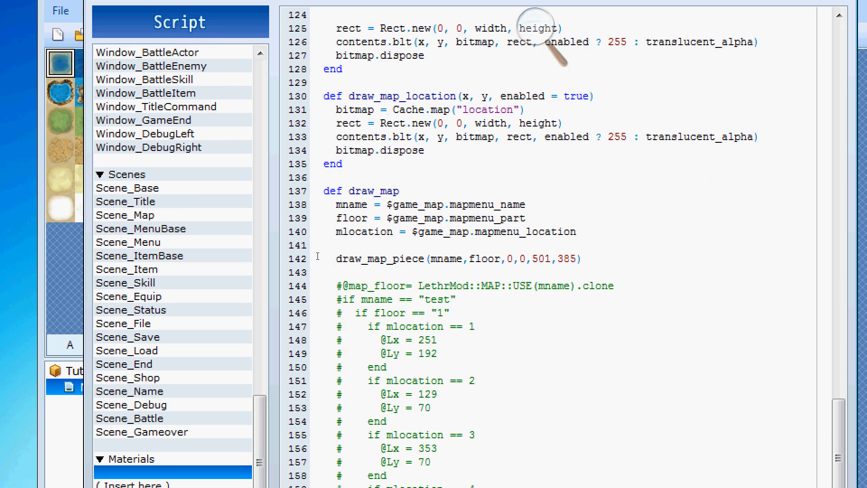